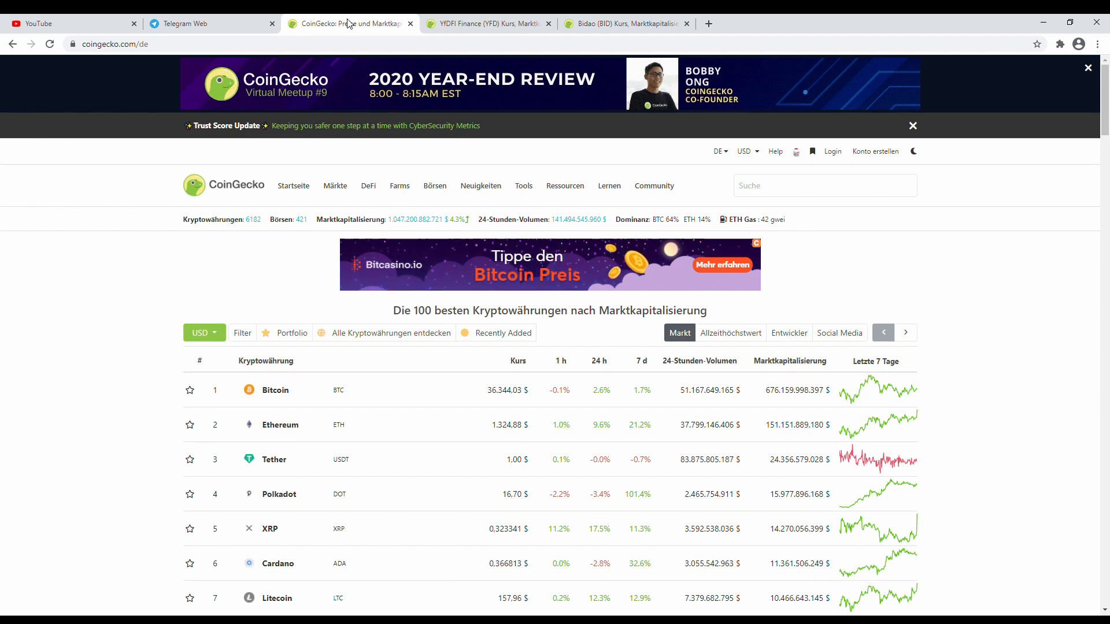
- Switch to the Telegram Web tab showing the DFSocial Announcements channel
{"action": "left_click", "coordinate": [196, 23]}
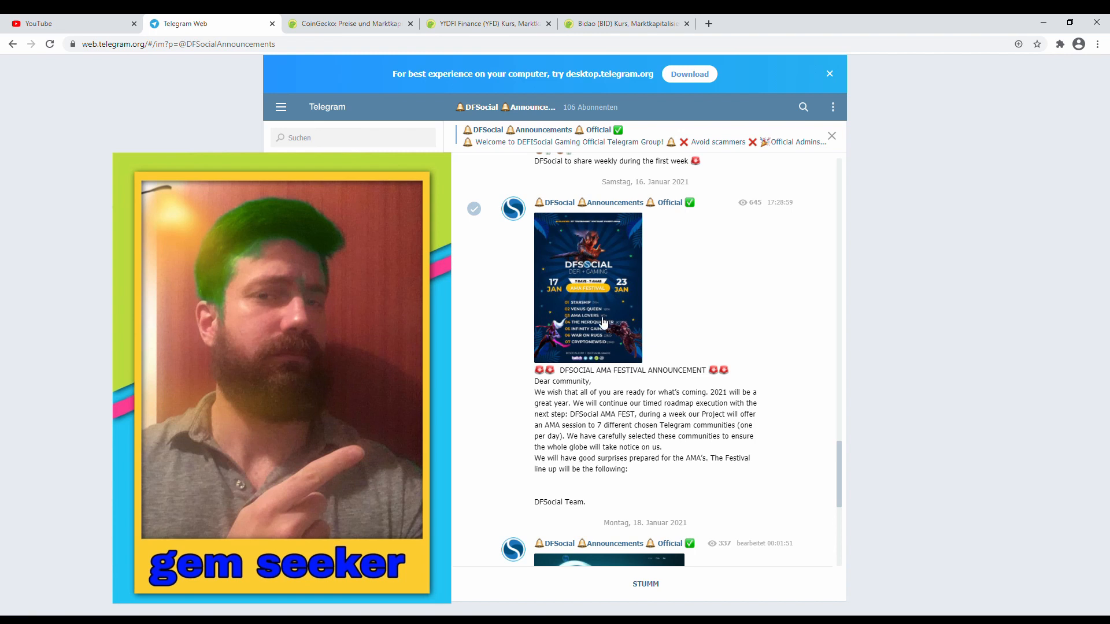
{"action": "left_click", "coordinate": [587, 287]}
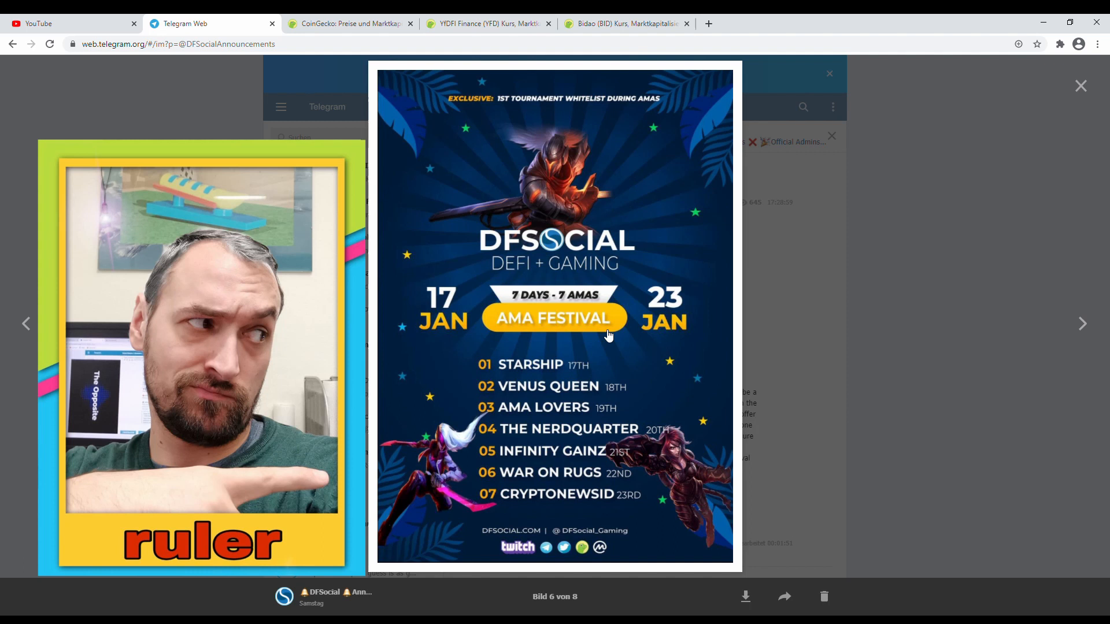
{"action": "mouse_move", "coordinate": [886, 263]}
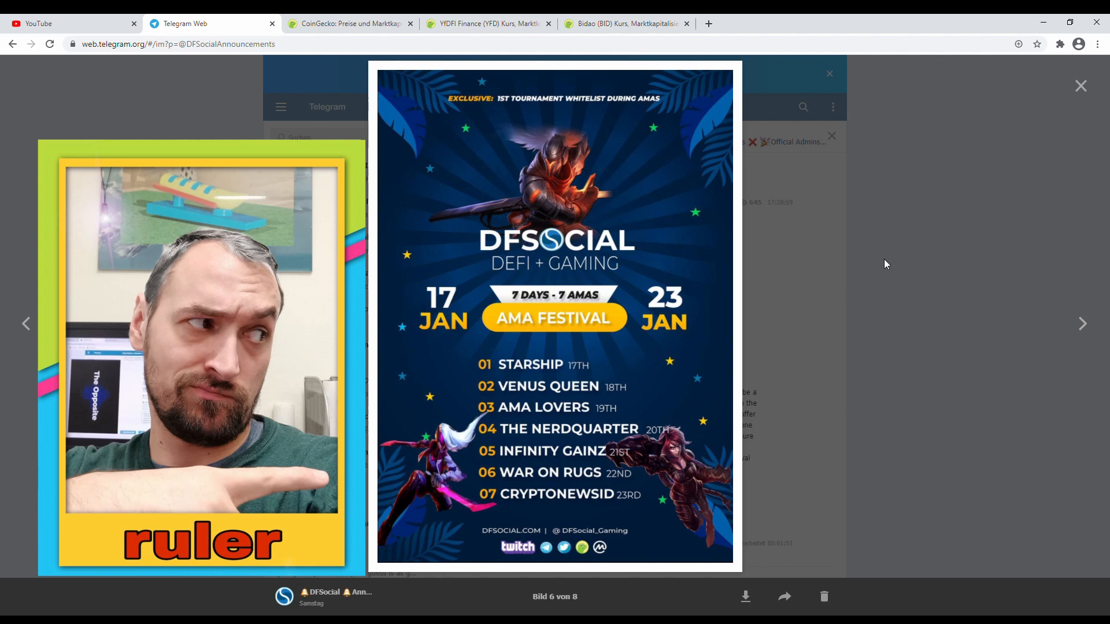
{"action": "left_click", "coordinate": [1079, 86]}
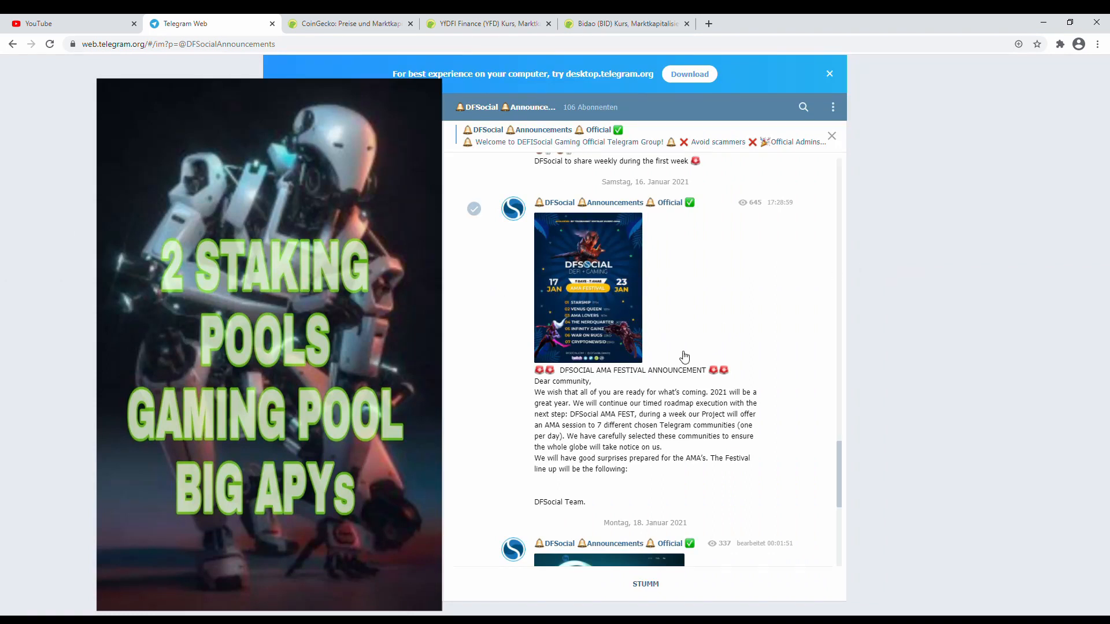
{"action": "mouse_move", "coordinate": [561, 407]}
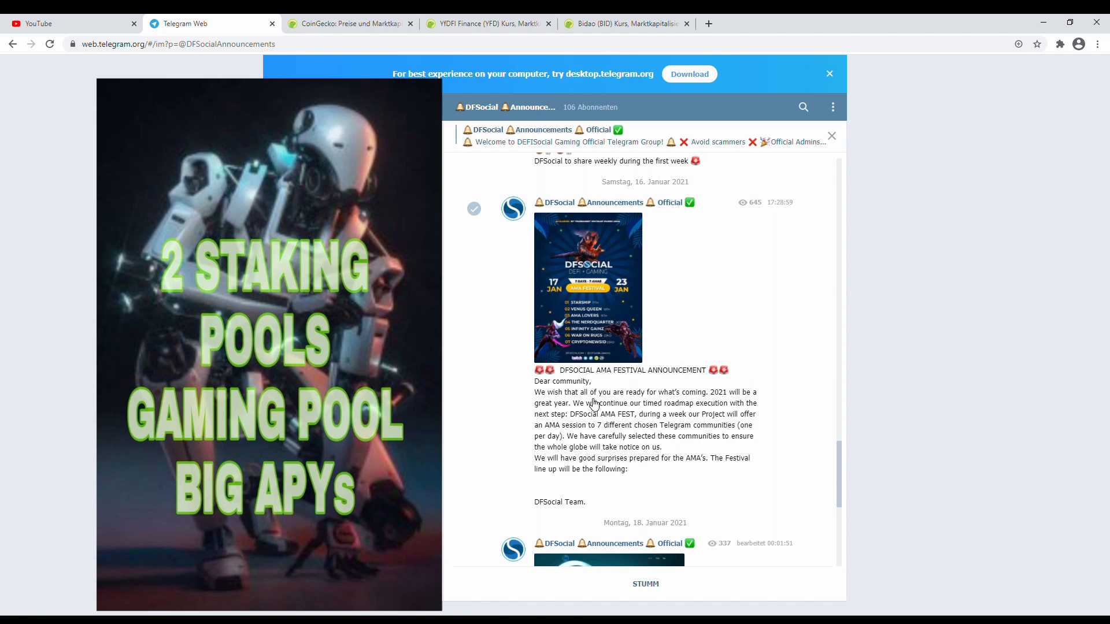
{"action": "mouse_move", "coordinate": [659, 402]}
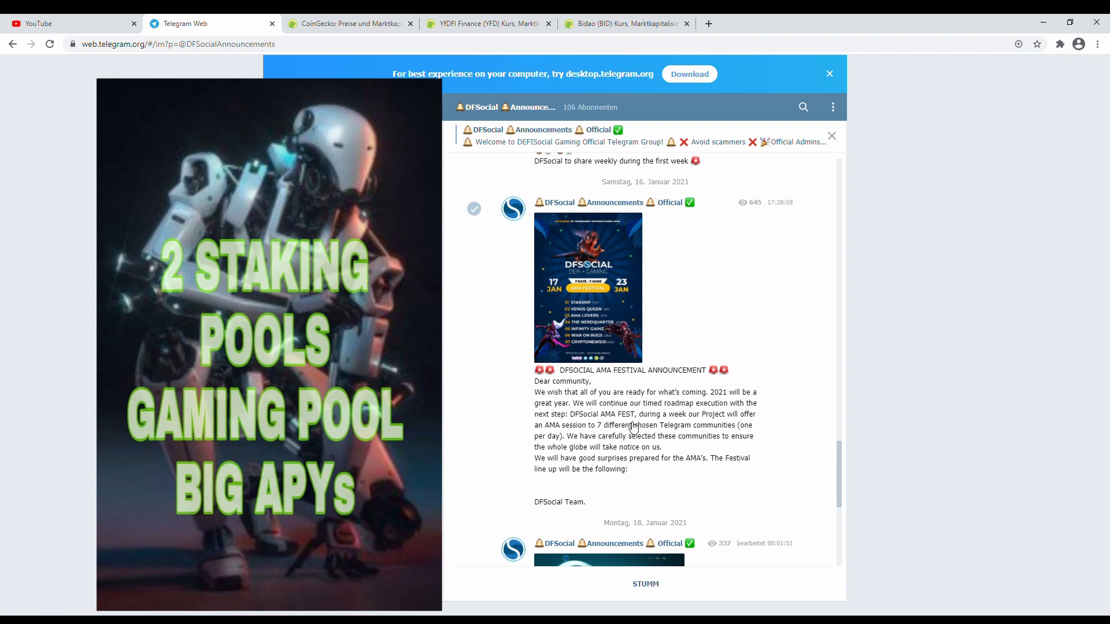
{"action": "mouse_move", "coordinate": [703, 468]}
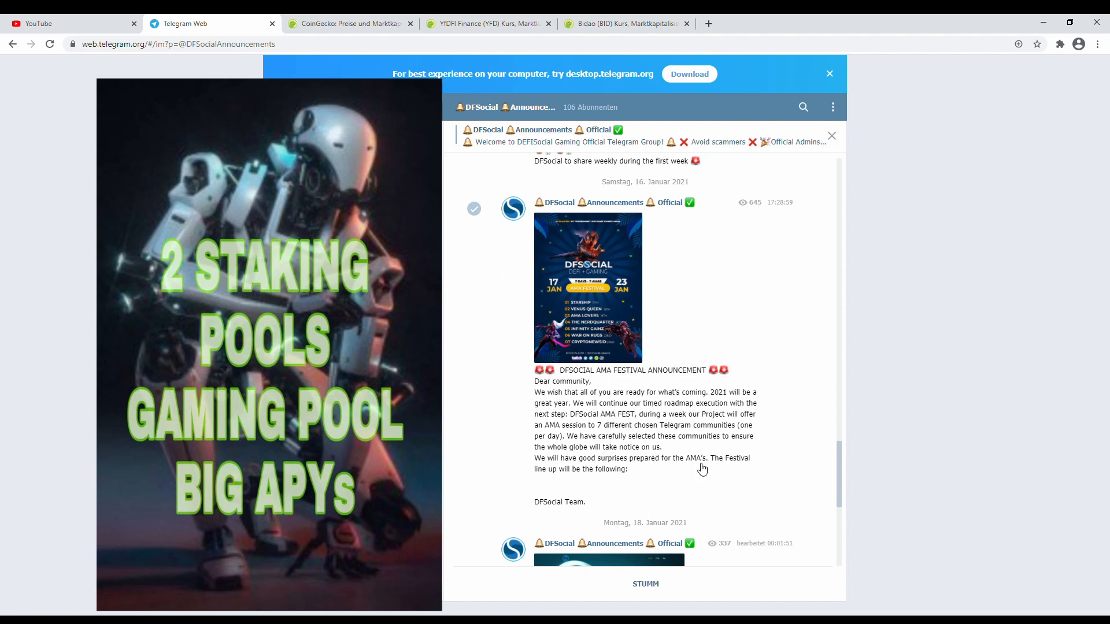
{"action": "mouse_move", "coordinate": [846, 483]}
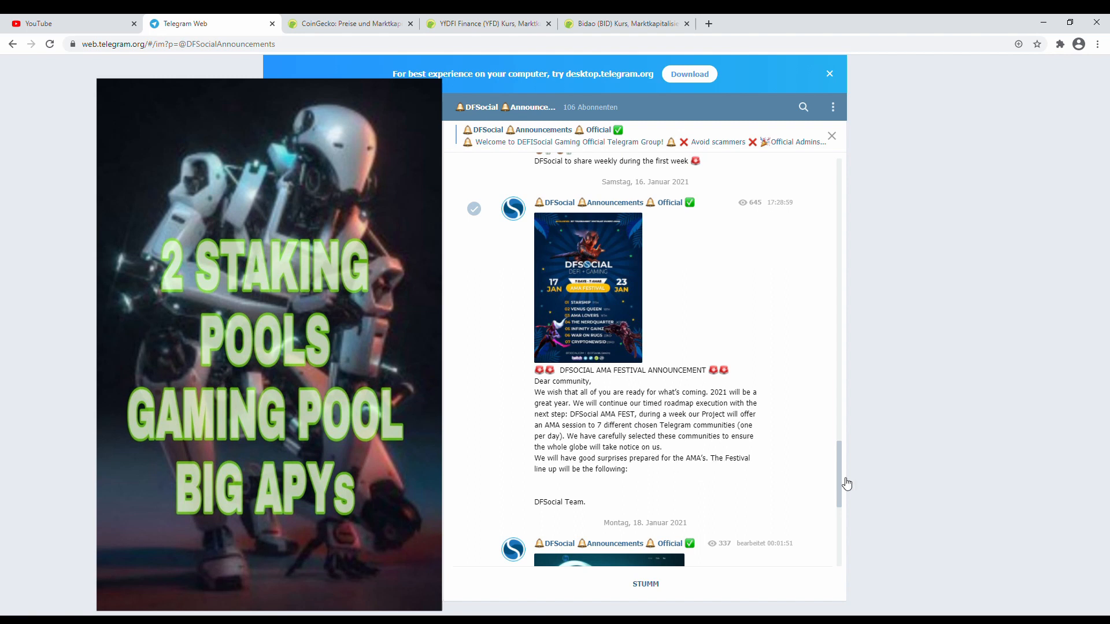
- Scroll the DFSocial channel down to the gaming platform links and League of Legends posts
{"action": "scroll", "scroll_direction": "down", "scroll_amount": 3}
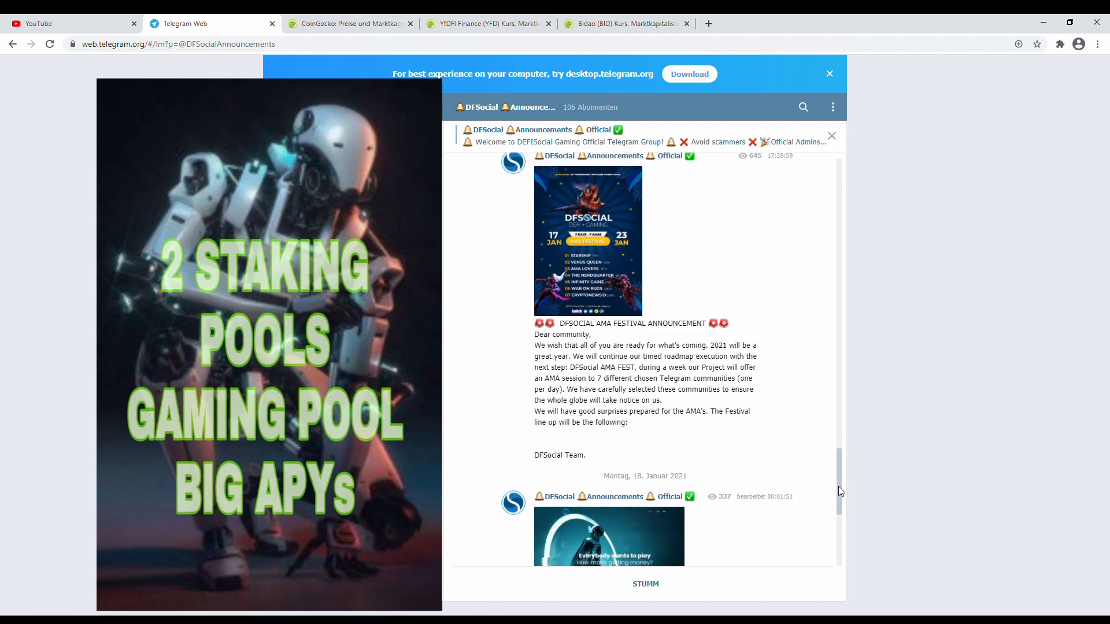
{"action": "scroll", "scroll_direction": "down", "scroll_amount": 3}
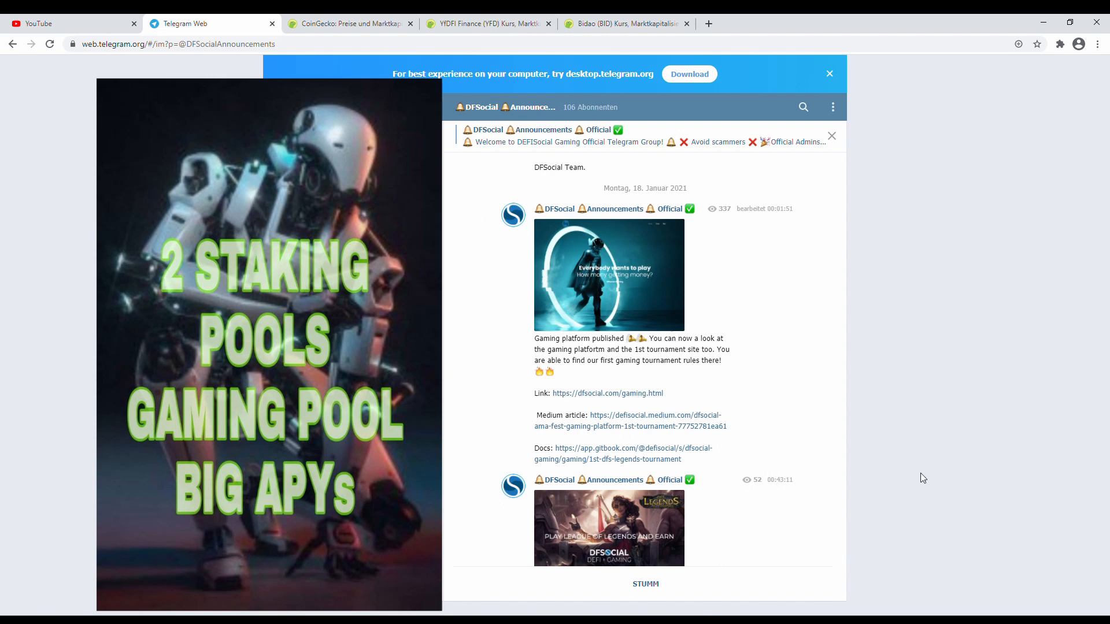
{"action": "mouse_move", "coordinate": [855, 465]}
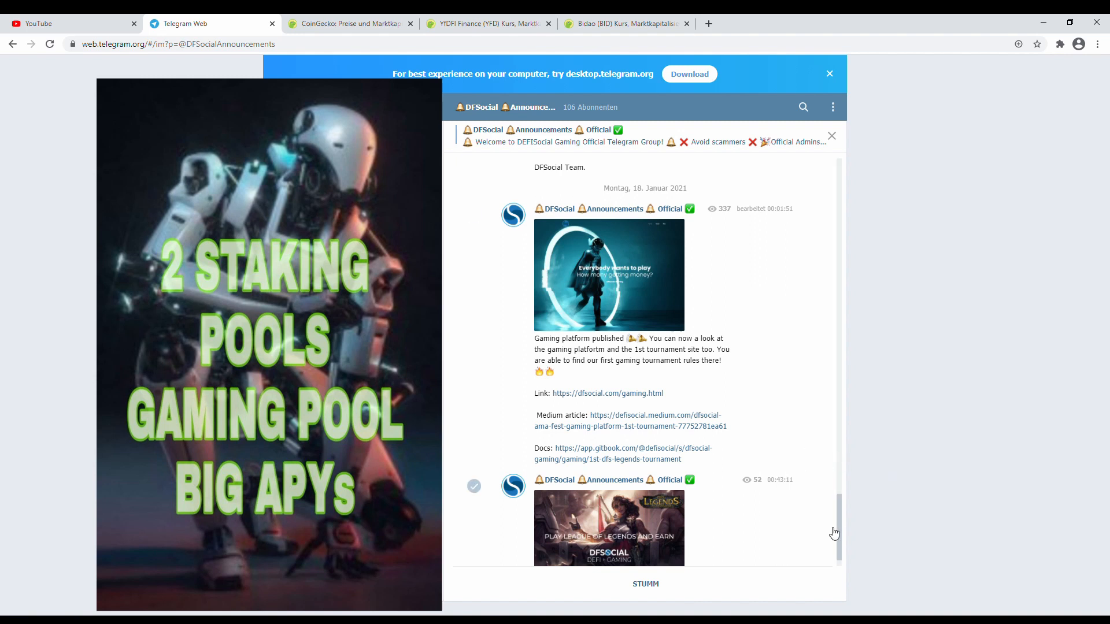
{"action": "scroll", "scroll_direction": "down", "scroll_amount": 3}
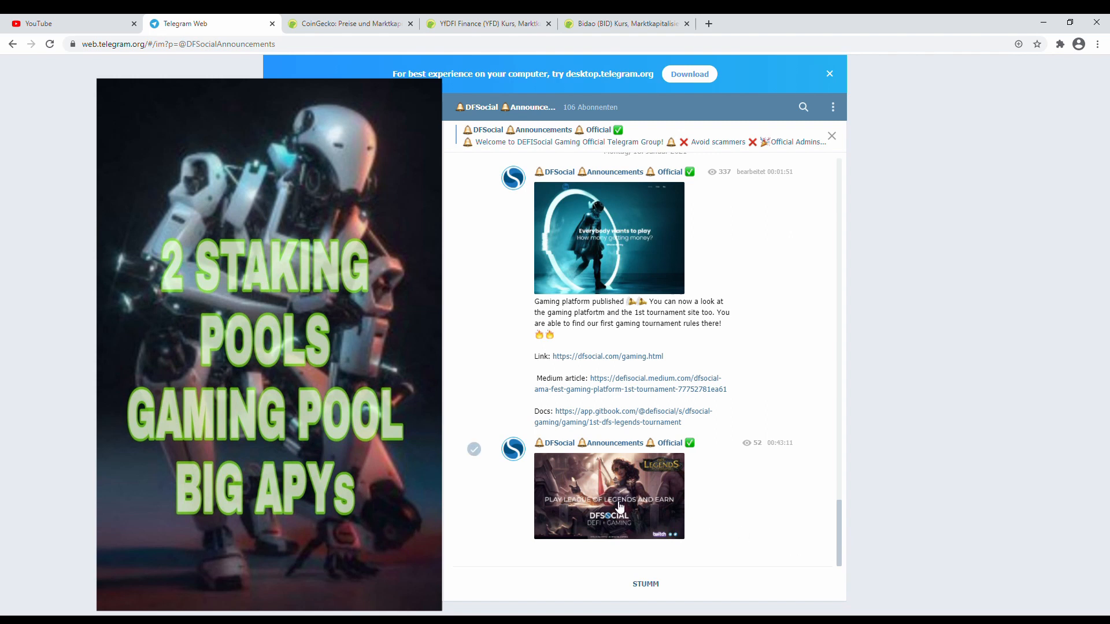
{"action": "left_click", "coordinate": [619, 506]}
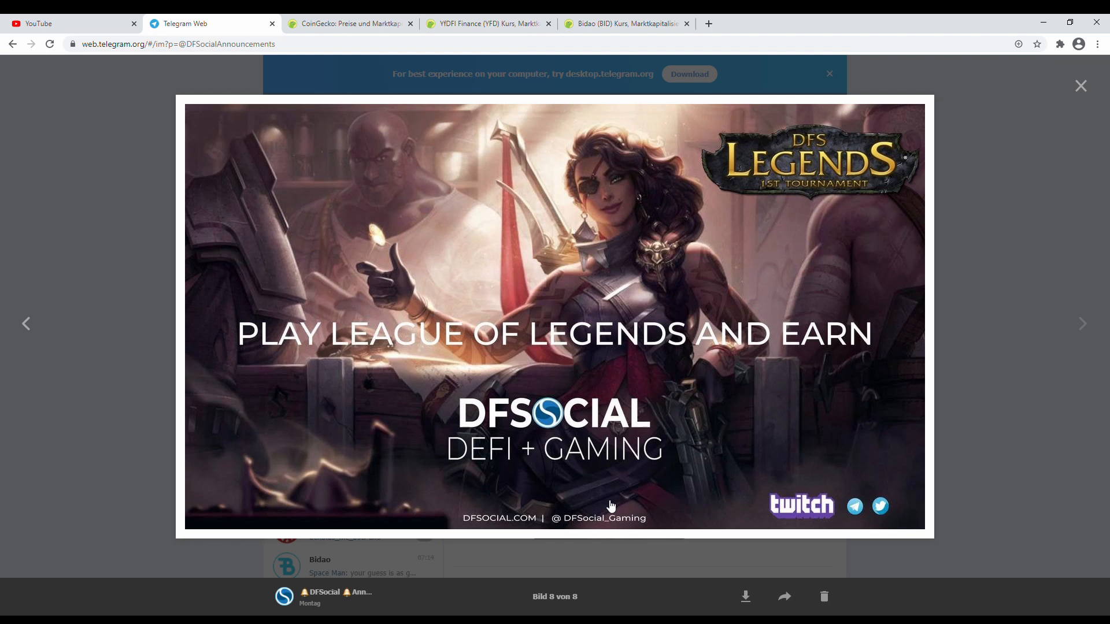
{"action": "mouse_move", "coordinate": [795, 516]}
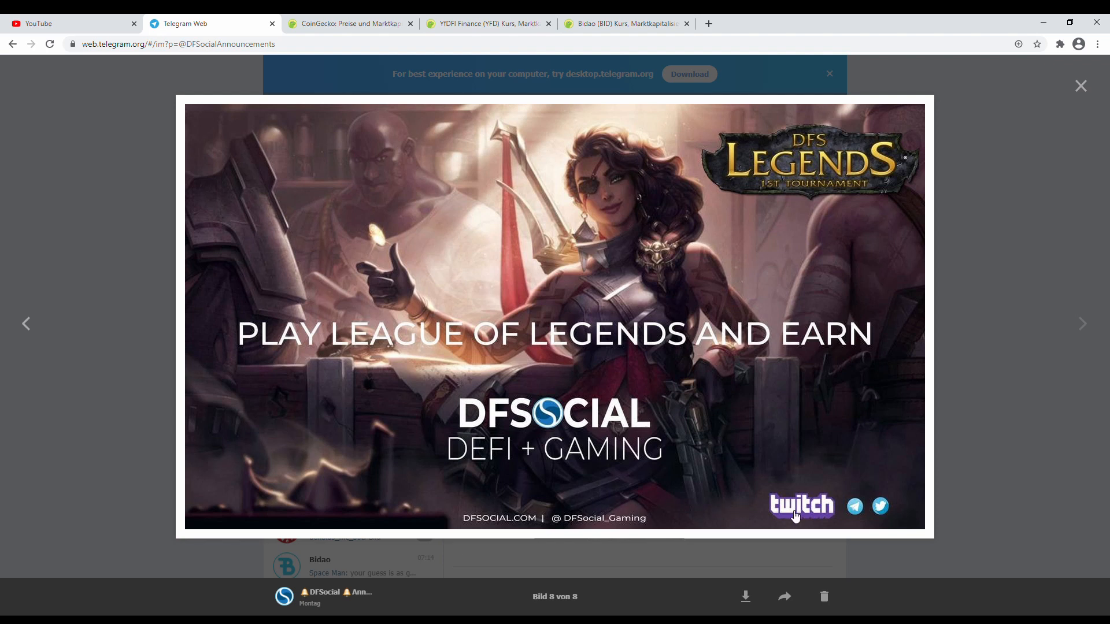
{"action": "mouse_move", "coordinate": [806, 524]}
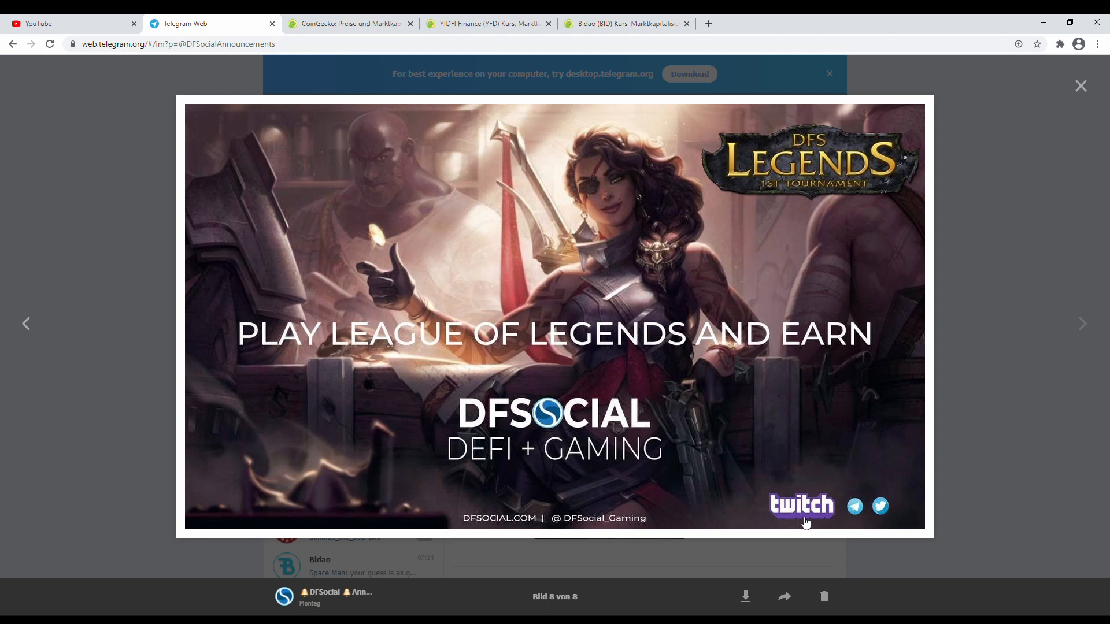
{"action": "mouse_move", "coordinate": [851, 515]}
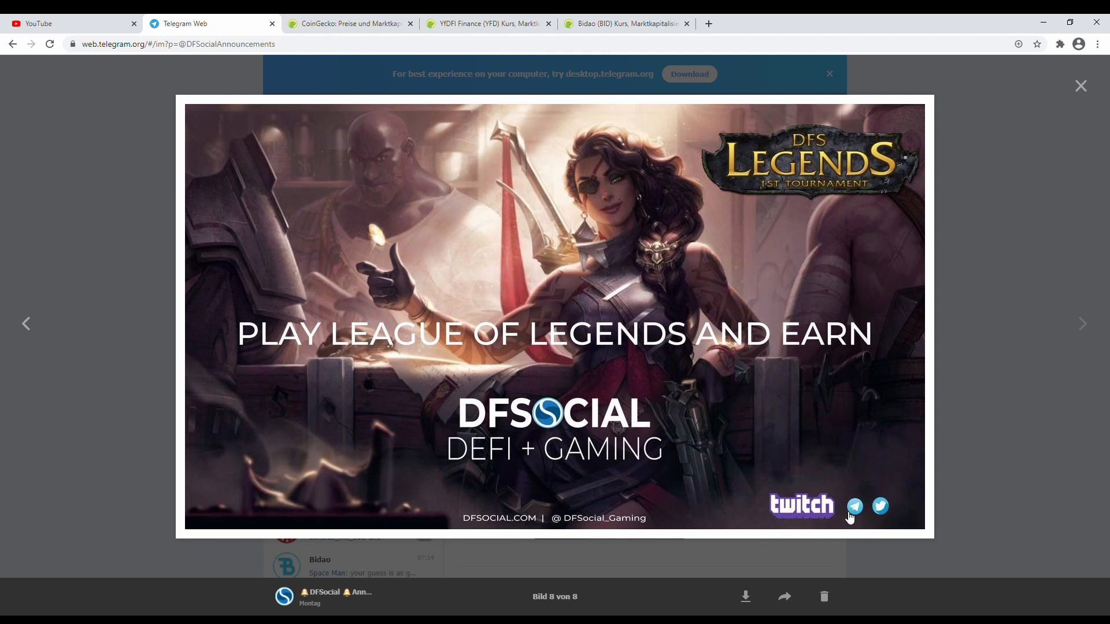
{"action": "mouse_move", "coordinate": [887, 524]}
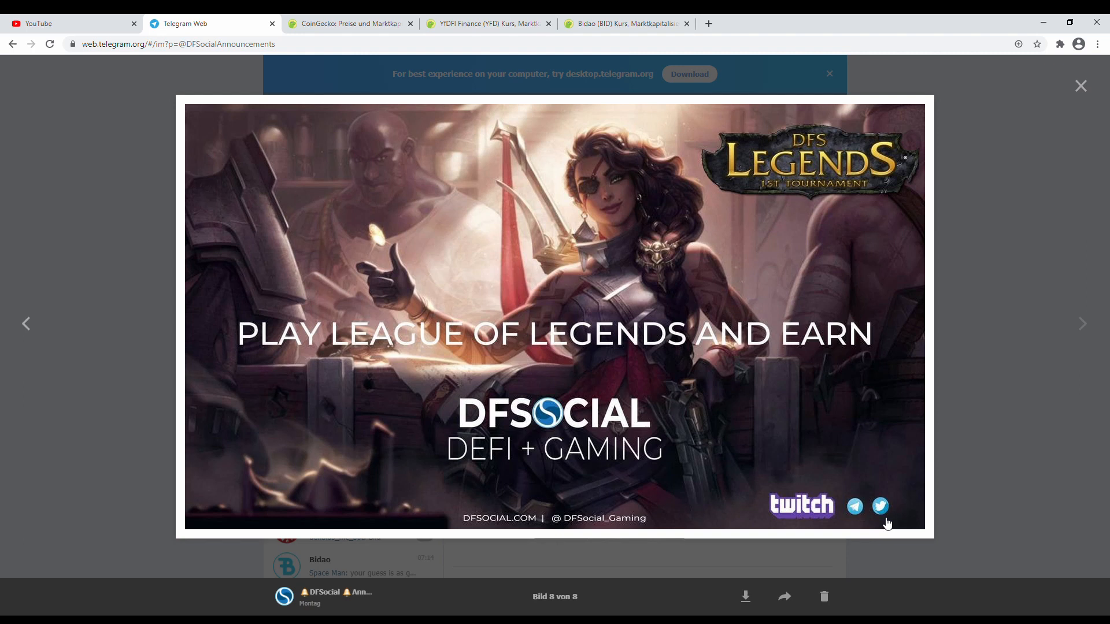
{"action": "left_click", "coordinate": [1079, 85]}
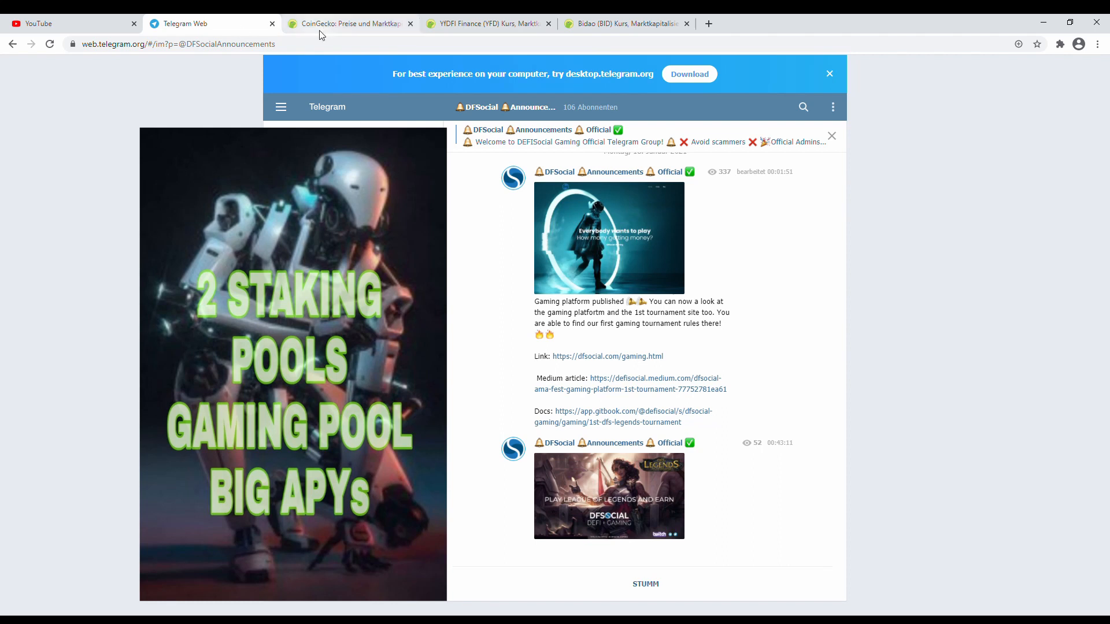
- Search CoinGecko for 'dfsoci' and open the DefiSocial (DFSOCIAL) coin page
{"action": "left_click", "coordinate": [346, 23]}
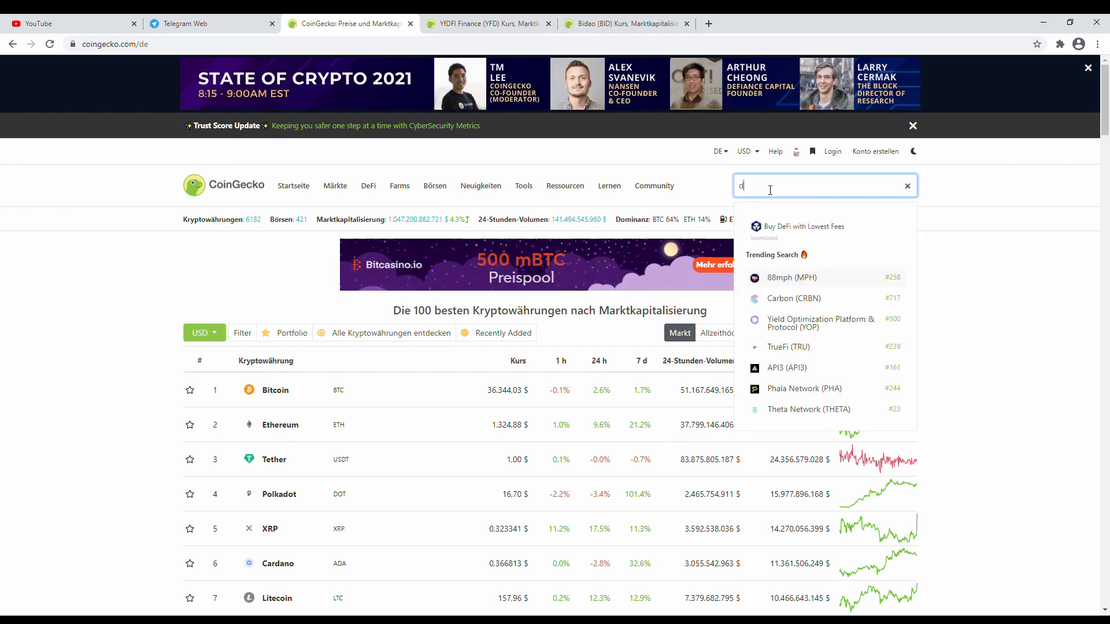
{"action": "type", "text": "fsoci"}
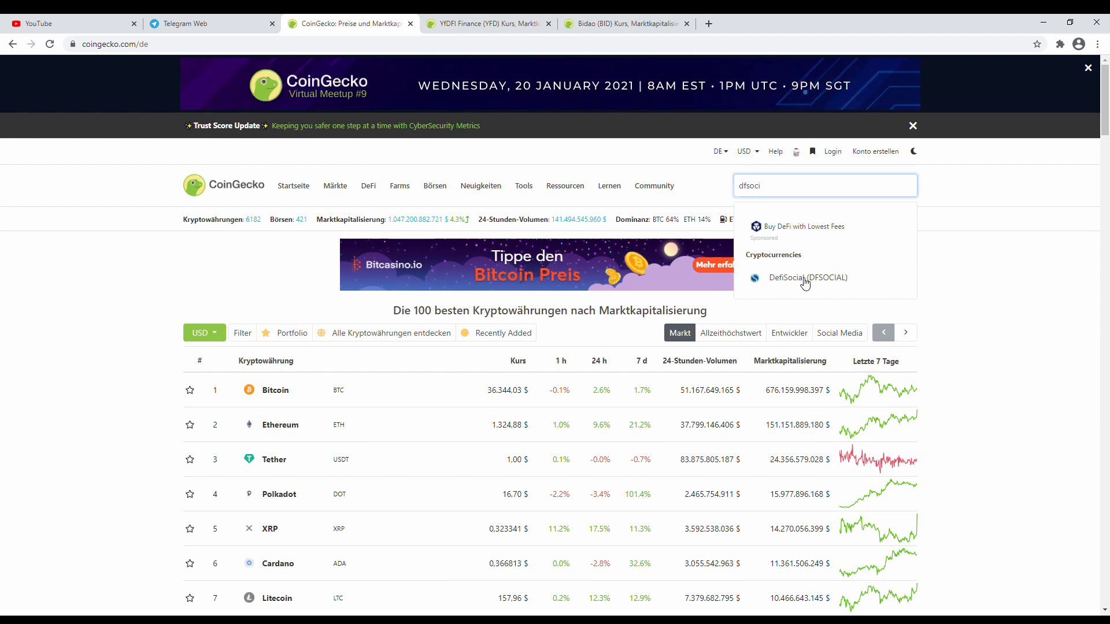
{"action": "left_click", "coordinate": [806, 278]}
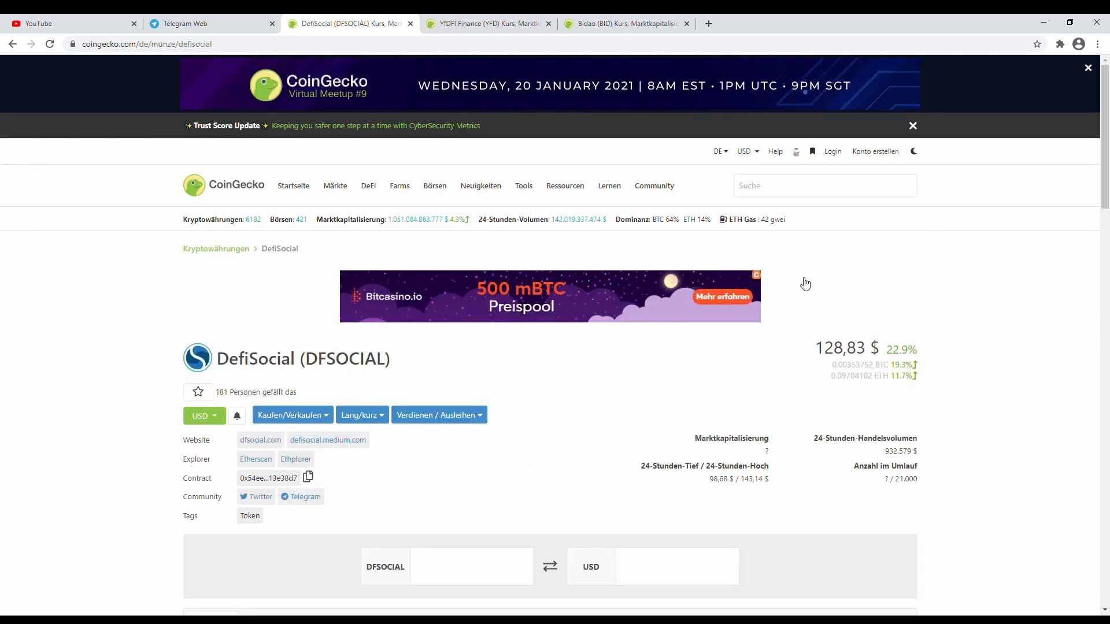
- Scroll to the DefiSocial overview and cast a sentiment vote
{"action": "scroll", "scroll_direction": "down", "scroll_amount": 3}
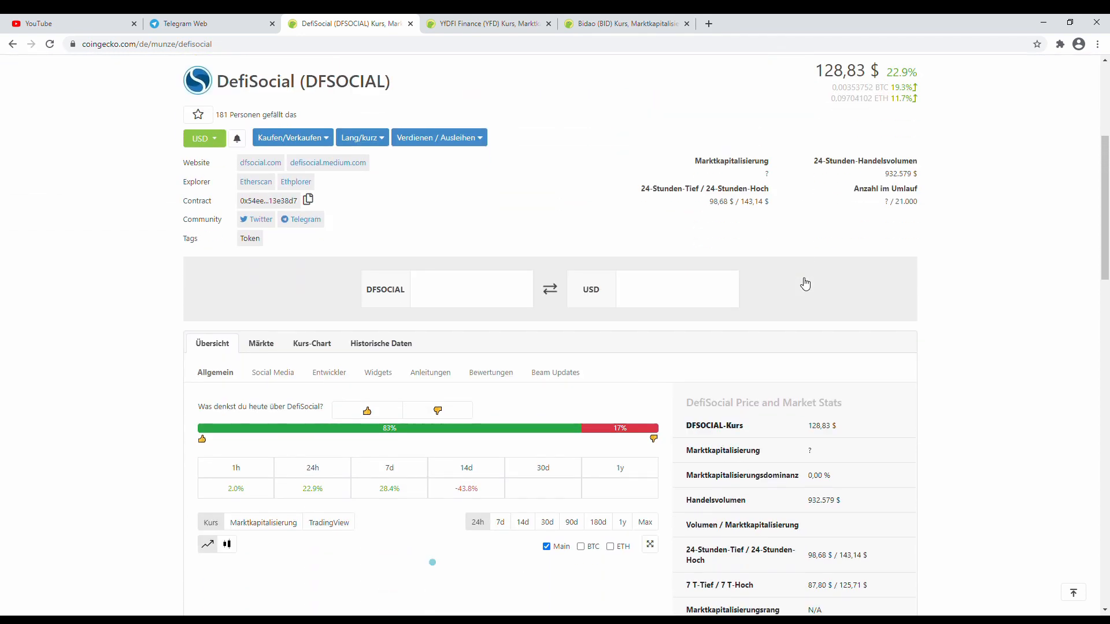
{"action": "scroll", "scroll_direction": "down", "scroll_amount": 3}
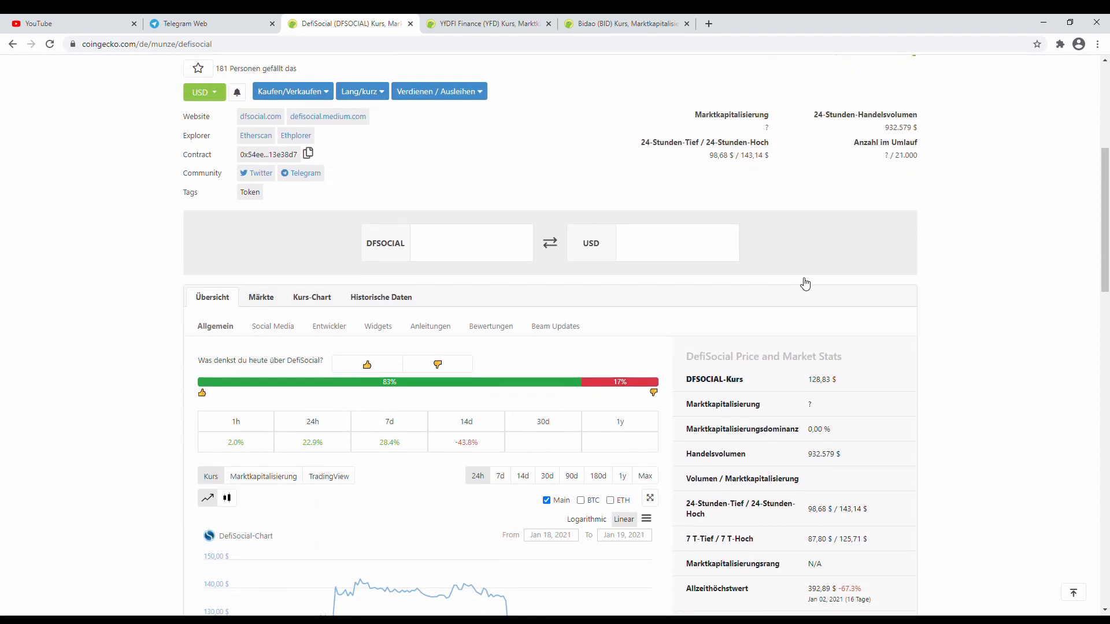
{"action": "scroll", "scroll_direction": "down", "scroll_amount": 3}
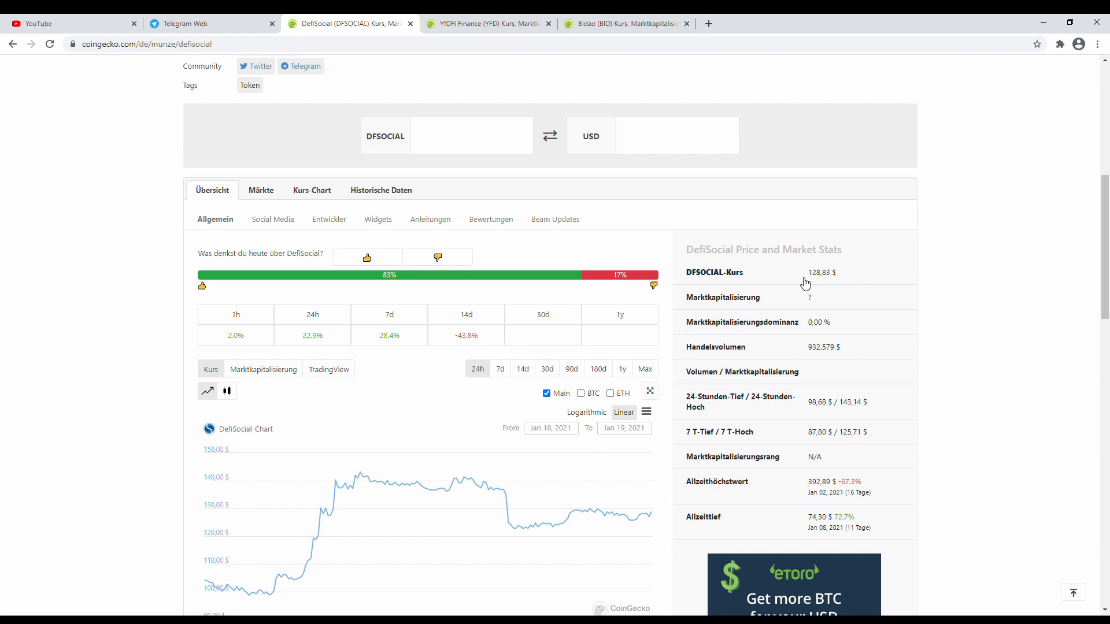
{"action": "scroll", "scroll_direction": "down", "scroll_amount": 3}
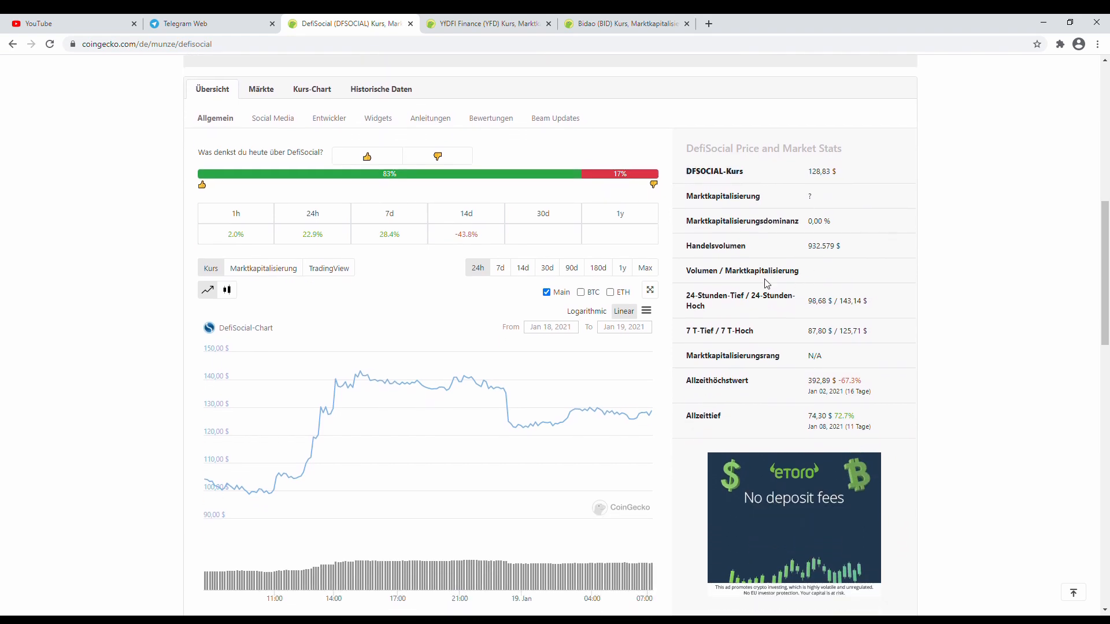
{"action": "left_click", "coordinate": [366, 157]}
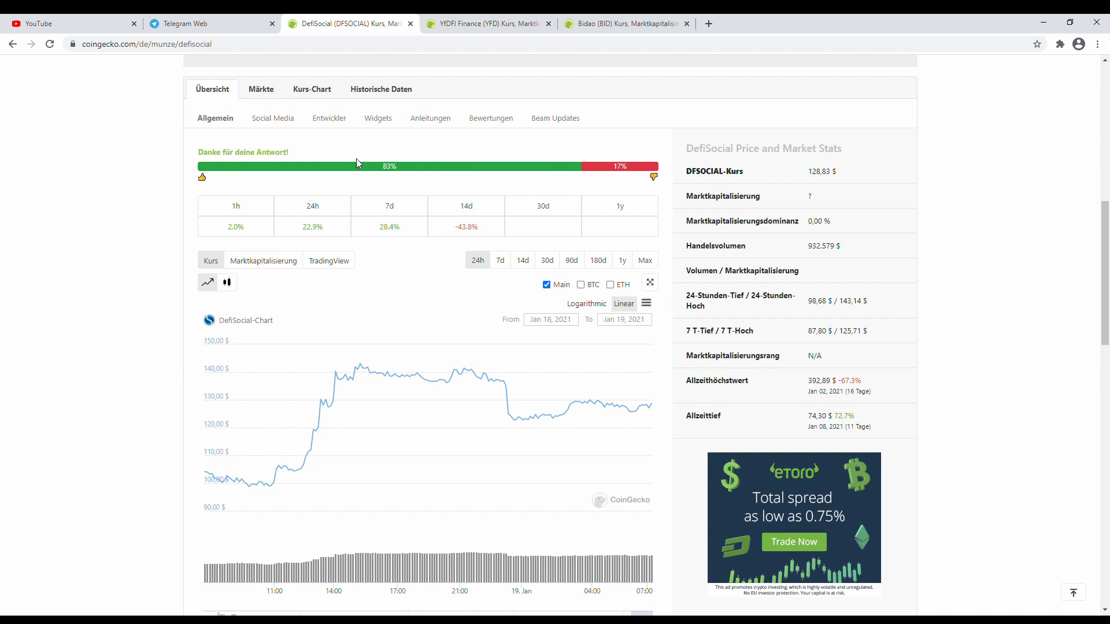
{"action": "mouse_move", "coordinate": [456, 220]}
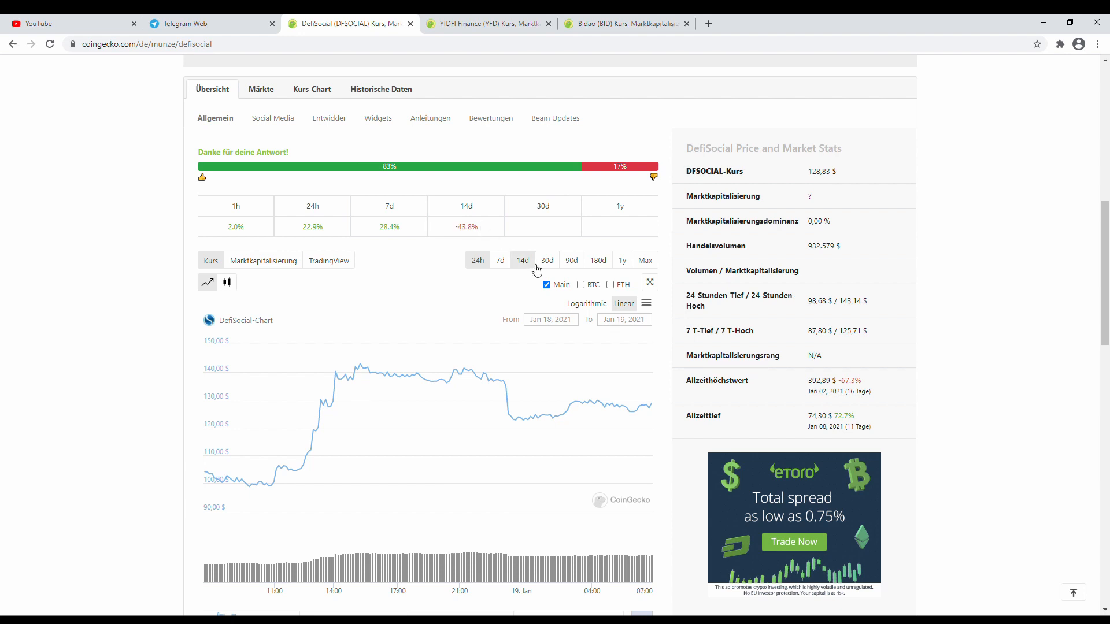
{"action": "left_click", "coordinate": [545, 260]}
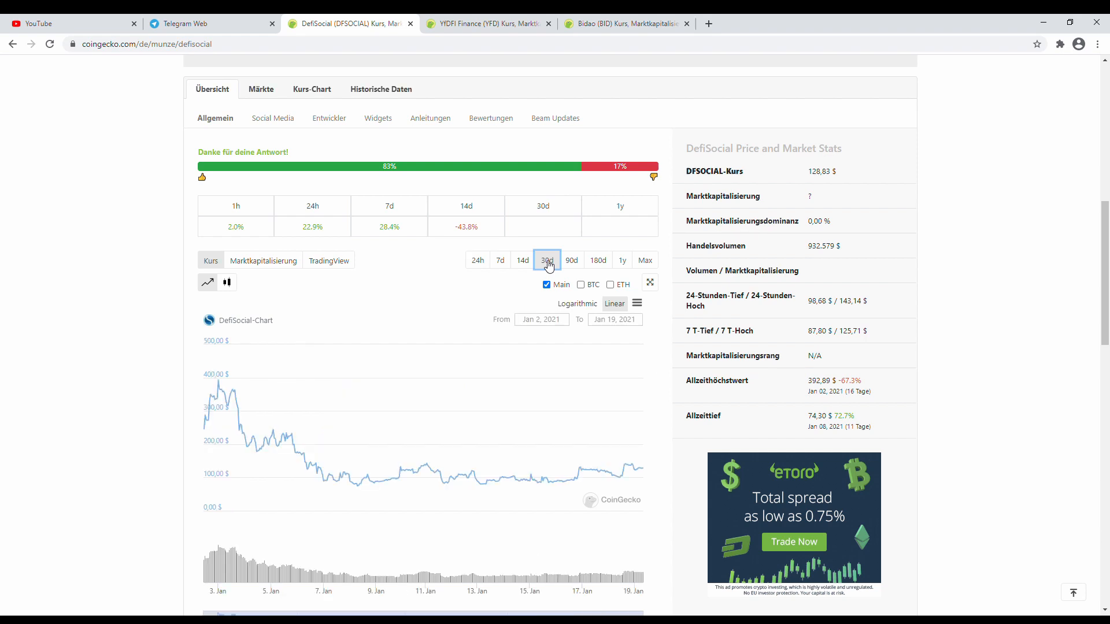
{"action": "mouse_move", "coordinate": [596, 267]}
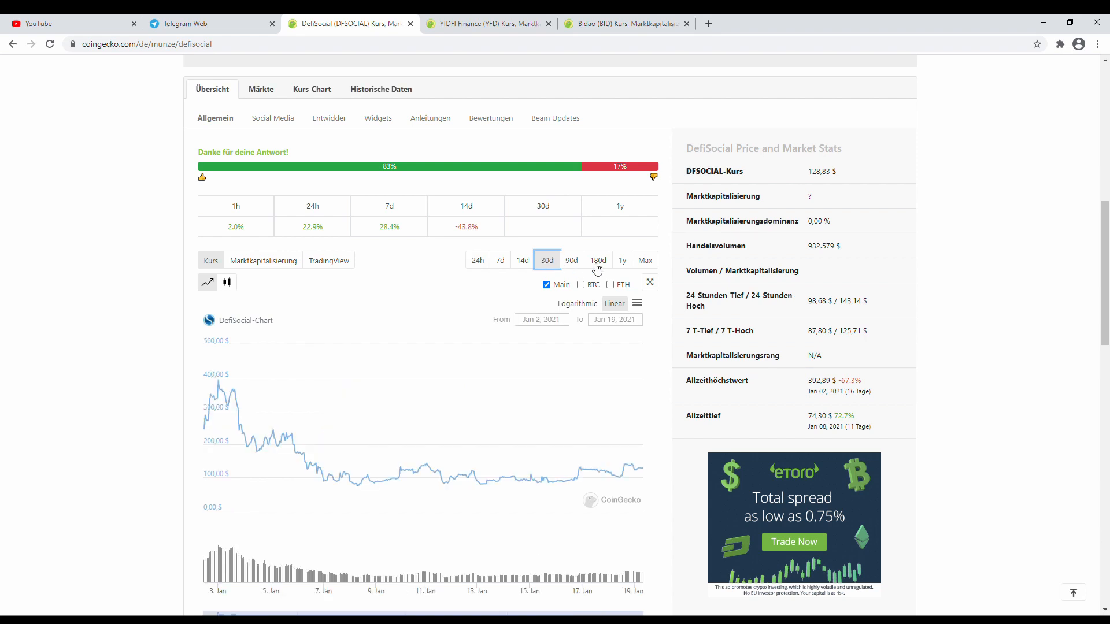
{"action": "left_click", "coordinate": [645, 260]}
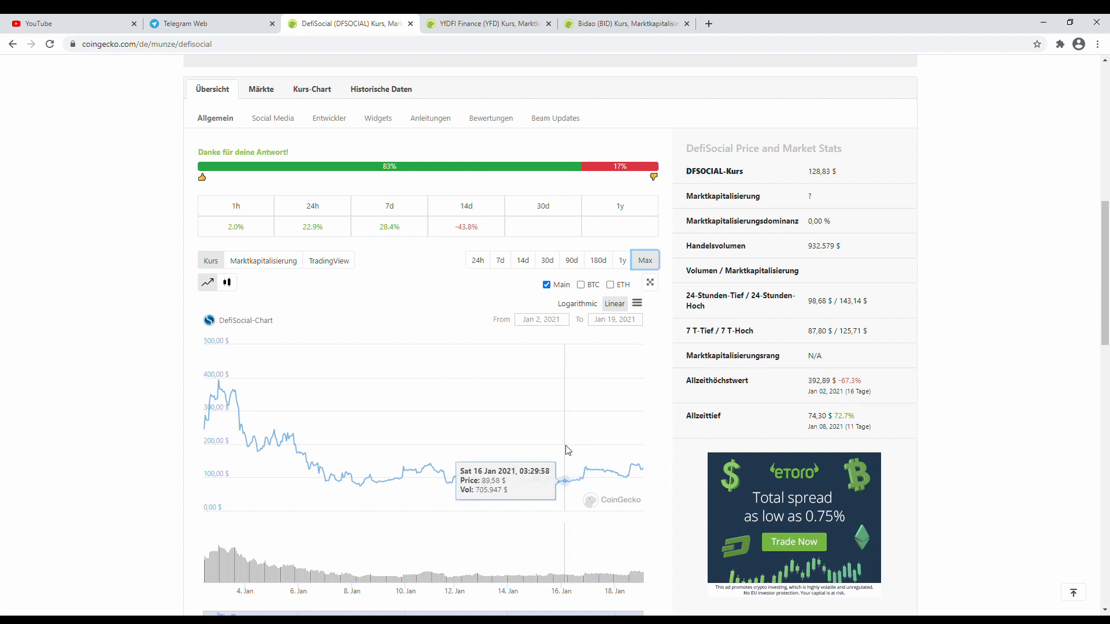
{"action": "mouse_move", "coordinate": [558, 487]}
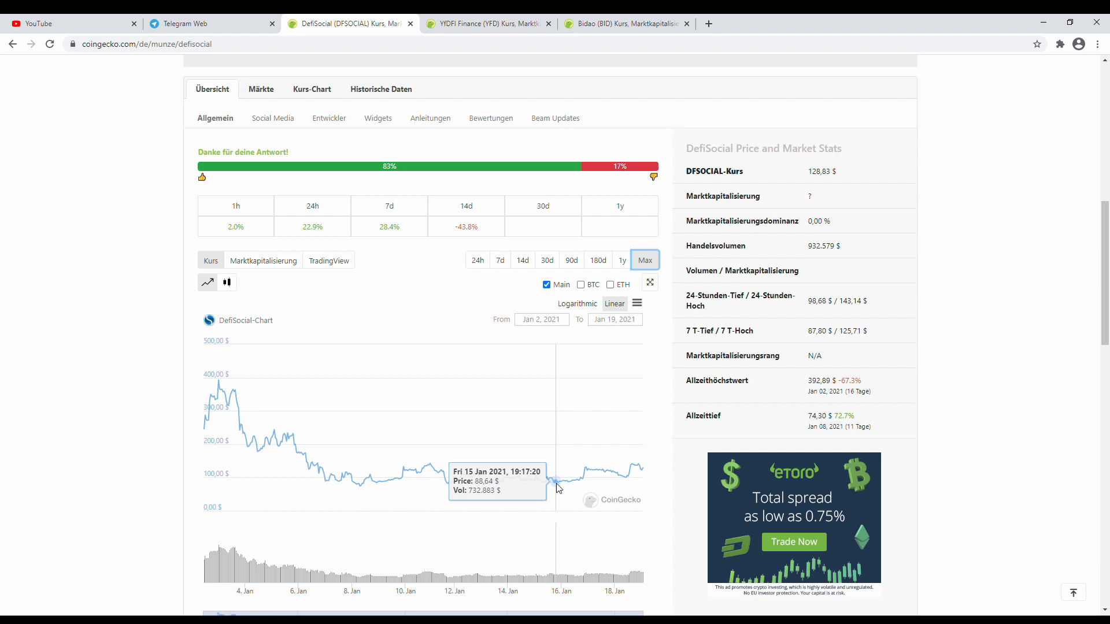
{"action": "mouse_move", "coordinate": [558, 487]}
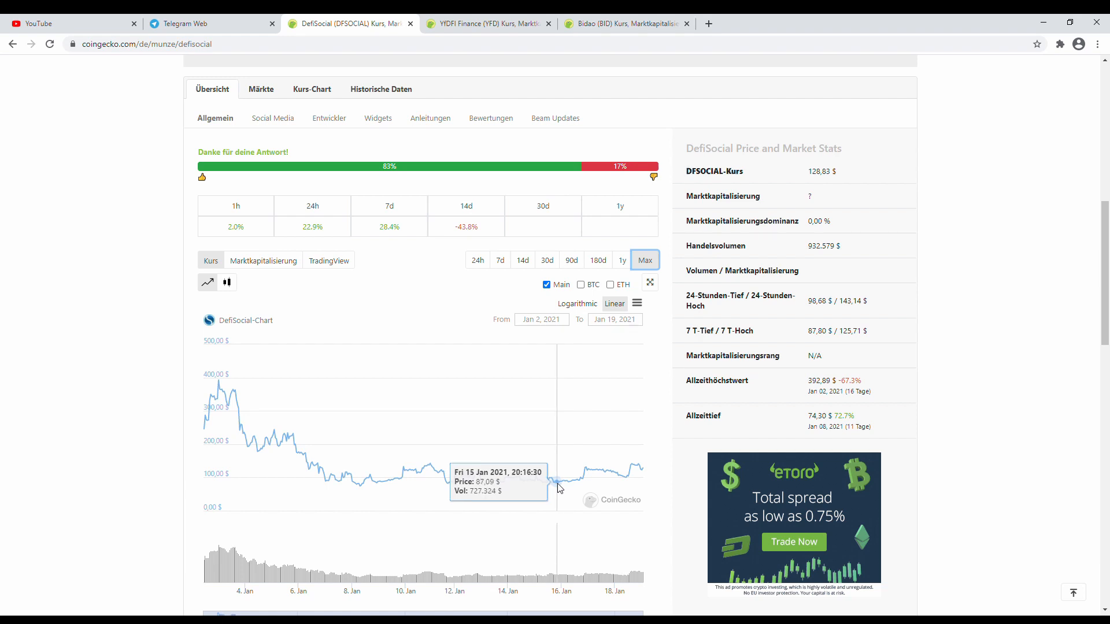
{"action": "mouse_move", "coordinate": [601, 488]}
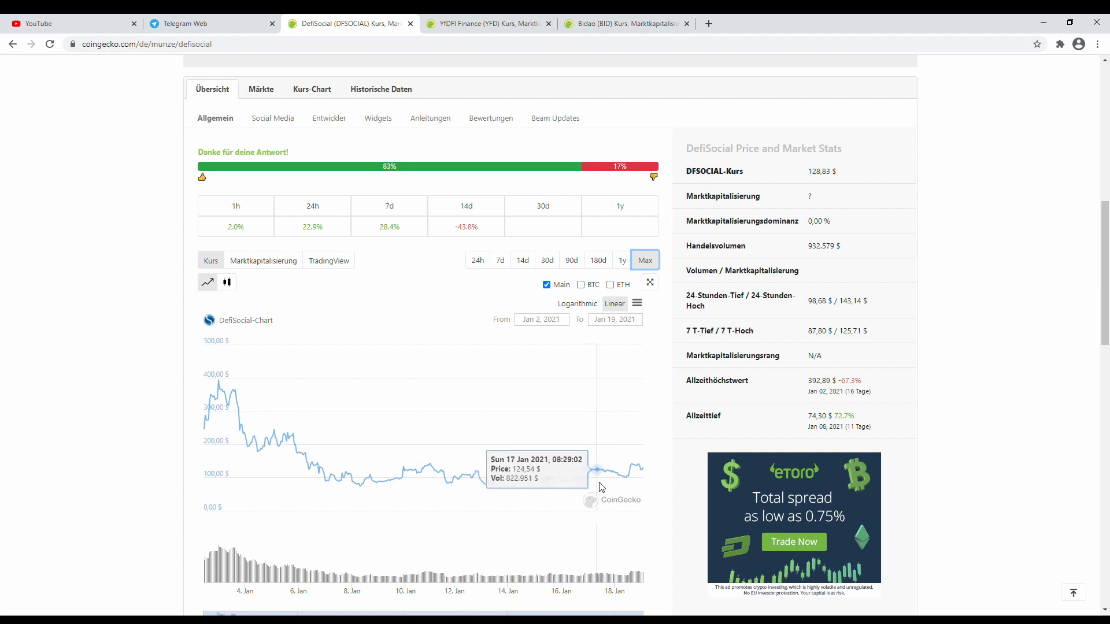
{"action": "mouse_move", "coordinate": [638, 487]}
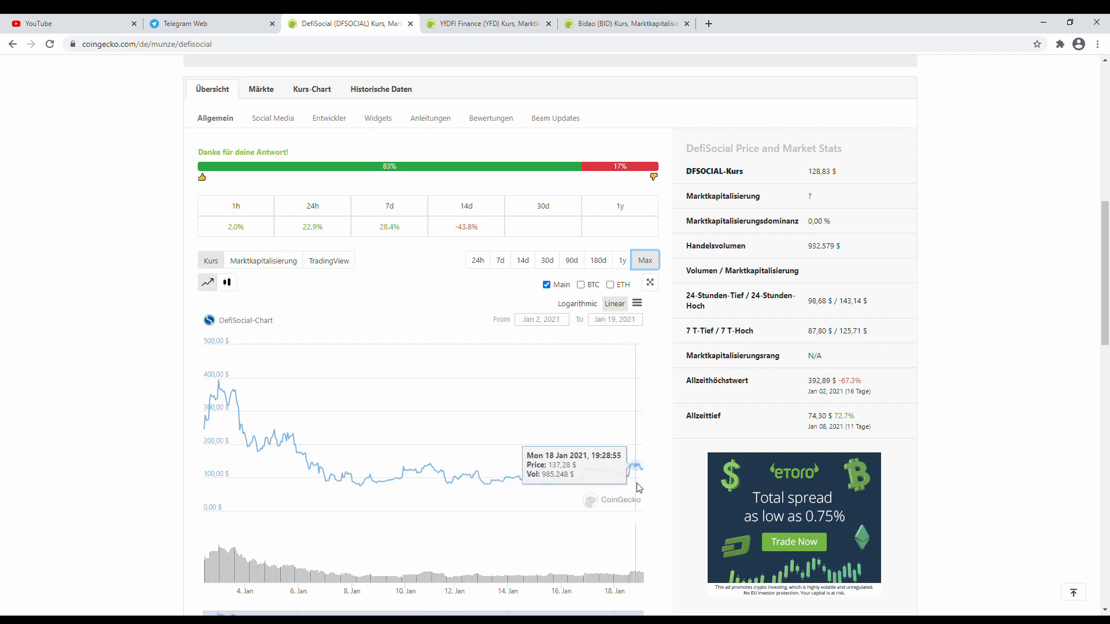
{"action": "mouse_move", "coordinate": [647, 488]}
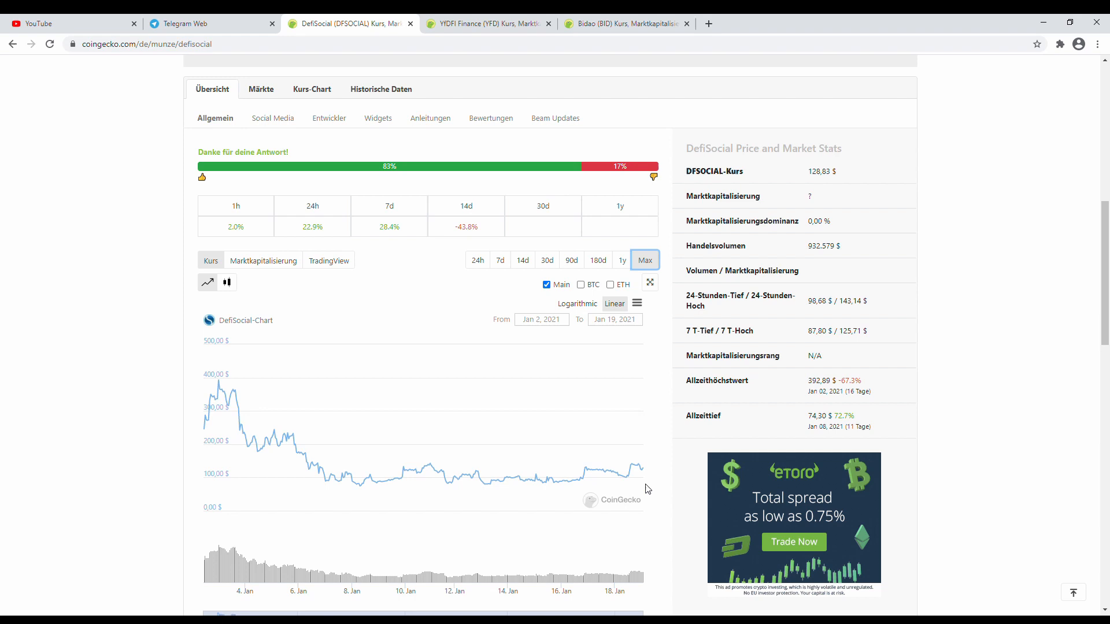
{"action": "mouse_move", "coordinate": [323, 344]}
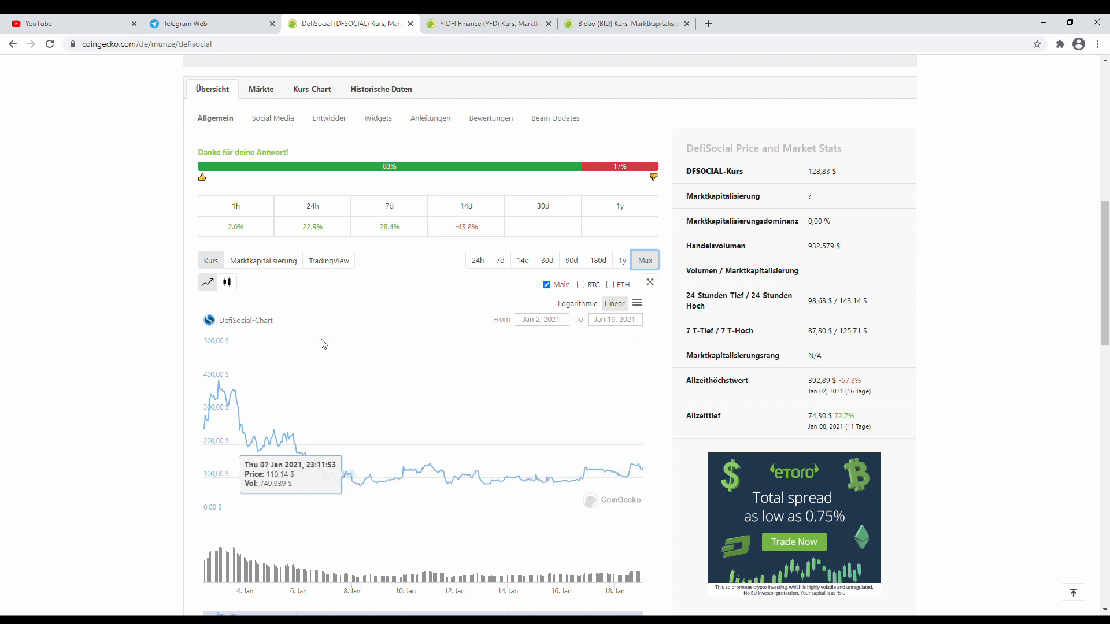
{"action": "mouse_move", "coordinate": [98, 245]}
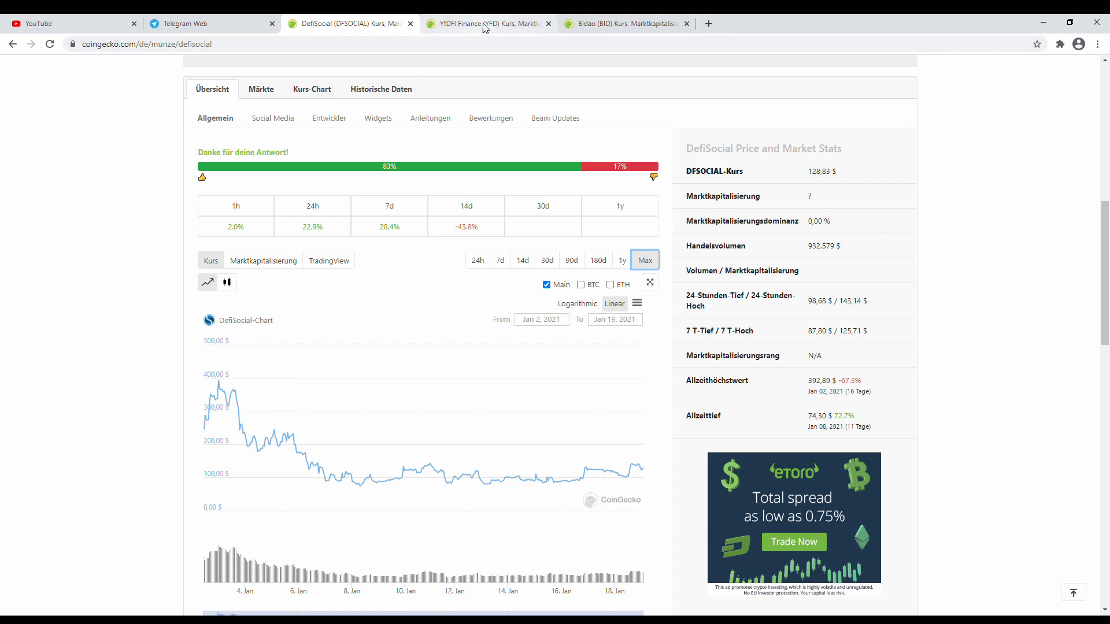
- Return to Telegram Web and search 'yfd' to open the YfDFI Finance announcement channel
{"action": "left_click", "coordinate": [486, 25]}
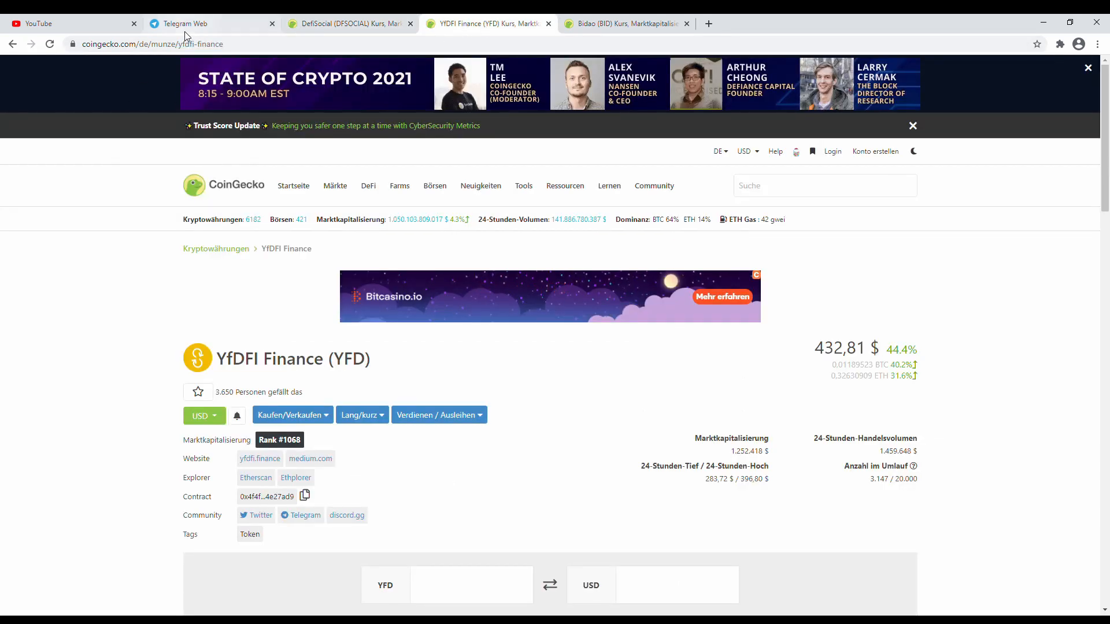
{"action": "left_click", "coordinate": [185, 23]}
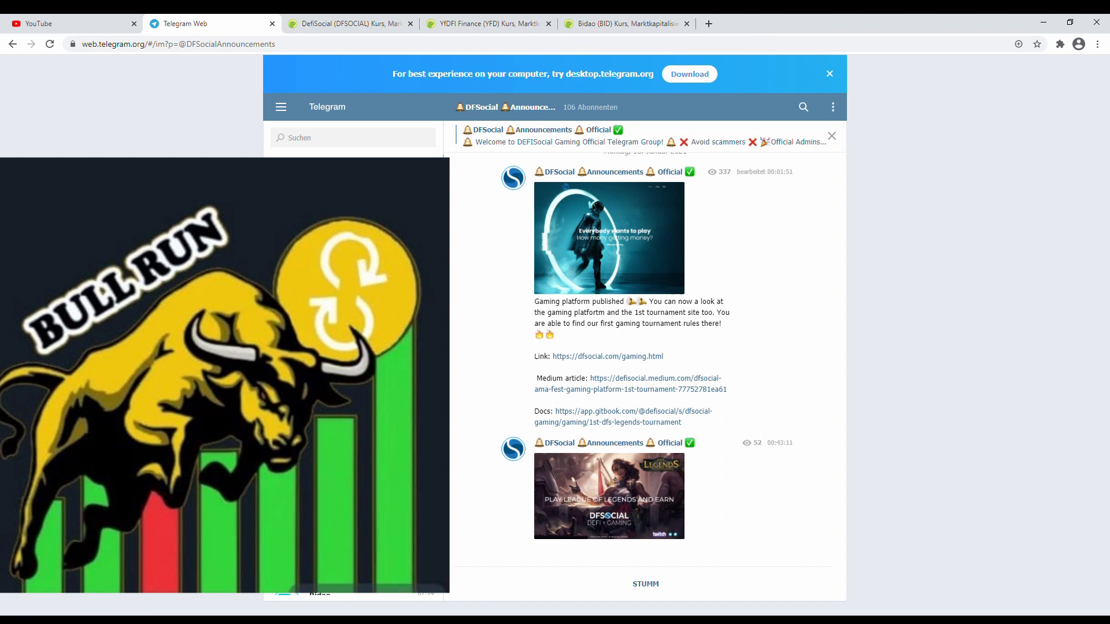
{"action": "left_click", "coordinate": [338, 137]}
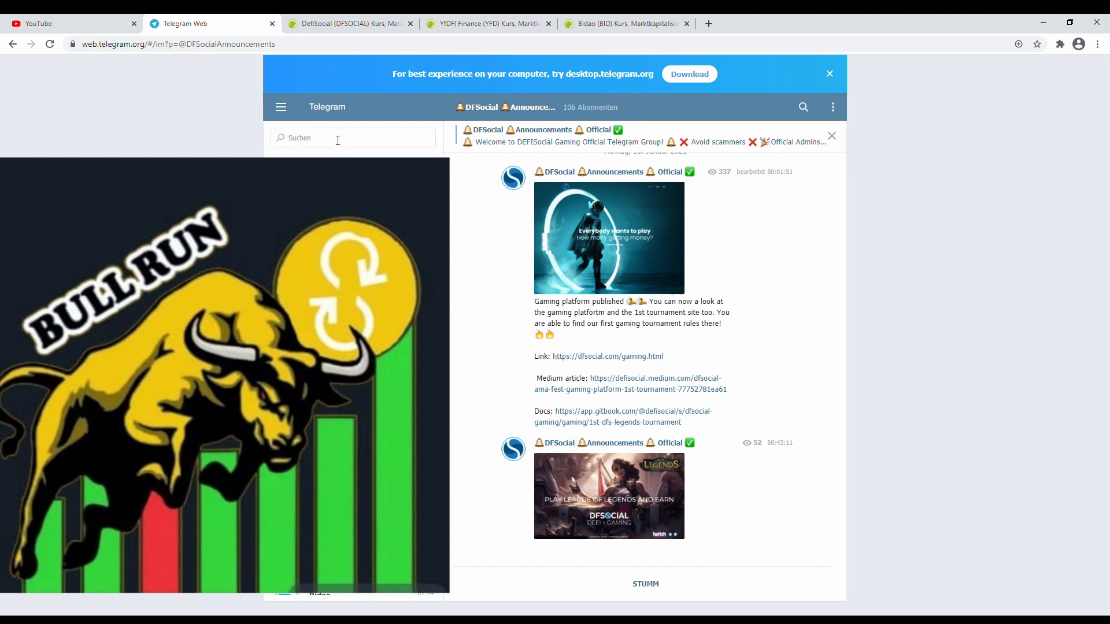
{"action": "type", "text": "yfdf"}
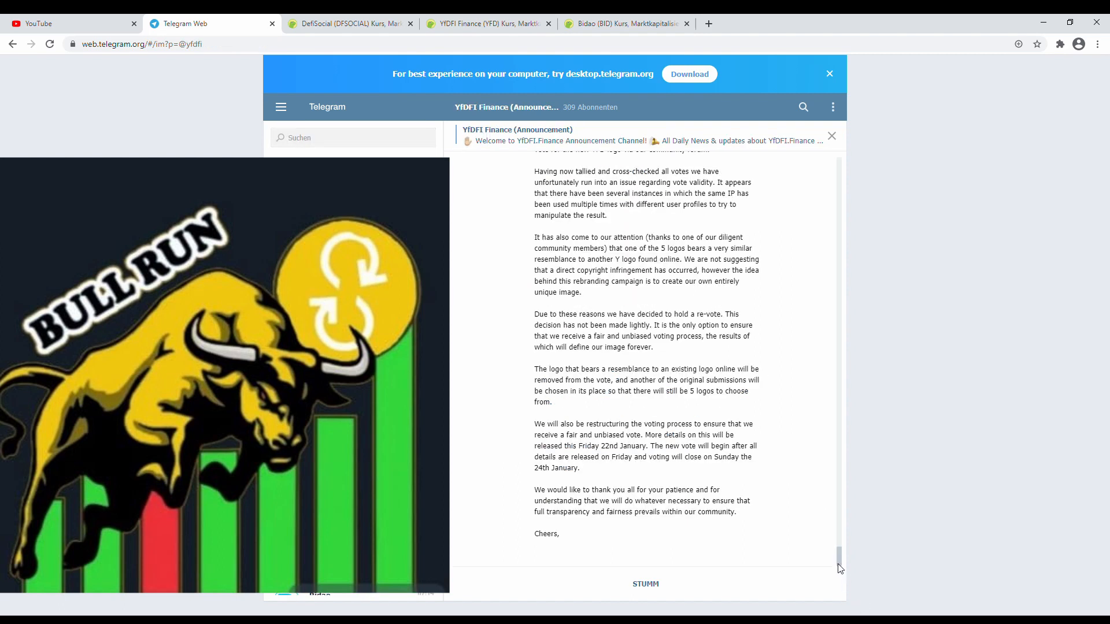
- Scroll to the 16 January staking contract audit post
{"action": "scroll", "scroll_direction": "down", "scroll_amount": 3}
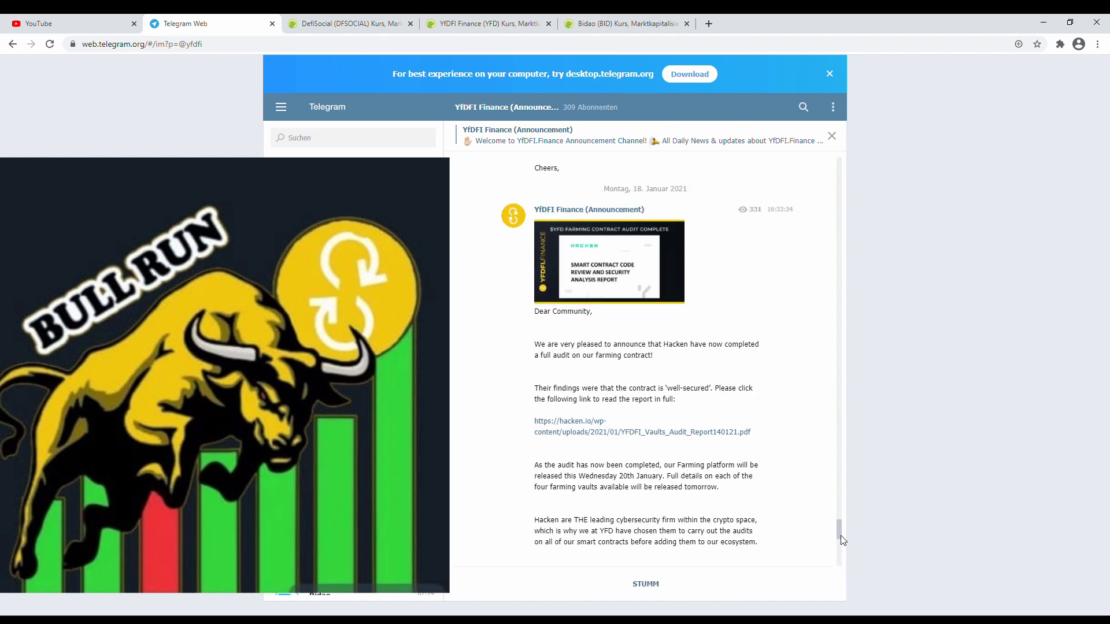
{"action": "scroll", "scroll_direction": "down", "scroll_amount": 3}
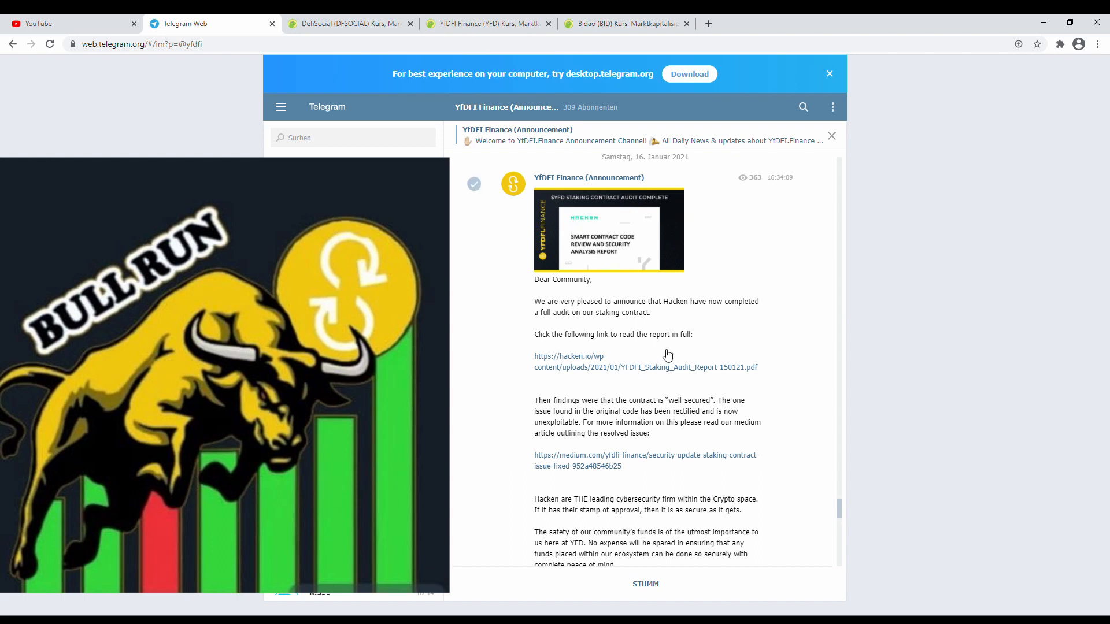
{"action": "mouse_move", "coordinate": [655, 378]}
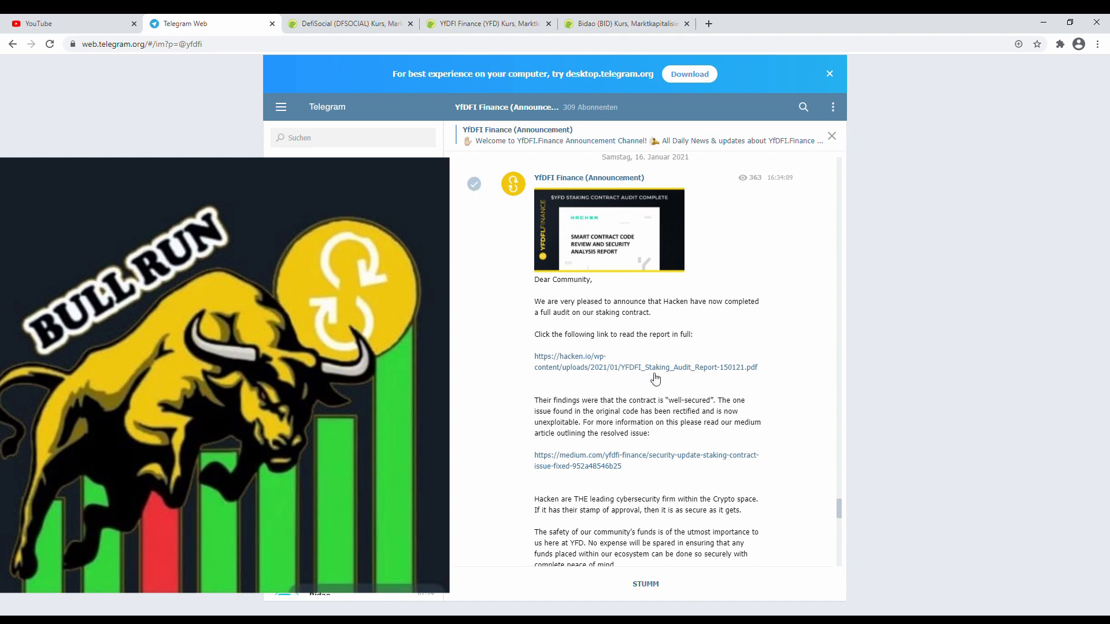
{"action": "mouse_move", "coordinate": [682, 375]}
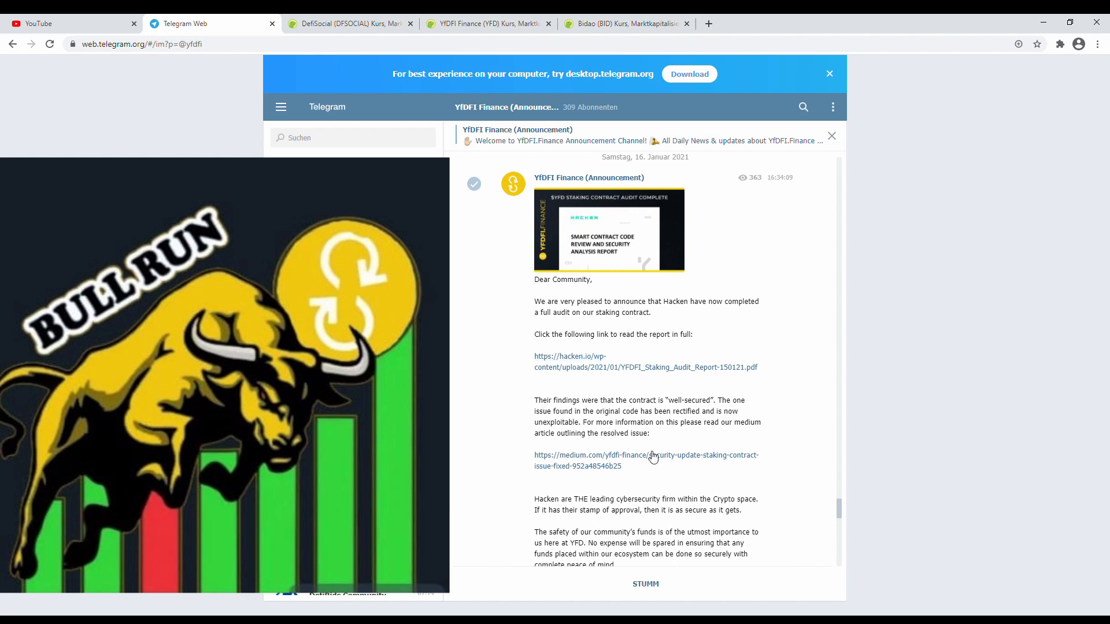
{"action": "mouse_move", "coordinate": [846, 511]}
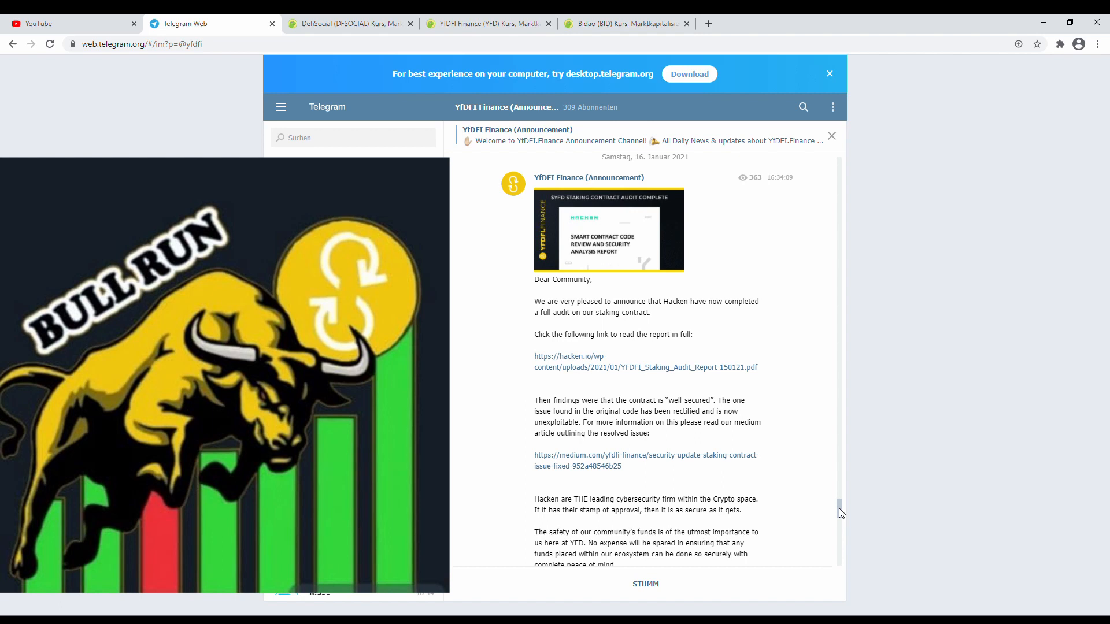
- Scroll down the YfDFI channel to the 18 January farming contract audit announcement
{"action": "scroll", "scroll_direction": "down", "scroll_amount": 3}
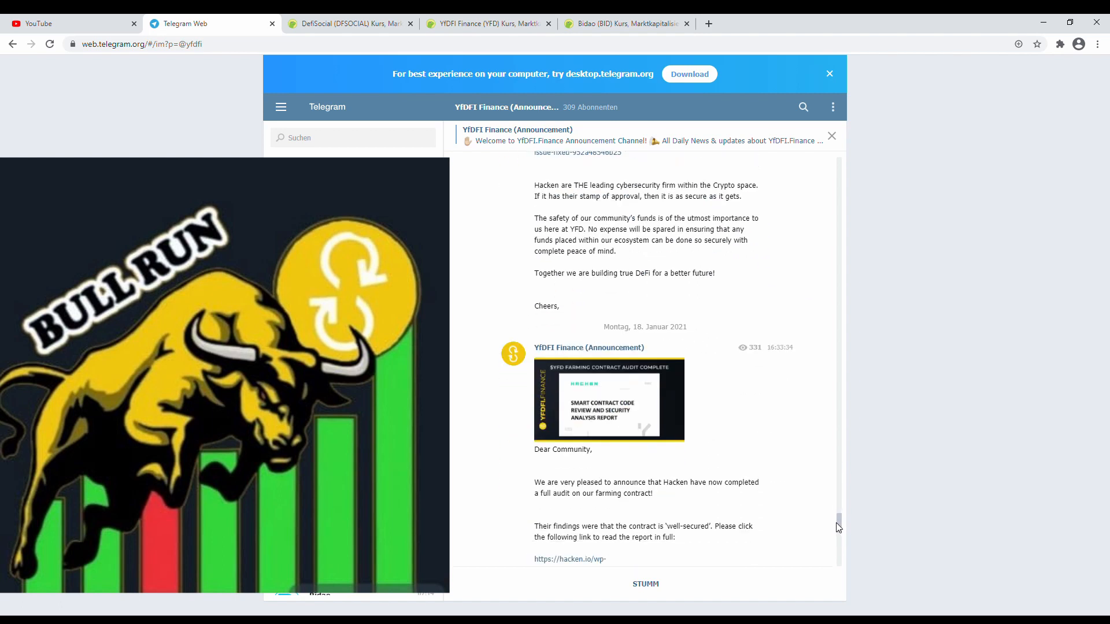
{"action": "scroll", "scroll_direction": "down", "scroll_amount": 3}
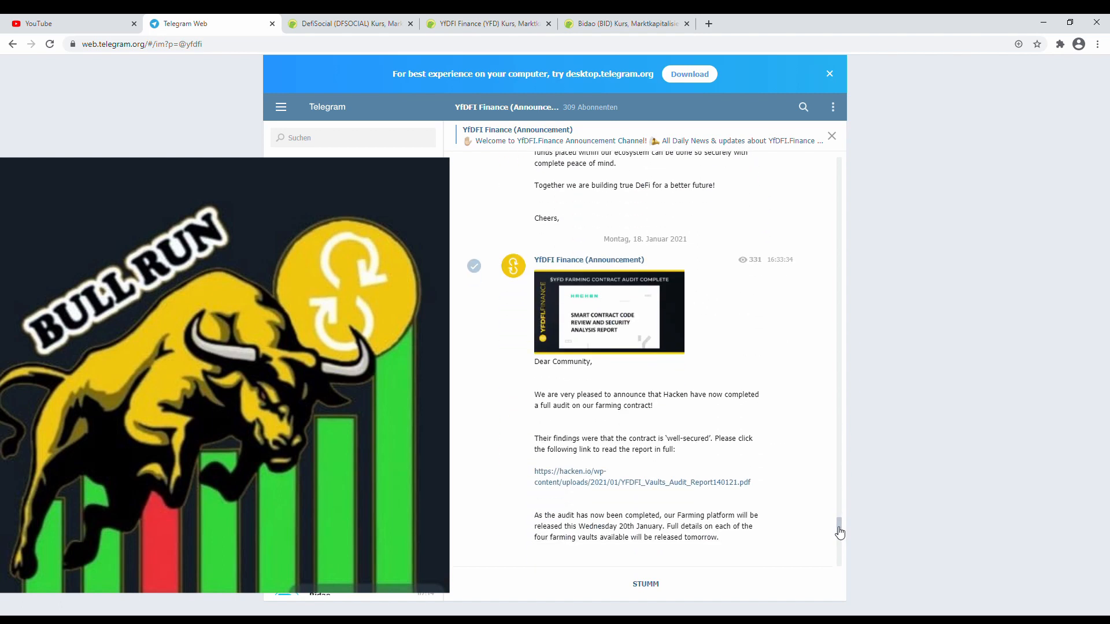
{"action": "scroll", "scroll_direction": "down", "scroll_amount": 3}
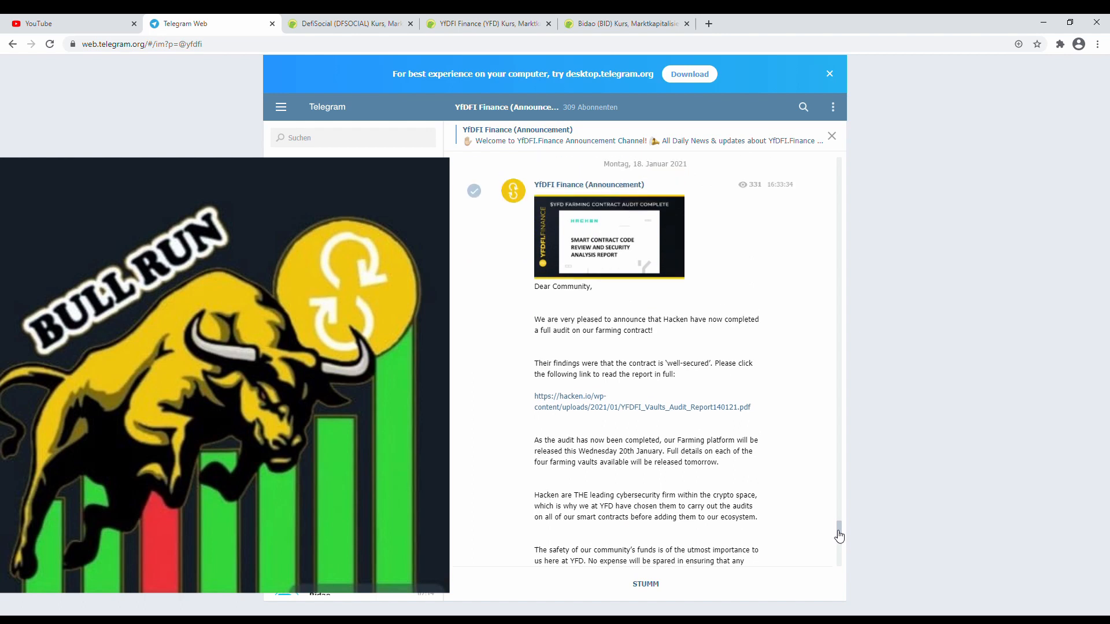
{"action": "mouse_move", "coordinate": [608, 410]}
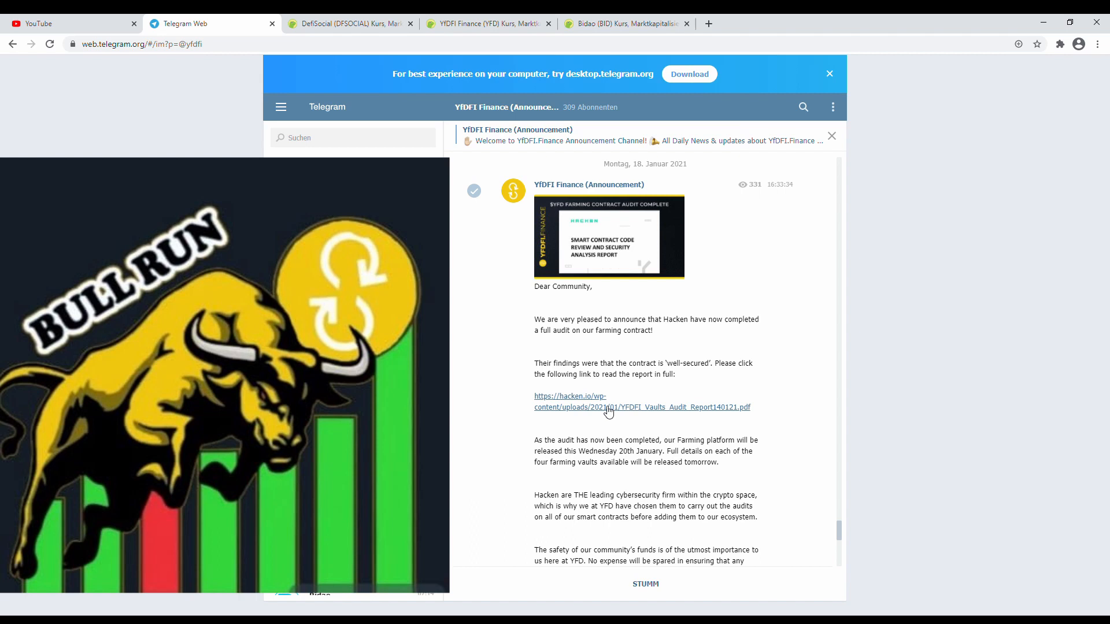
{"action": "mouse_move", "coordinate": [714, 413]}
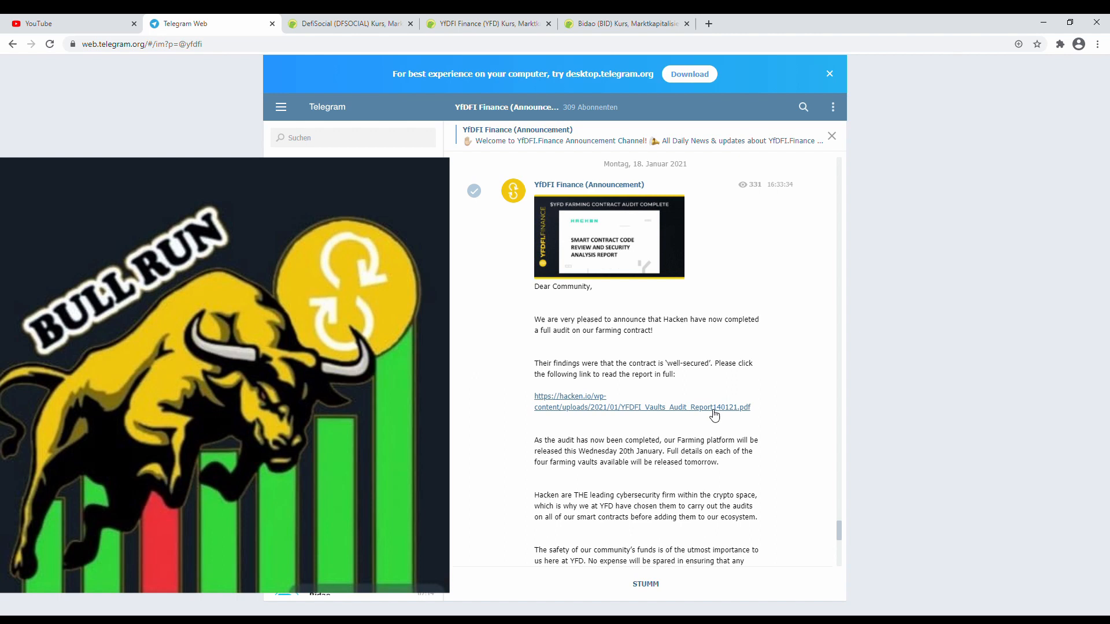
{"action": "mouse_move", "coordinate": [816, 500]}
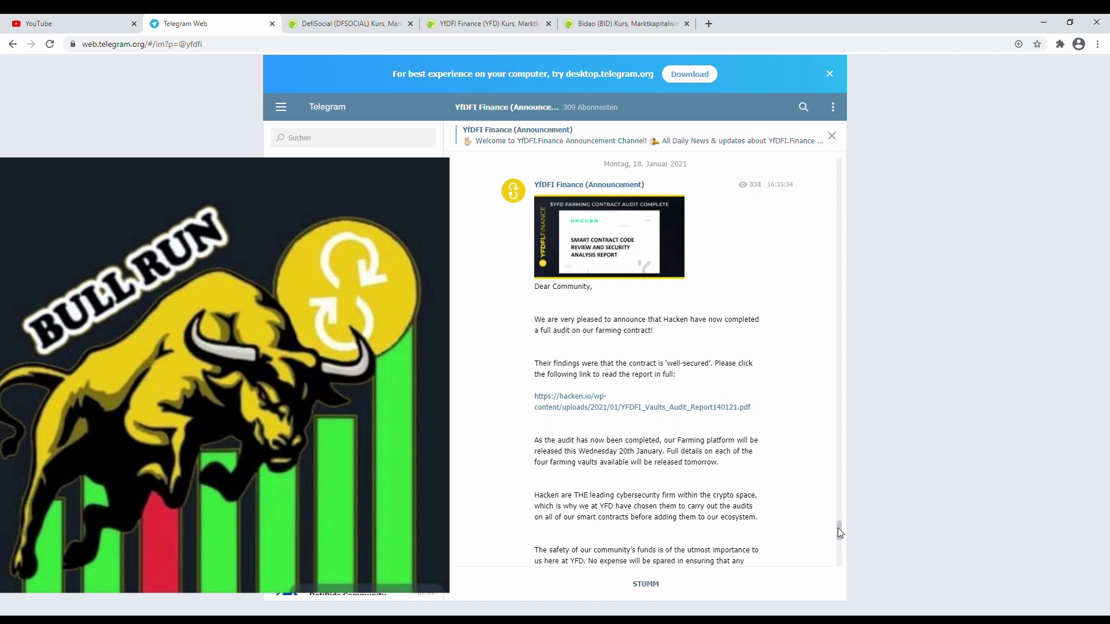
{"action": "scroll", "scroll_direction": "down", "scroll_amount": 3}
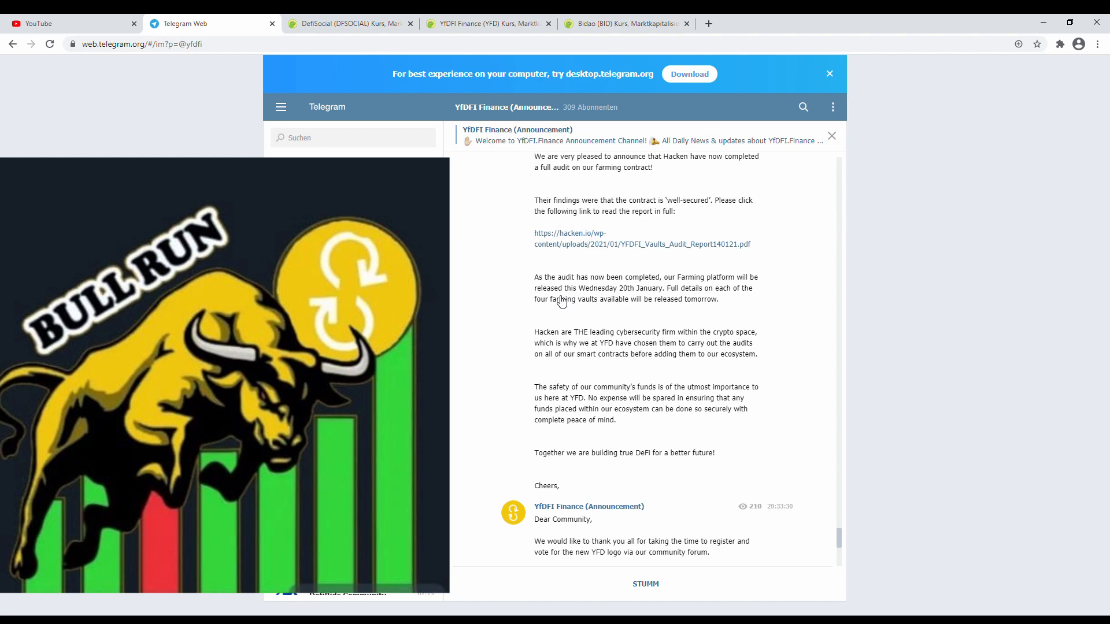
{"action": "mouse_move", "coordinate": [524, 300]}
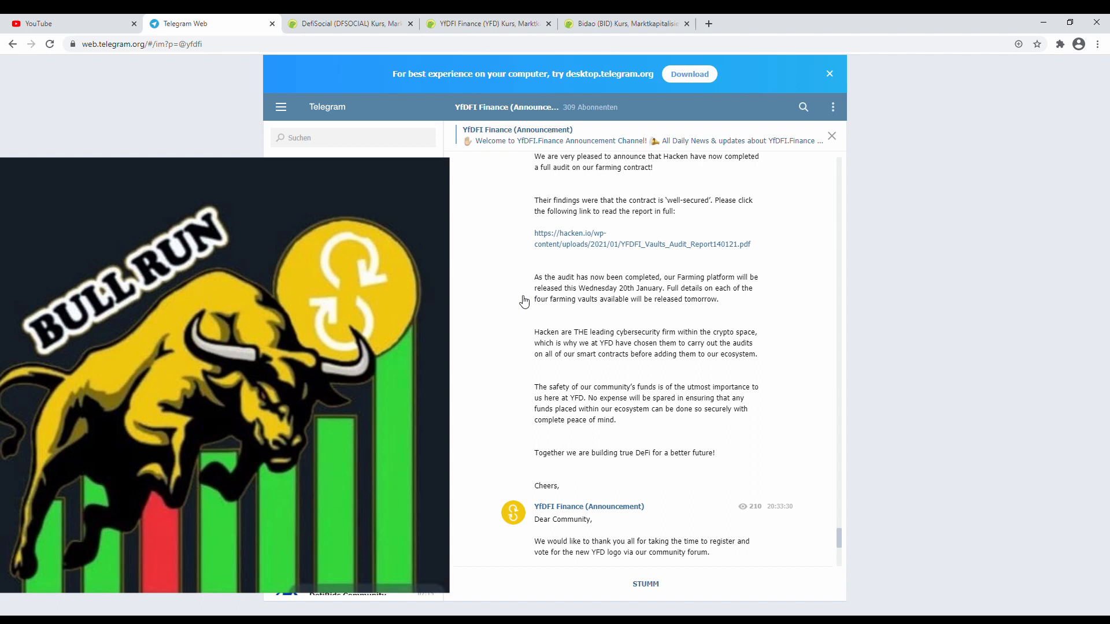
{"action": "mouse_move", "coordinate": [518, 342]}
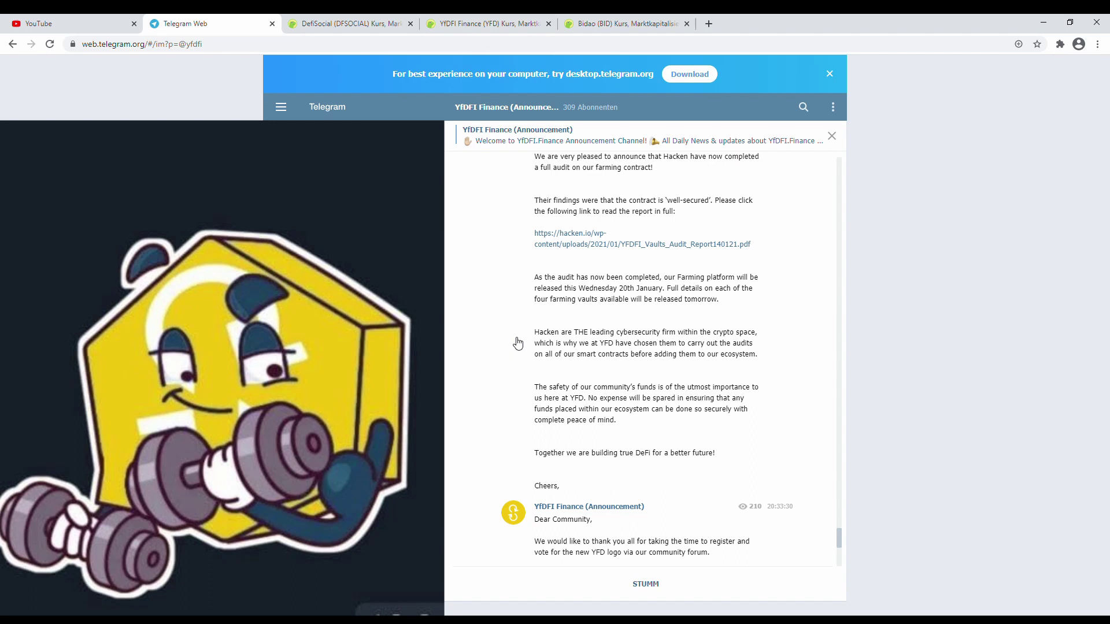
{"action": "mouse_move", "coordinate": [717, 479]}
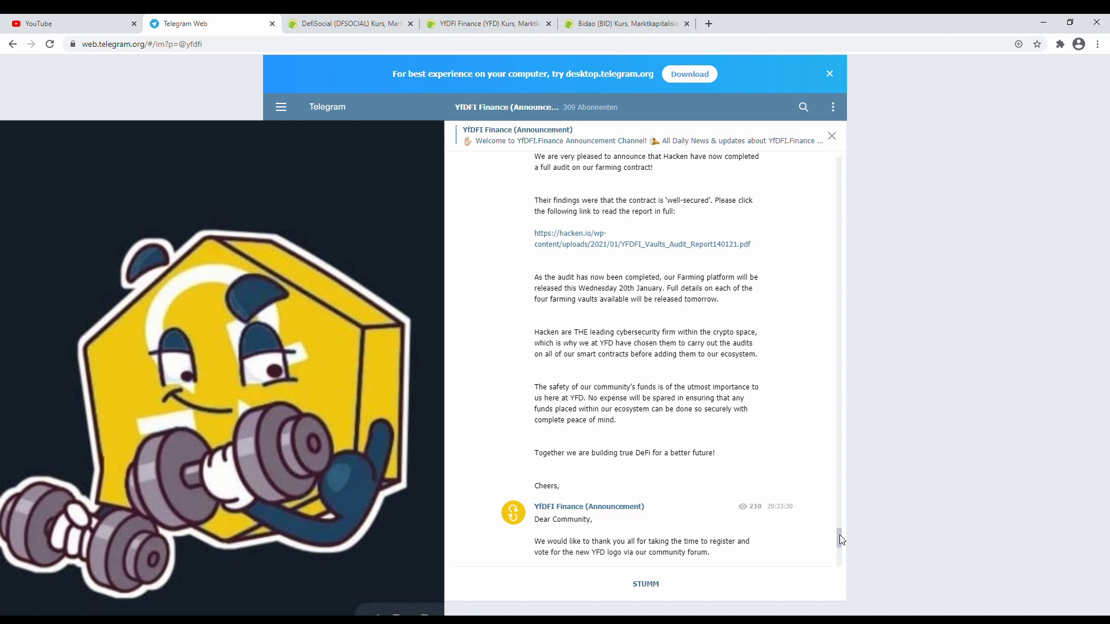
{"action": "scroll", "scroll_direction": "down", "scroll_amount": 3}
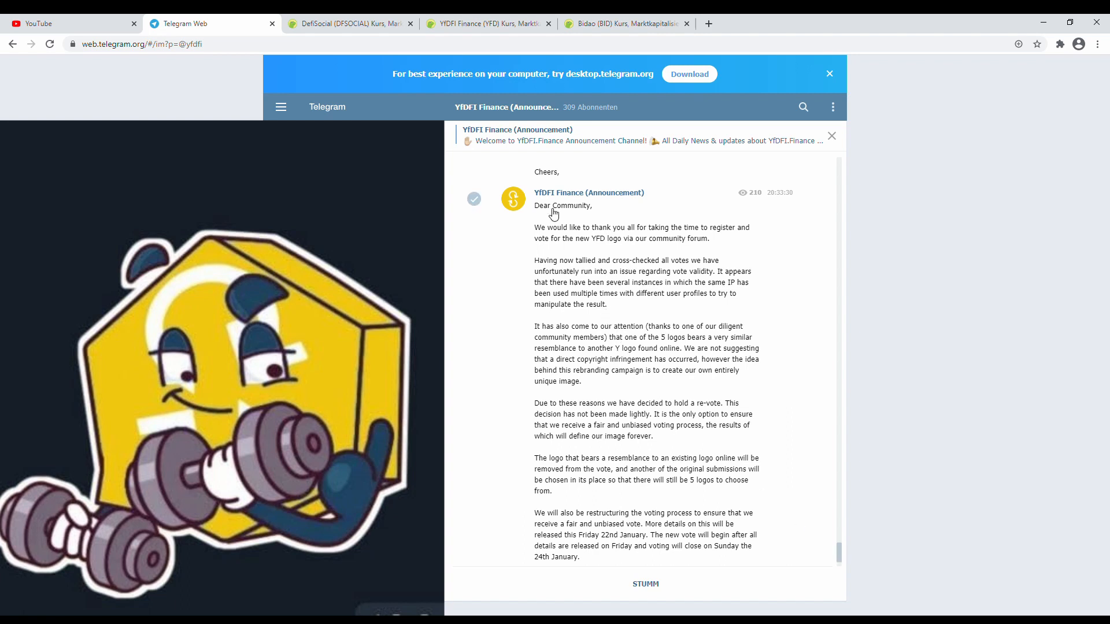
{"action": "mouse_move", "coordinate": [545, 212]}
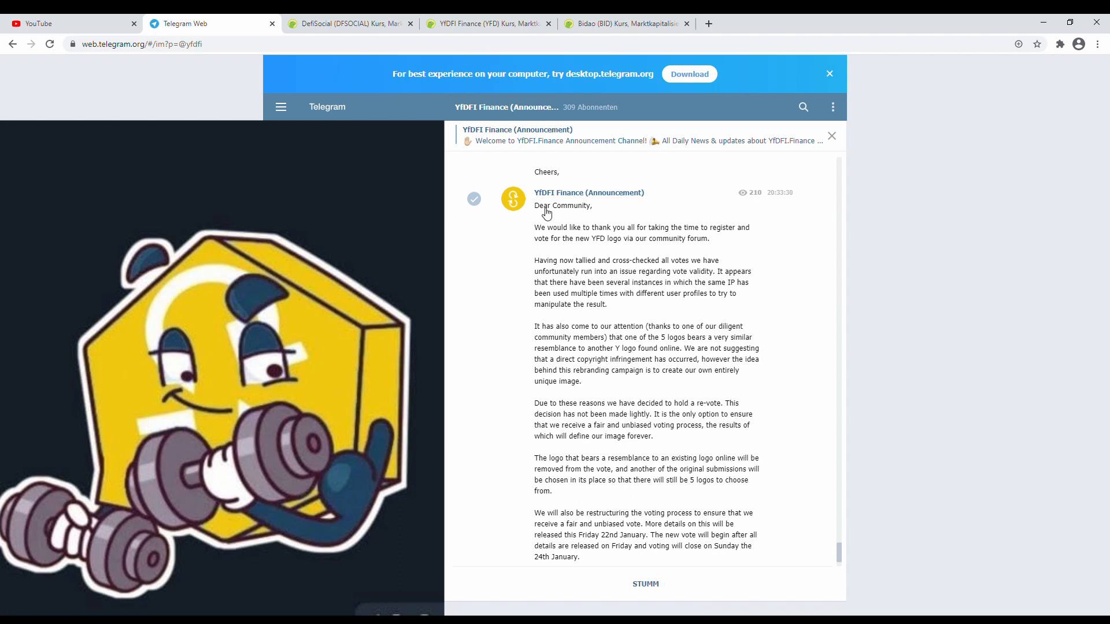
{"action": "mouse_move", "coordinate": [573, 238]}
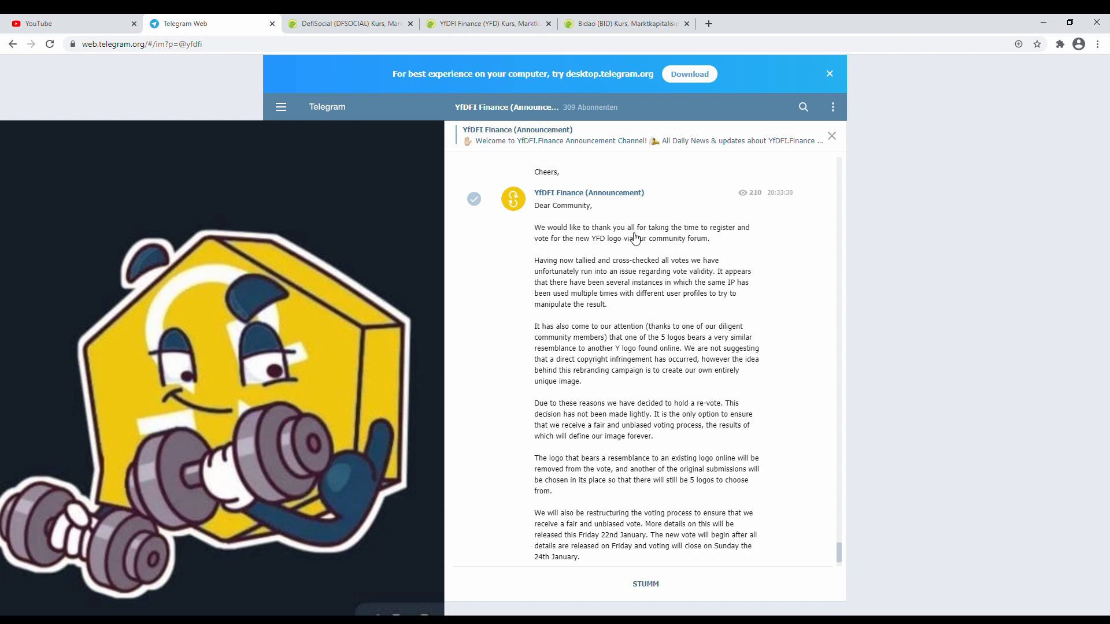
{"action": "mouse_move", "coordinate": [702, 238]}
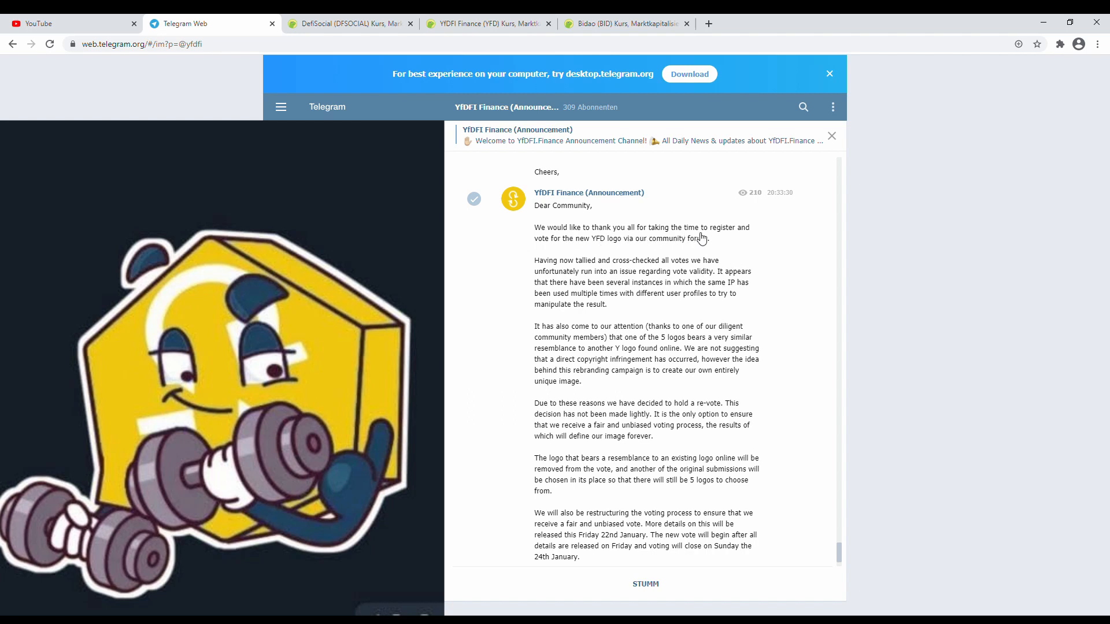
{"action": "mouse_move", "coordinate": [638, 252]}
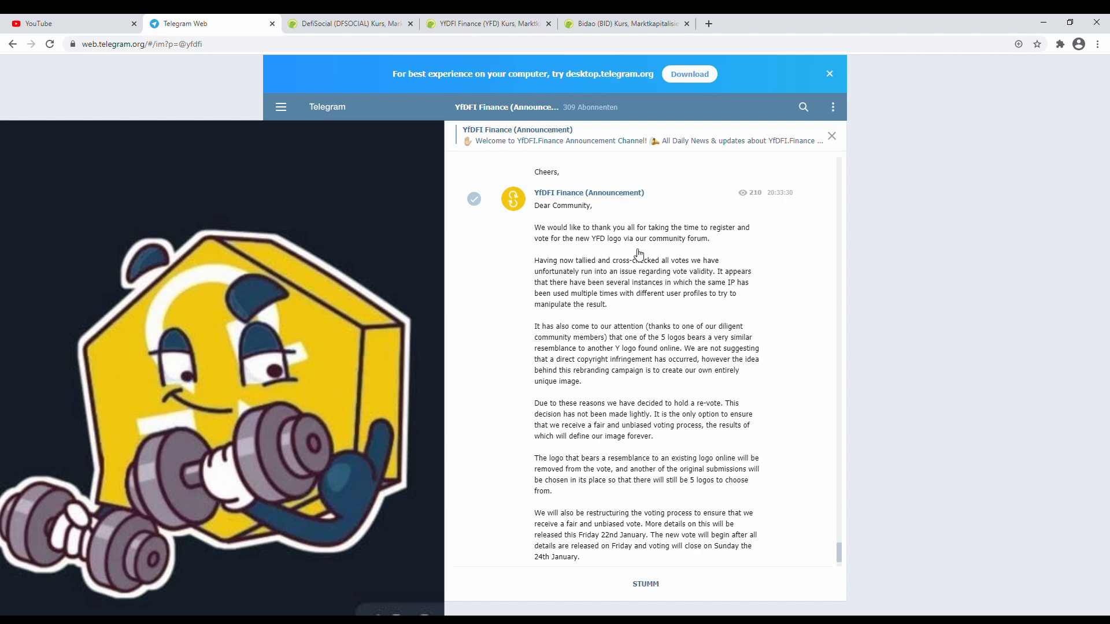
{"action": "mouse_move", "coordinate": [686, 253]}
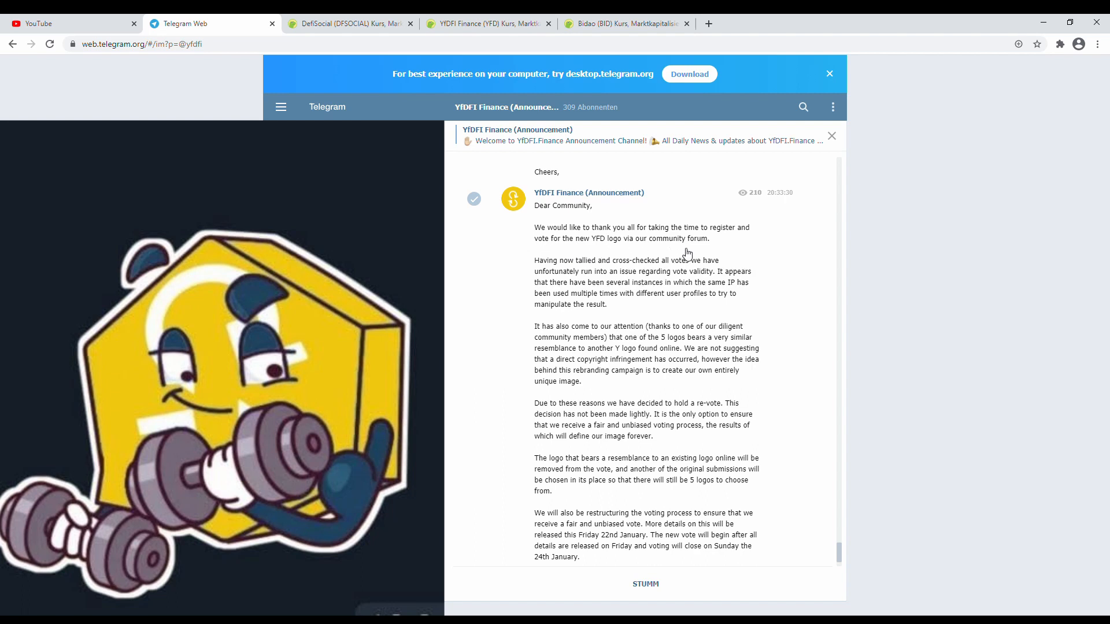
{"action": "mouse_move", "coordinate": [611, 271]}
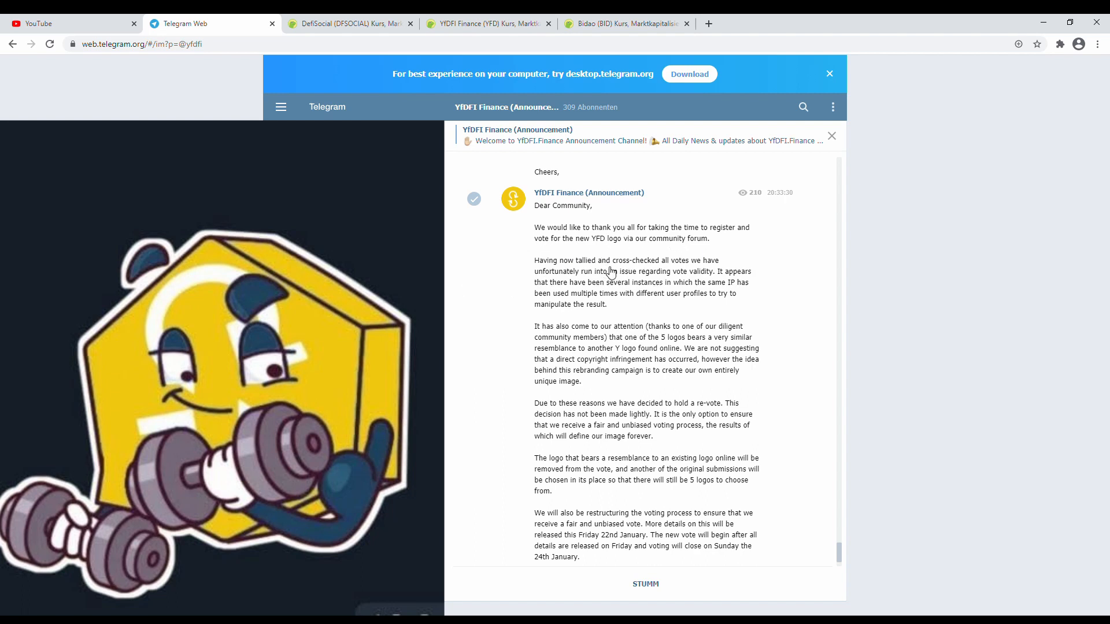
{"action": "mouse_move", "coordinate": [666, 271]}
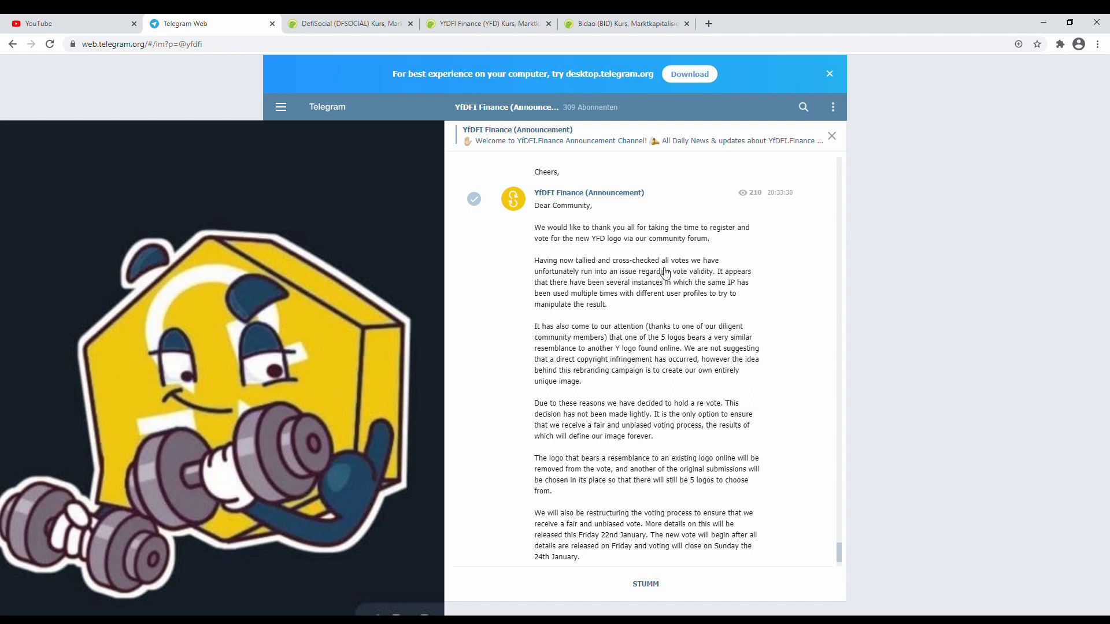
{"action": "mouse_move", "coordinate": [556, 282]}
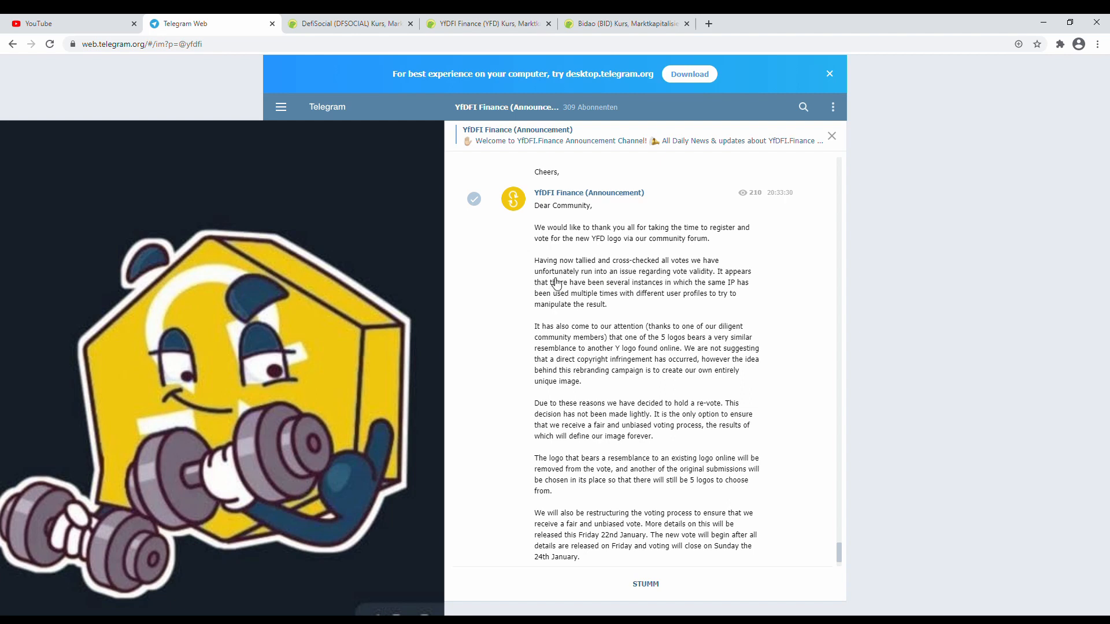
{"action": "mouse_move", "coordinate": [638, 284]}
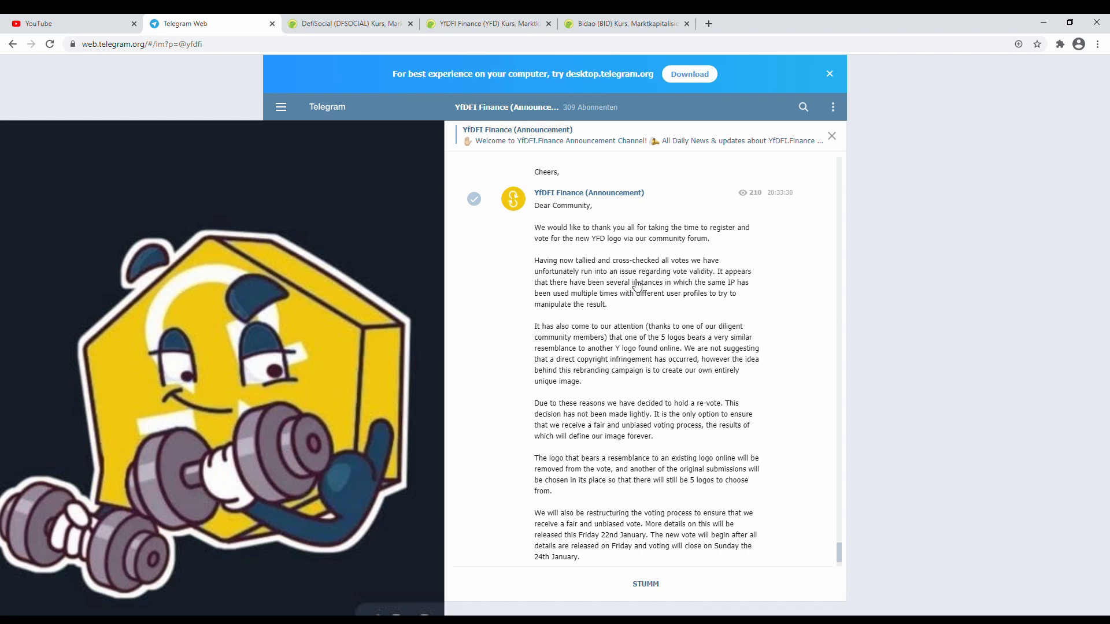
{"action": "mouse_move", "coordinate": [679, 282]}
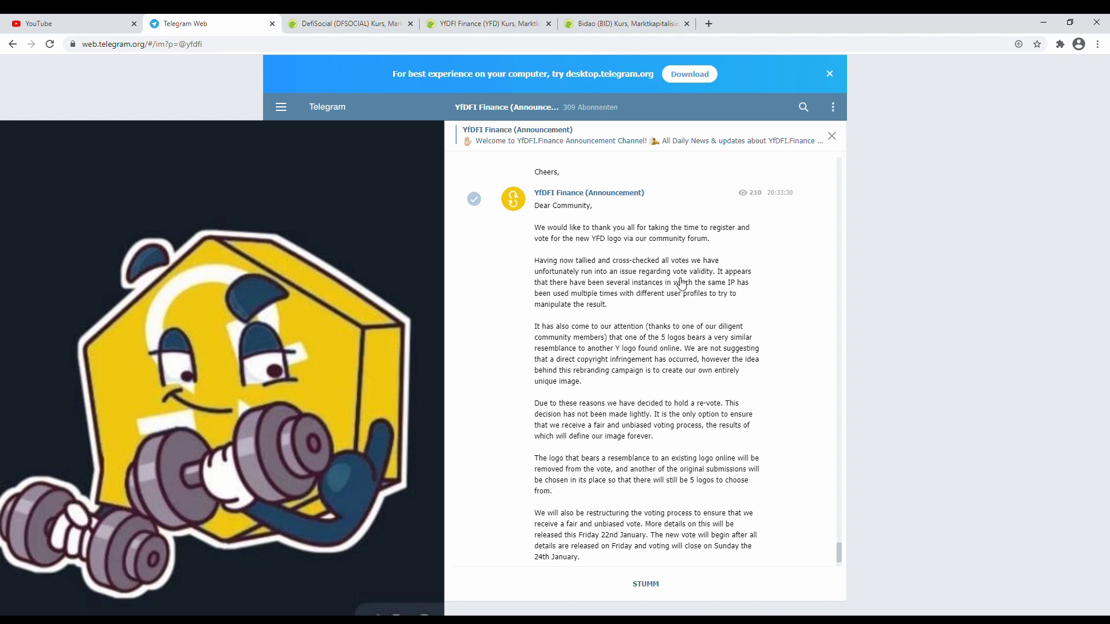
{"action": "mouse_move", "coordinate": [698, 282]}
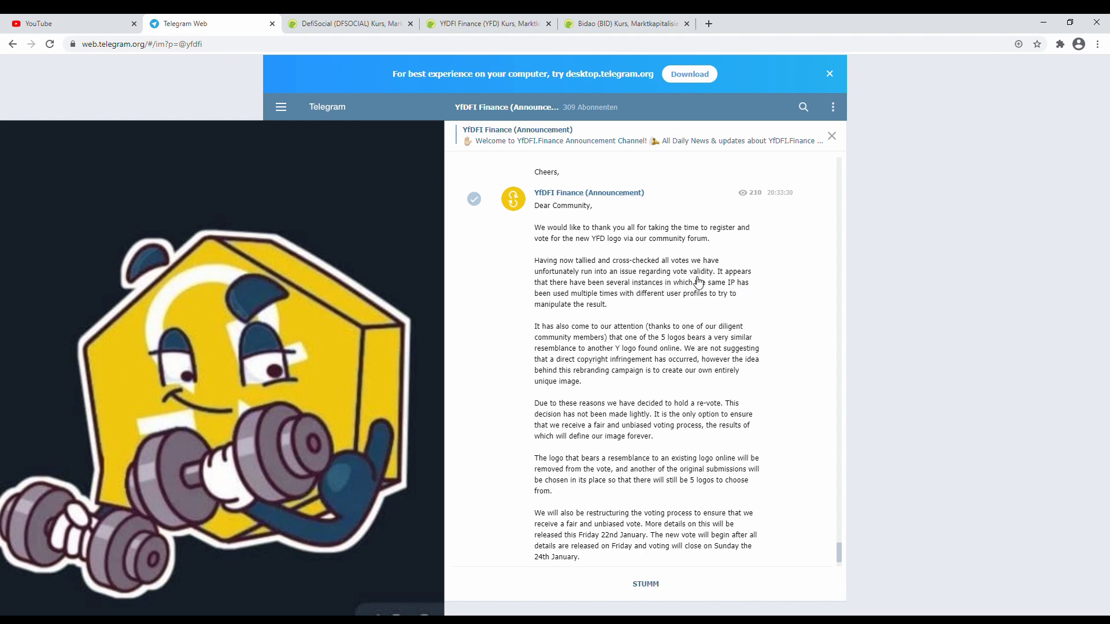
{"action": "mouse_move", "coordinate": [640, 299]}
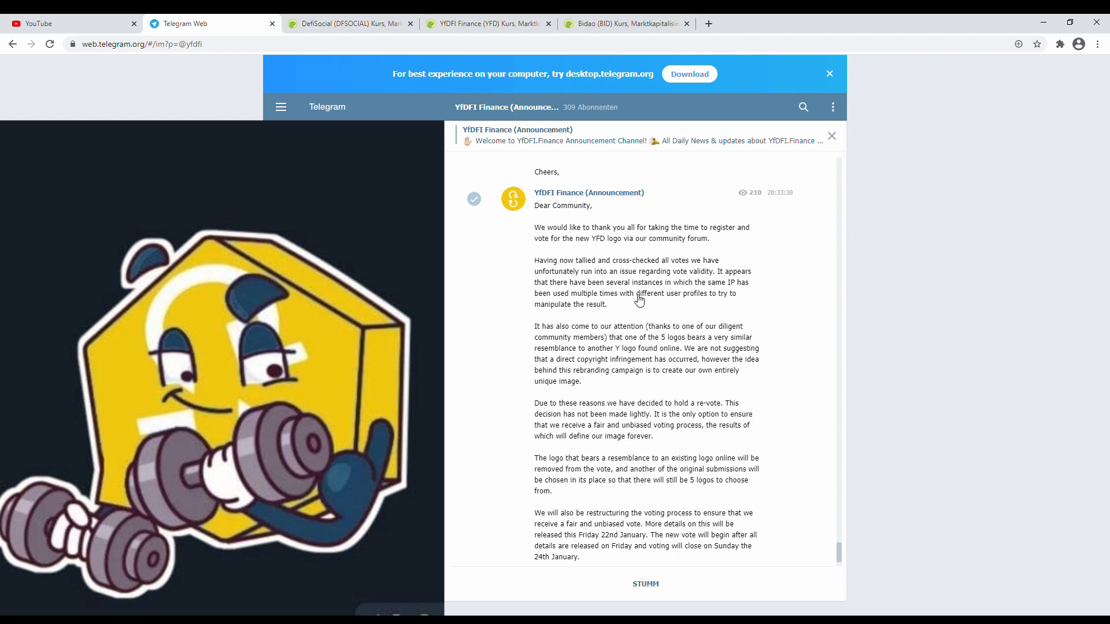
{"action": "mouse_move", "coordinate": [675, 303]}
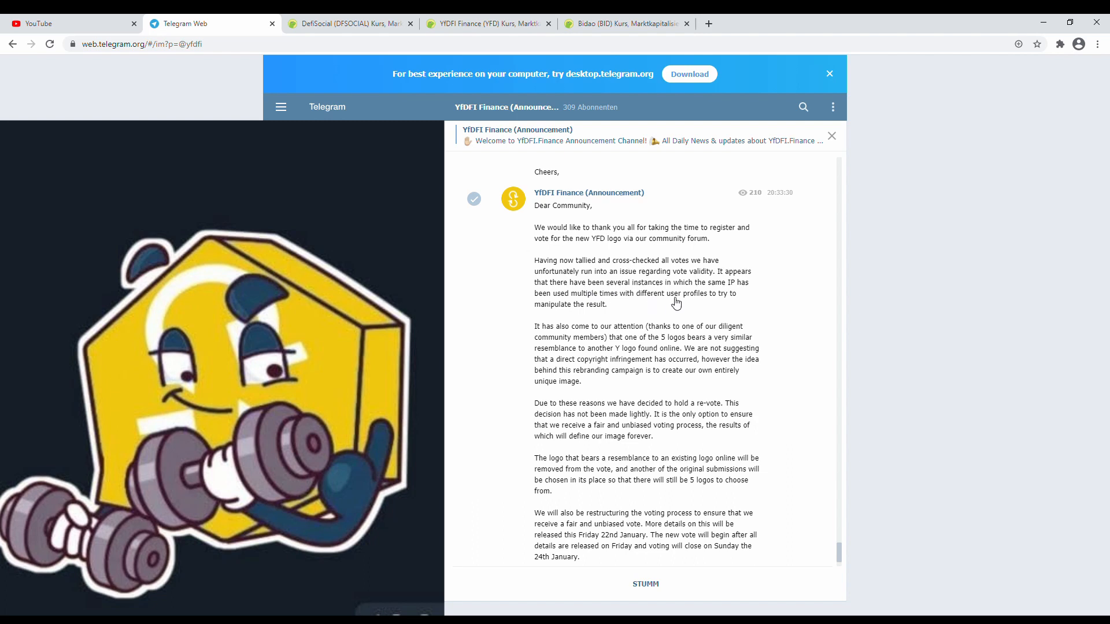
{"action": "mouse_move", "coordinate": [618, 310]}
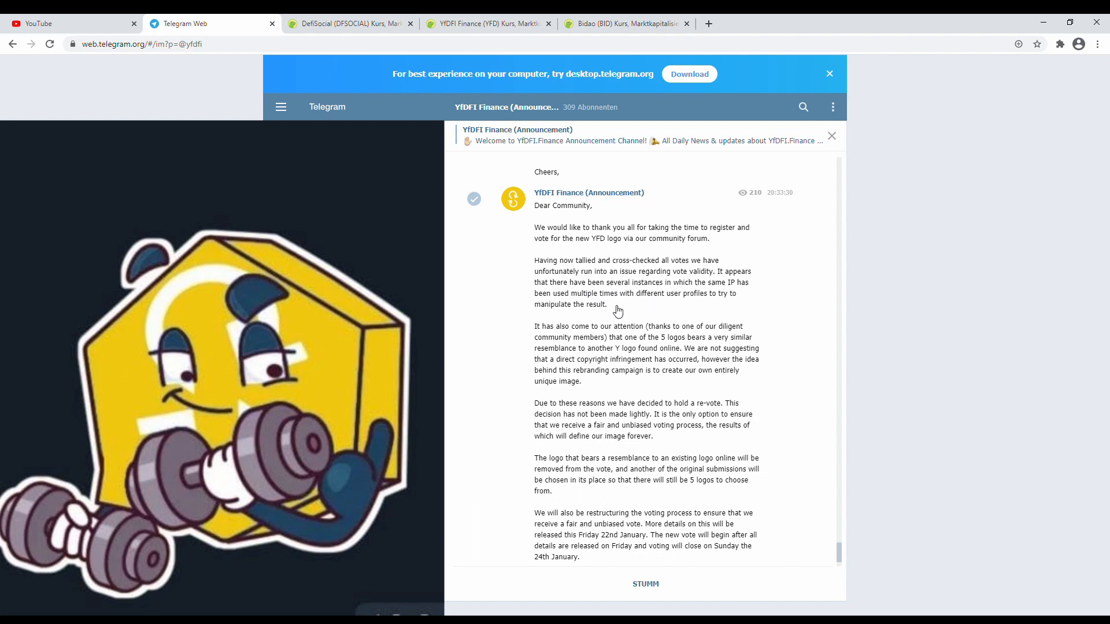
{"action": "mouse_move", "coordinate": [658, 308]}
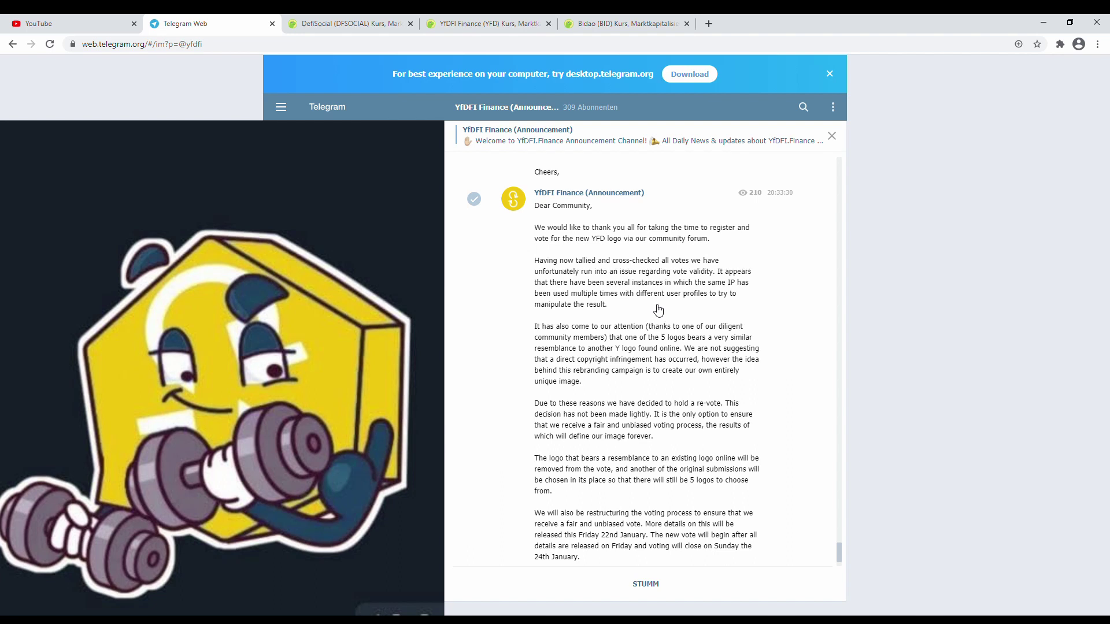
{"action": "mouse_move", "coordinate": [571, 318]}
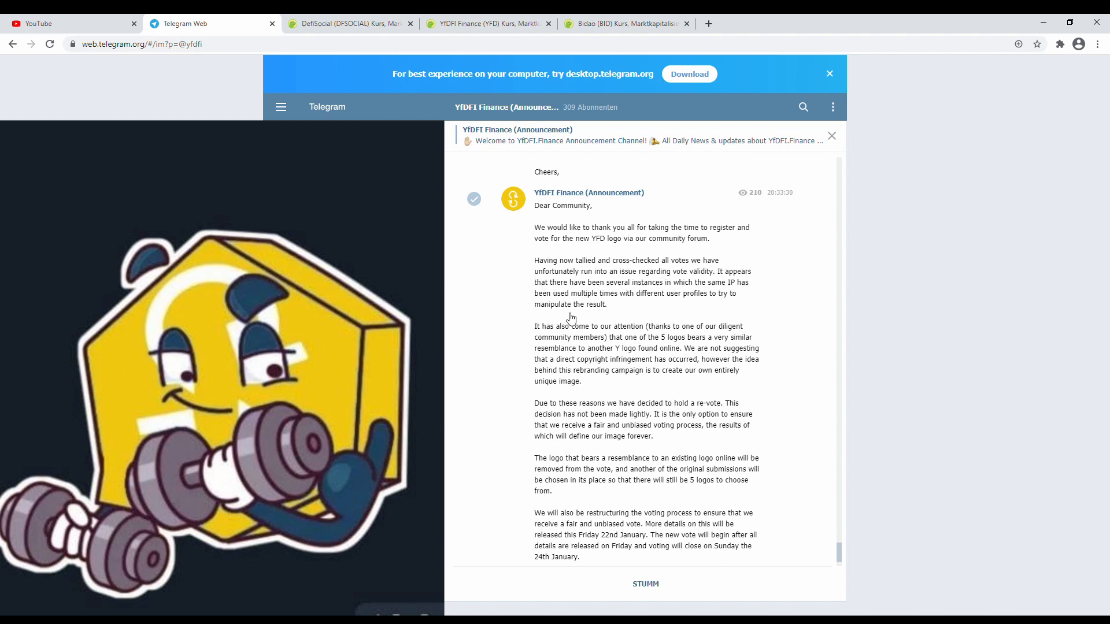
{"action": "mouse_move", "coordinate": [796, 416]}
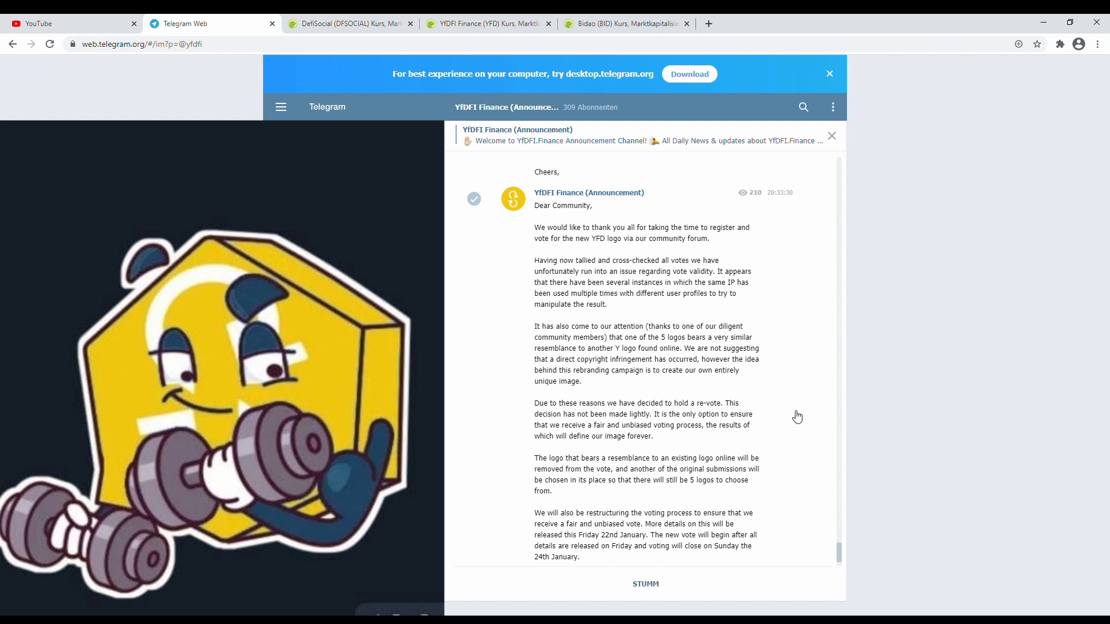
{"action": "mouse_move", "coordinate": [792, 477]}
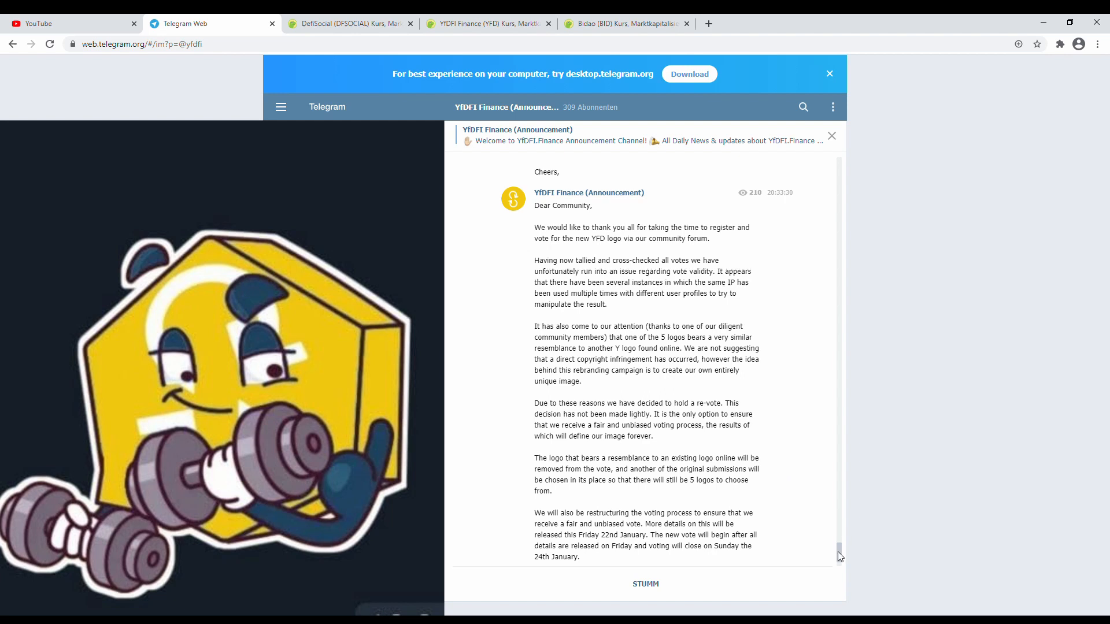
- Scroll to the closing thanks and sign-off of the logo re-vote announcement
{"action": "scroll", "scroll_direction": "down", "scroll_amount": 3}
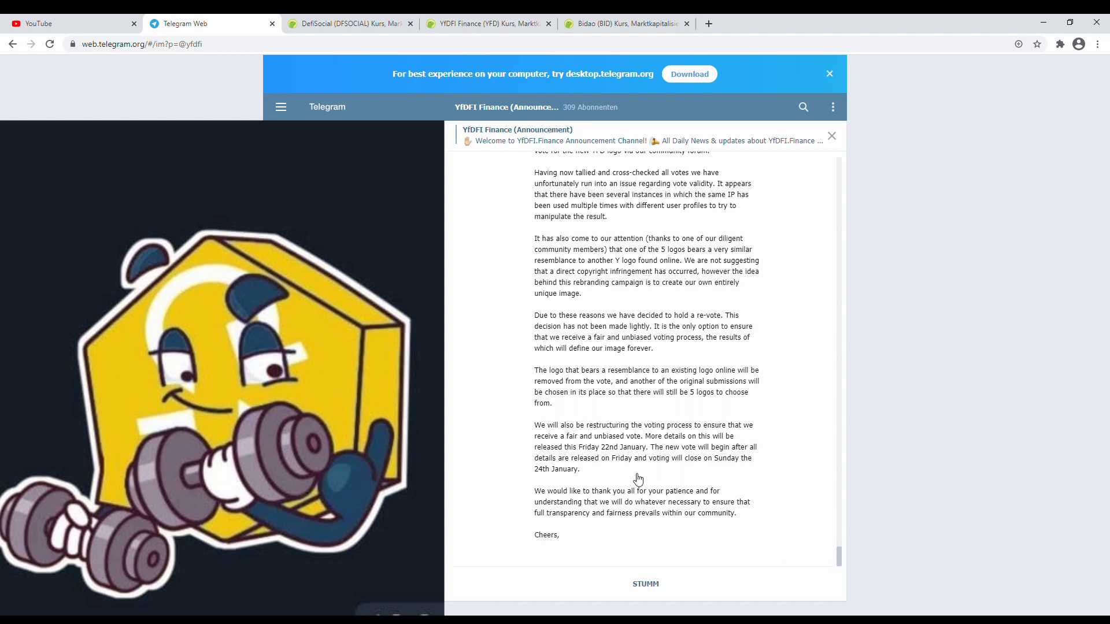
{"action": "mouse_move", "coordinate": [551, 362]}
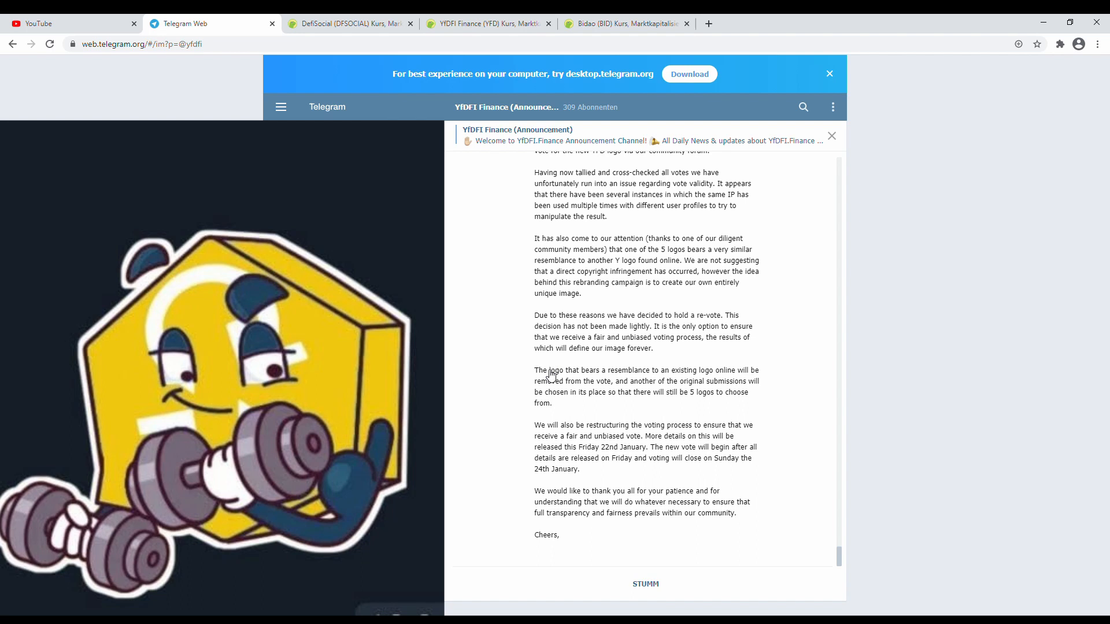
{"action": "mouse_move", "coordinate": [636, 498]}
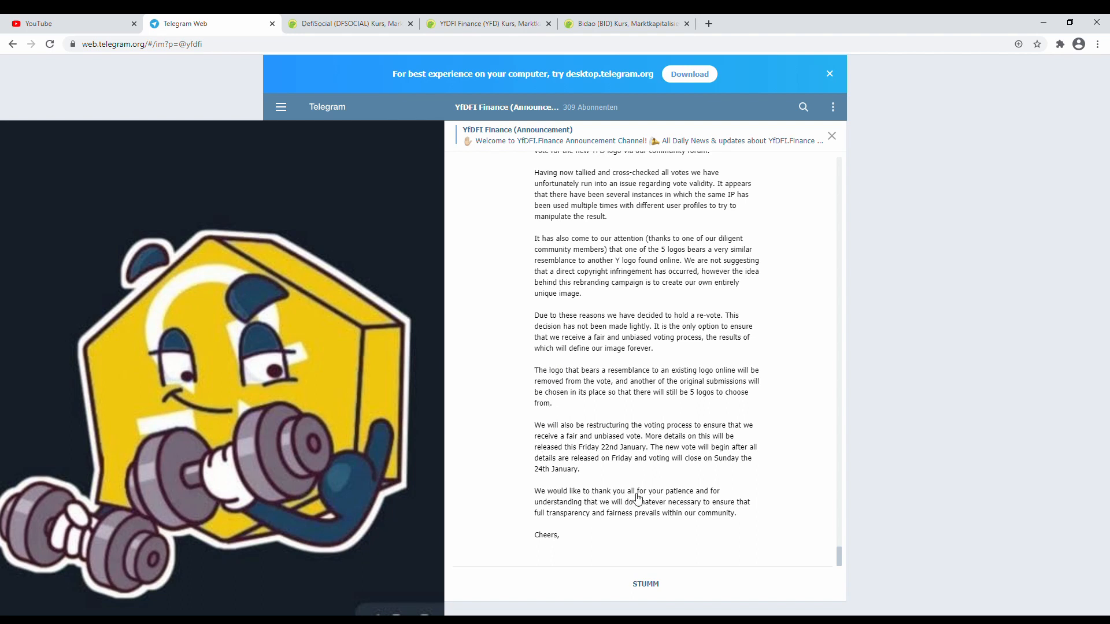
{"action": "mouse_move", "coordinate": [697, 501]}
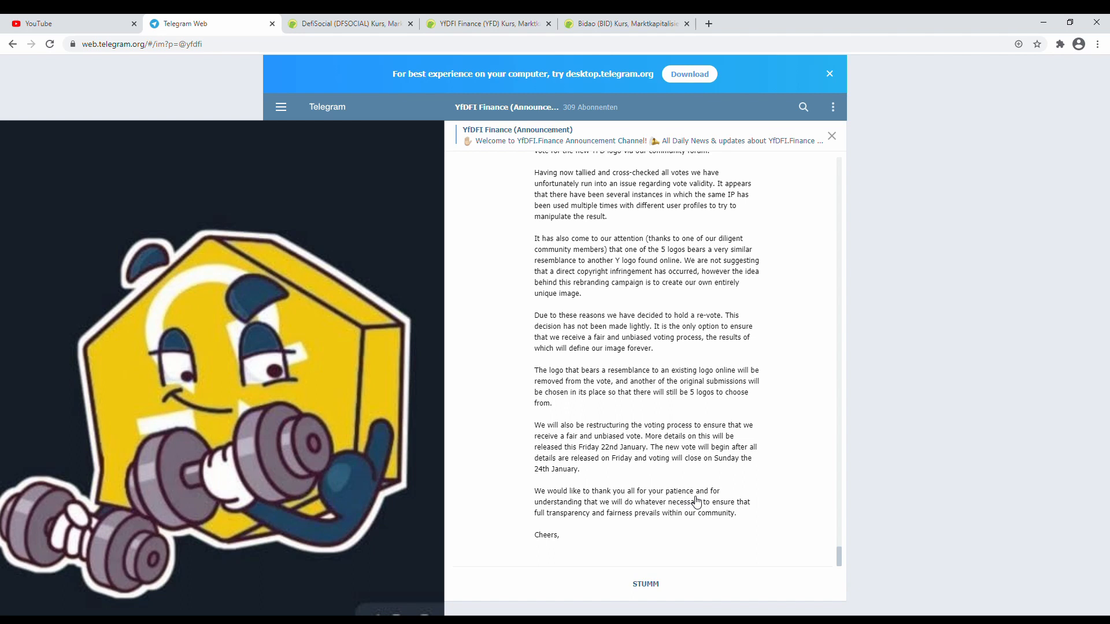
{"action": "mouse_move", "coordinate": [624, 527]}
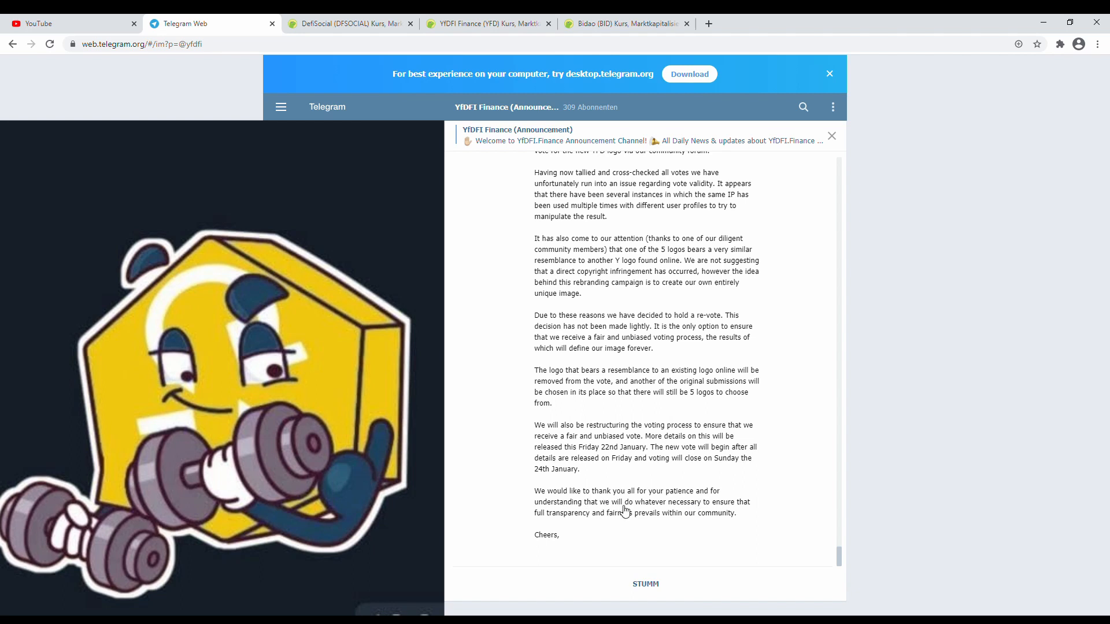
{"action": "mouse_move", "coordinate": [591, 524]}
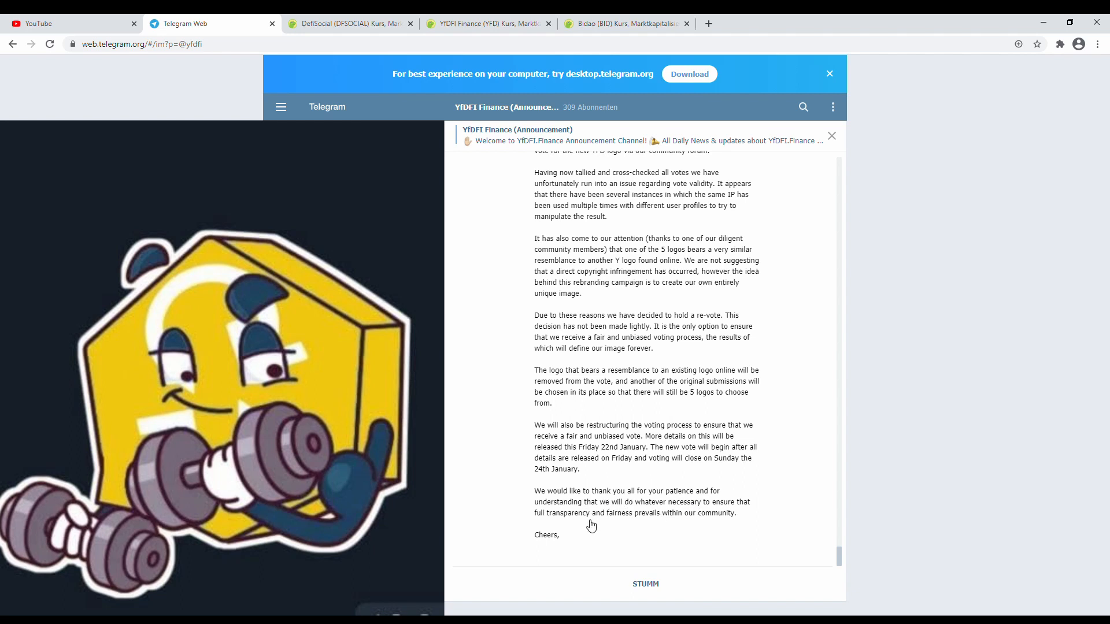
{"action": "mouse_move", "coordinate": [584, 527]}
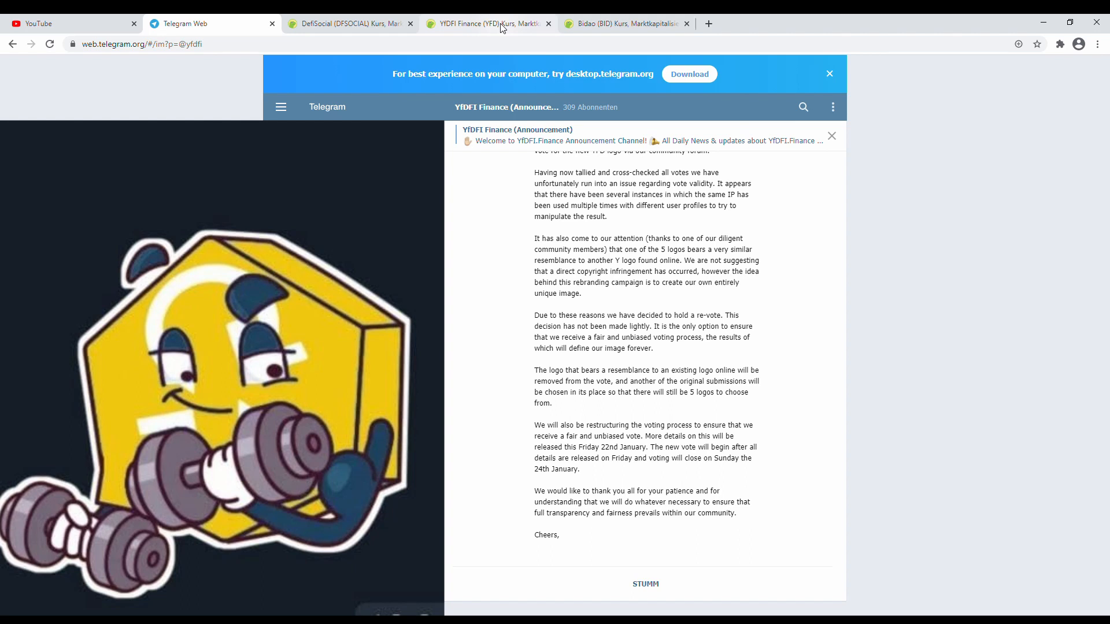
- Open the YfDFI Finance CoinGecko page and cast a thumbs-up sentiment vote
{"action": "left_click", "coordinate": [488, 23]}
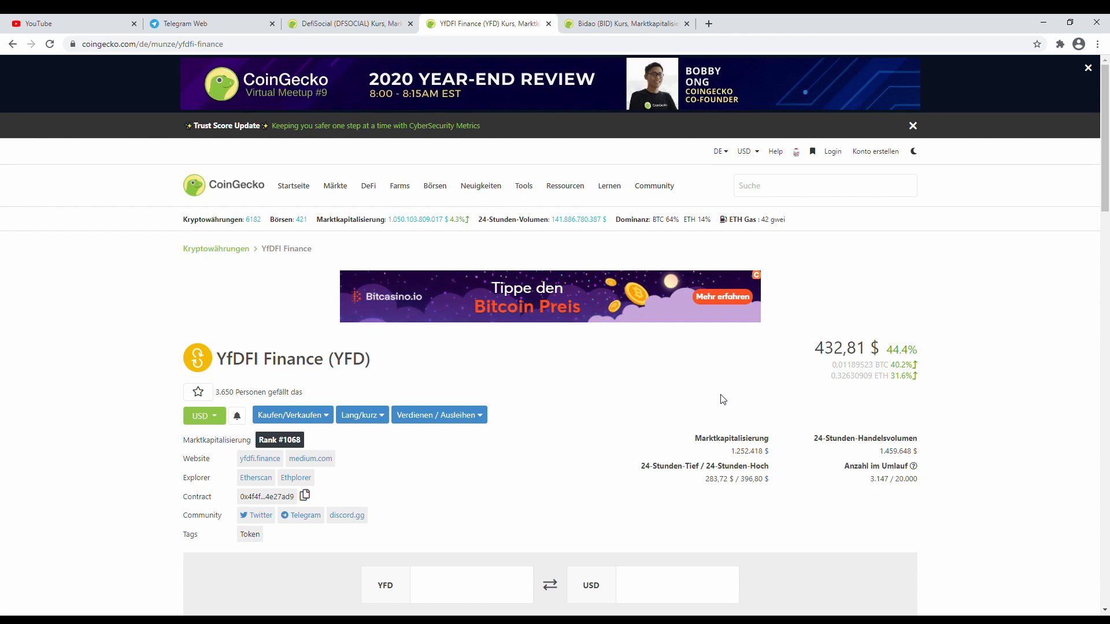
{"action": "scroll", "scroll_direction": "down", "scroll_amount": 3}
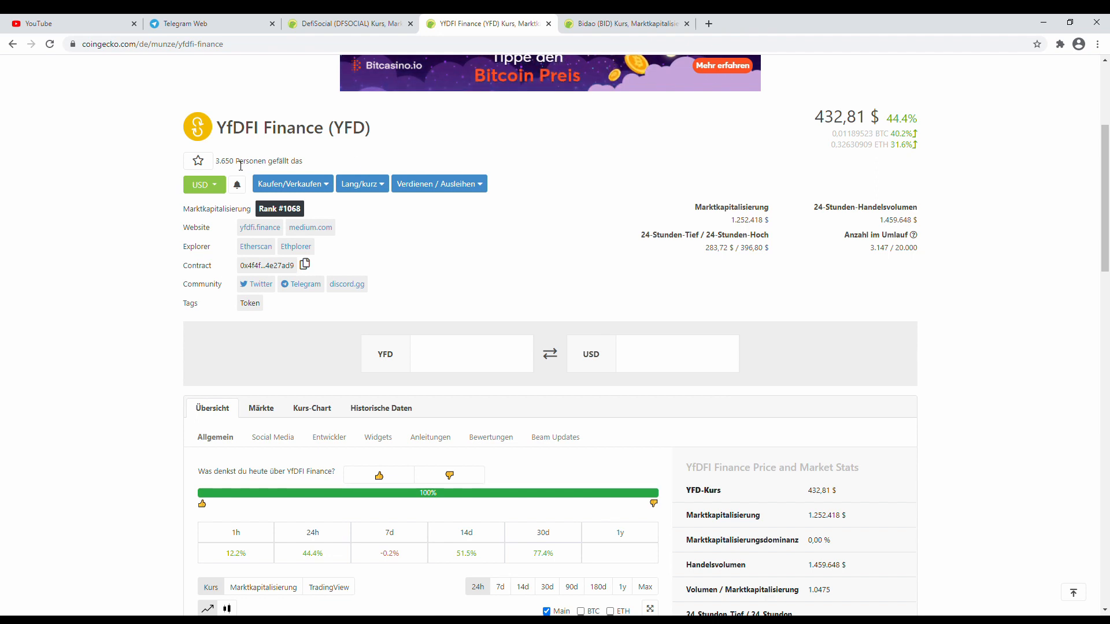
{"action": "scroll", "scroll_direction": "down", "scroll_amount": 3}
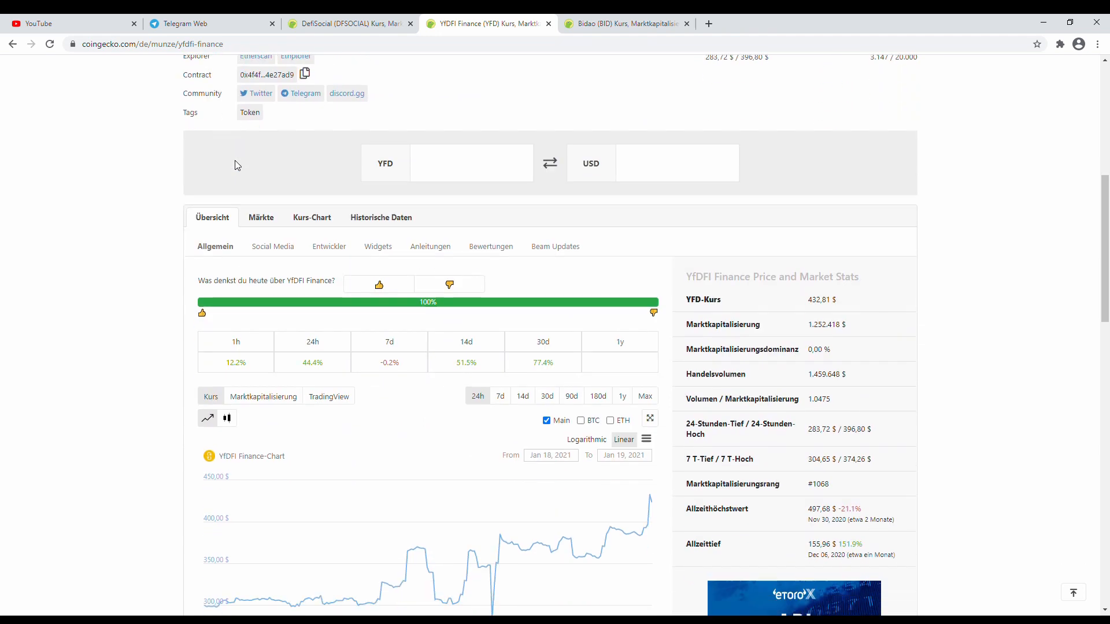
{"action": "scroll", "scroll_direction": "down", "scroll_amount": 3}
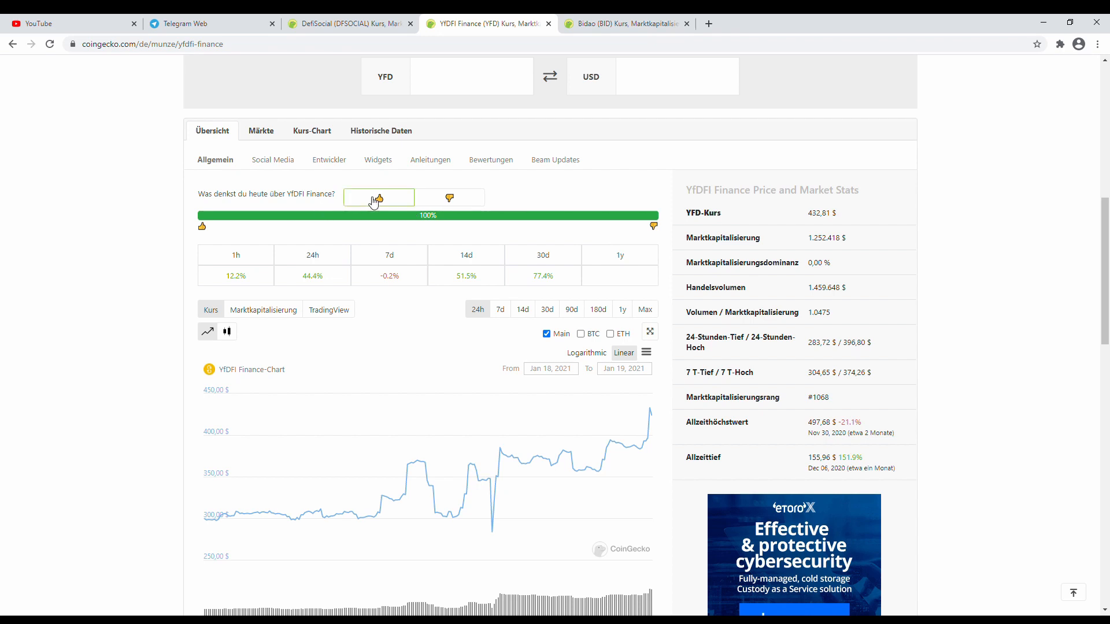
{"action": "left_click", "coordinate": [379, 197]}
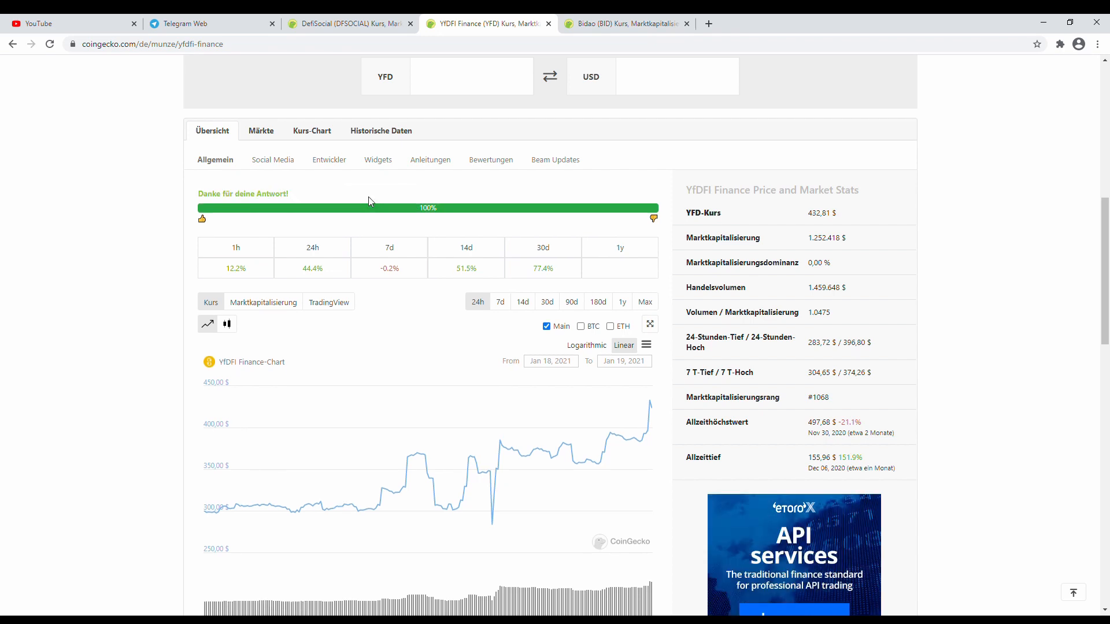
- Scroll down to the YfDFI Finance 24-hour price chart
{"action": "scroll", "scroll_direction": "down", "scroll_amount": 3}
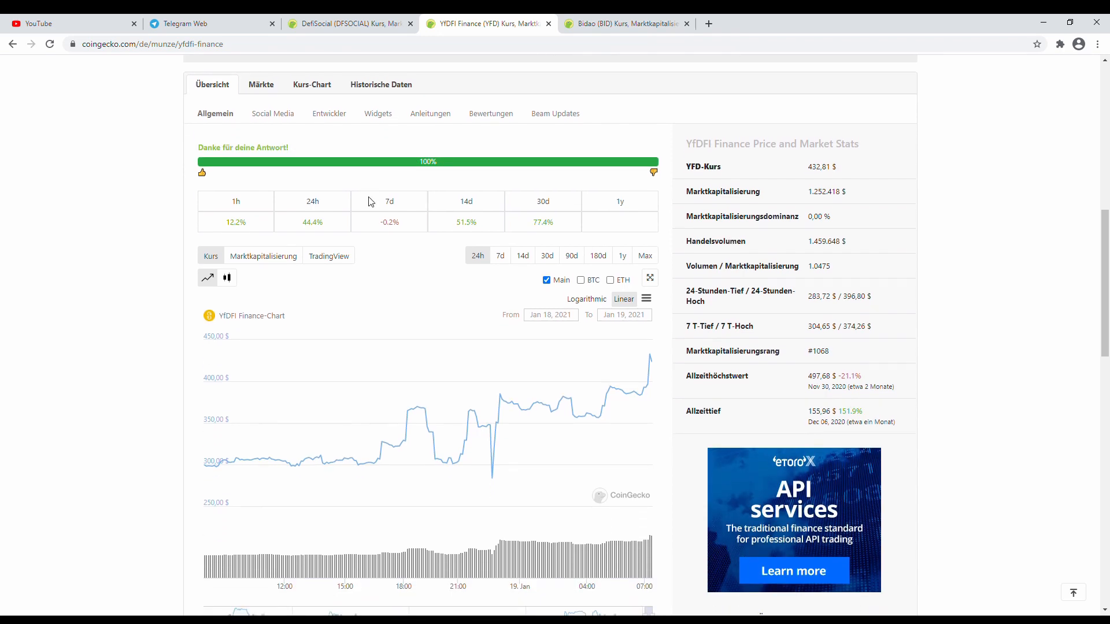
{"action": "scroll", "scroll_direction": "down", "scroll_amount": 3}
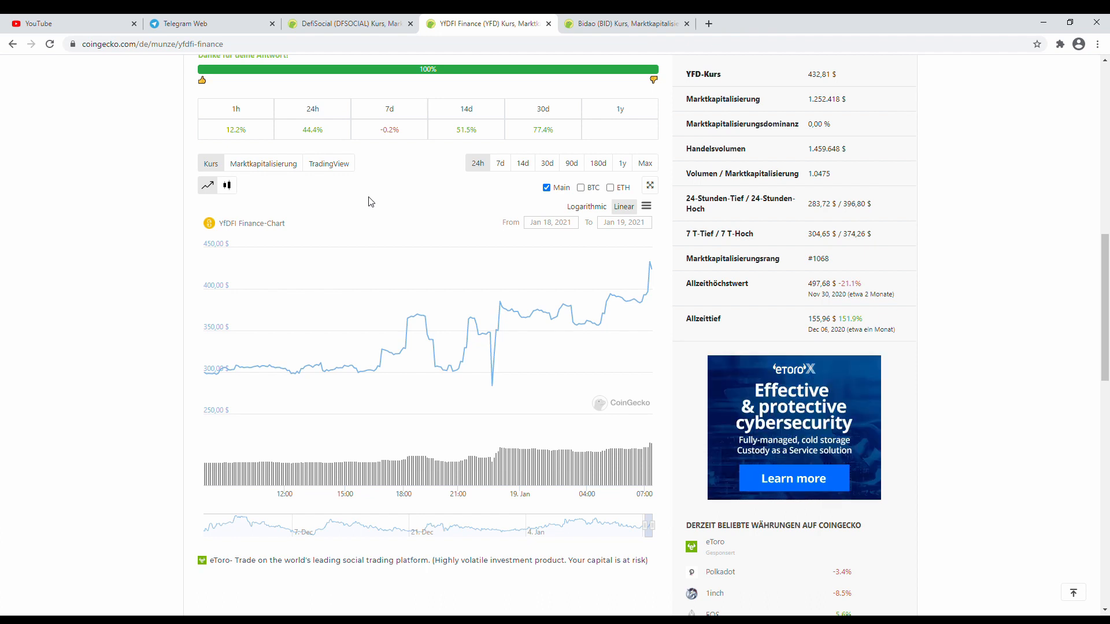
{"action": "mouse_move", "coordinate": [471, 183]}
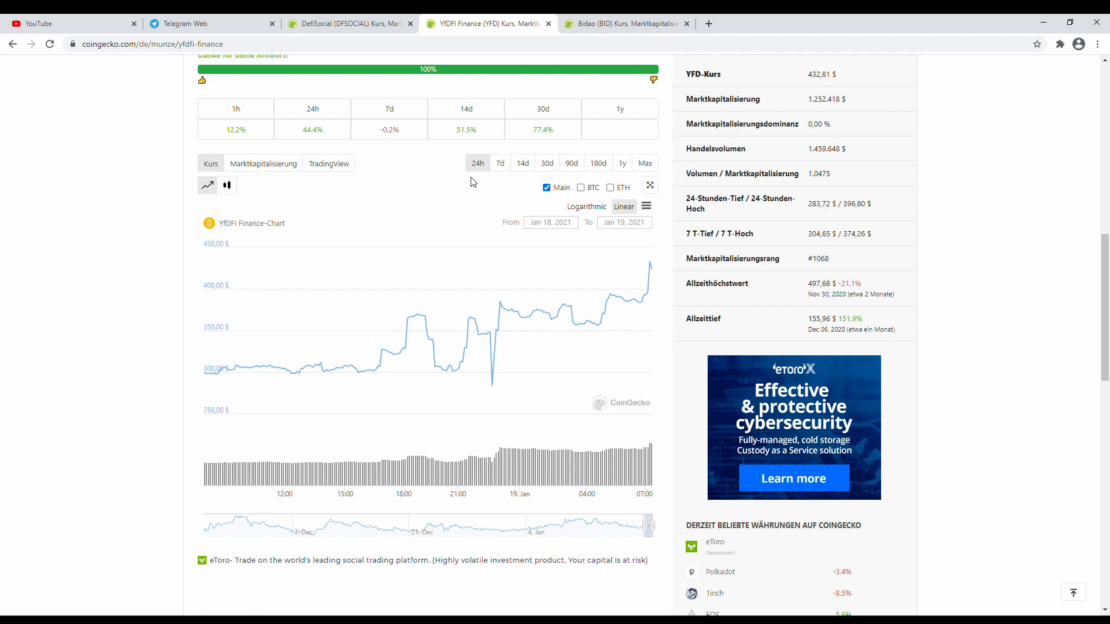
{"action": "mouse_move", "coordinate": [615, 166]}
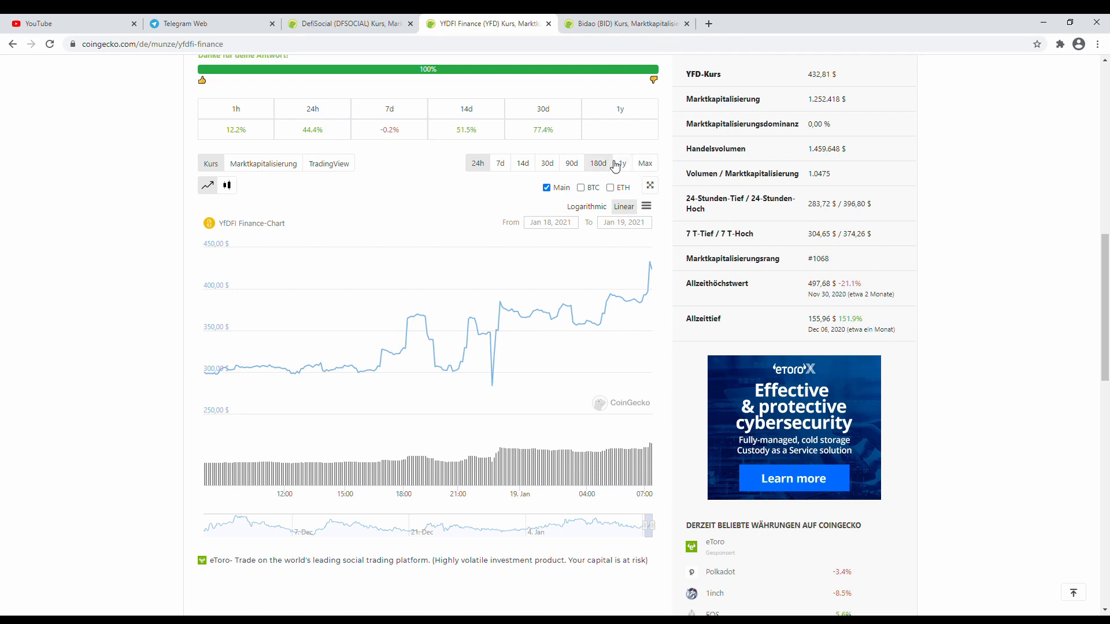
{"action": "left_click", "coordinate": [645, 162]}
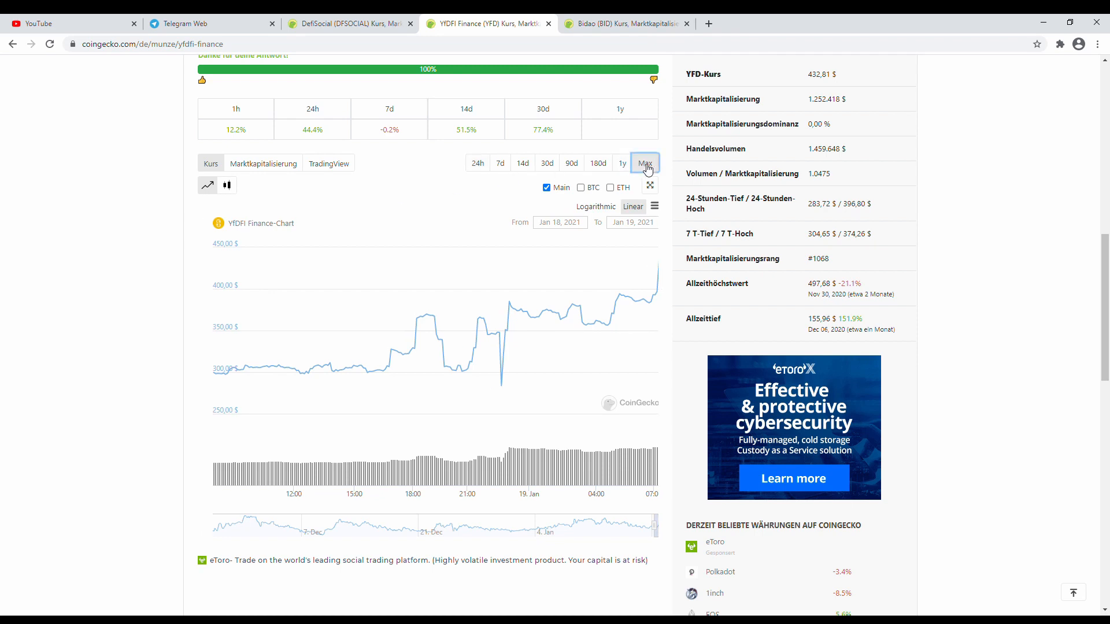
{"action": "left_click", "coordinate": [645, 162]}
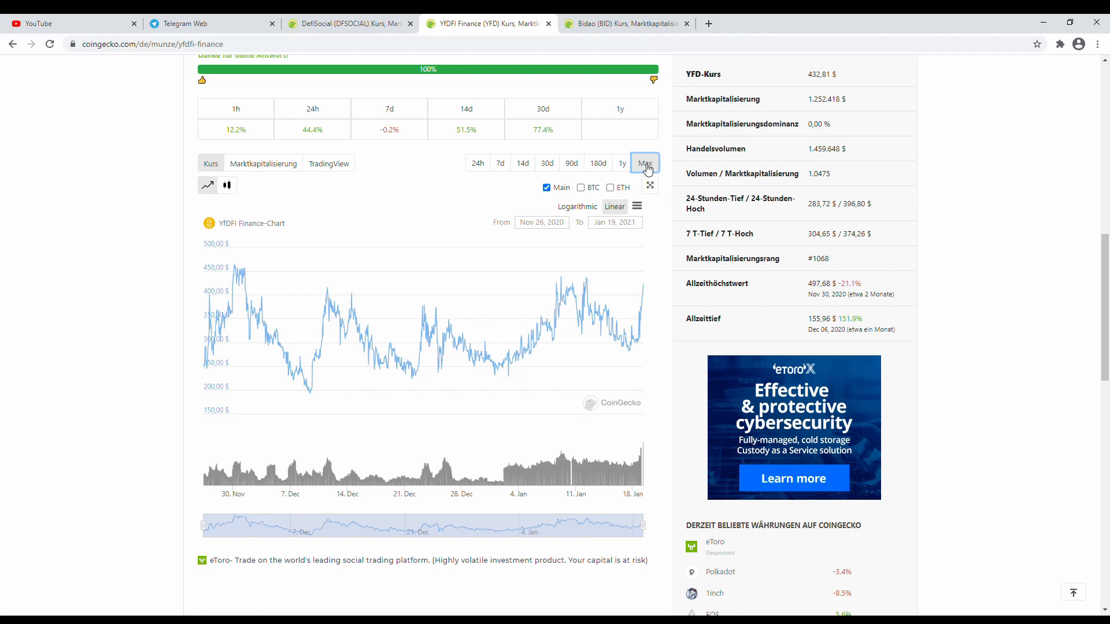
{"action": "mouse_move", "coordinate": [574, 323]}
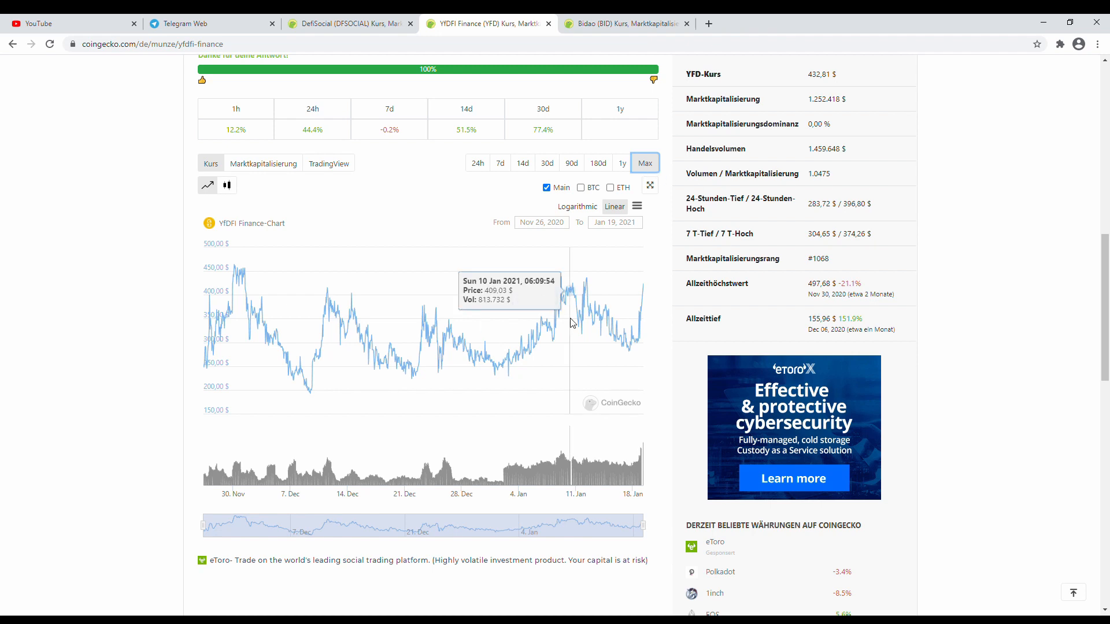
{"action": "mouse_move", "coordinate": [643, 344]}
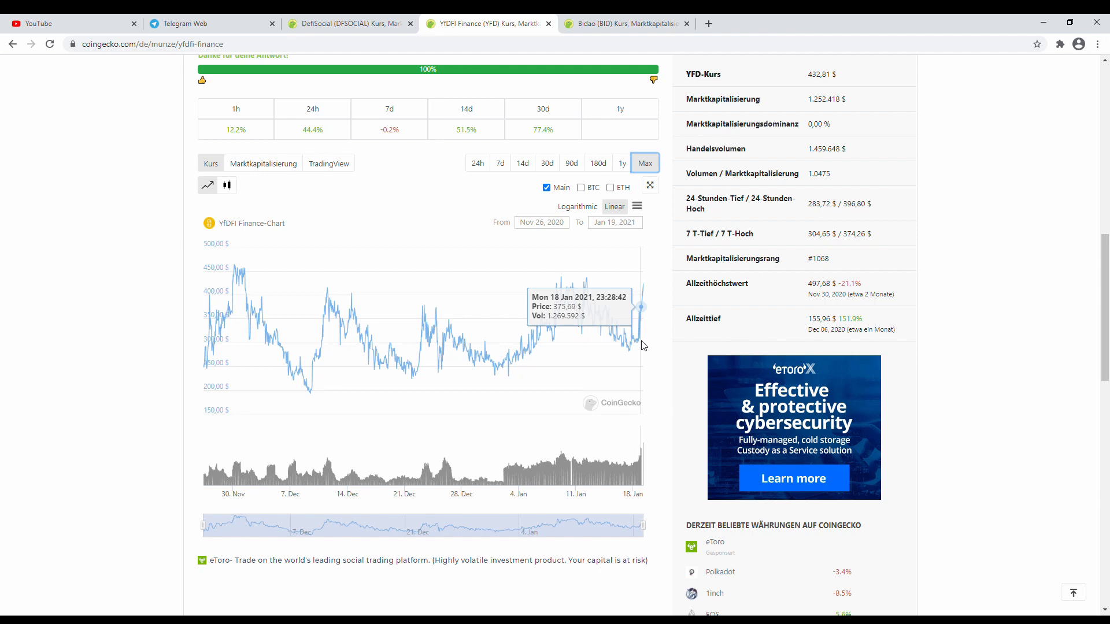
{"action": "mouse_move", "coordinate": [641, 361]}
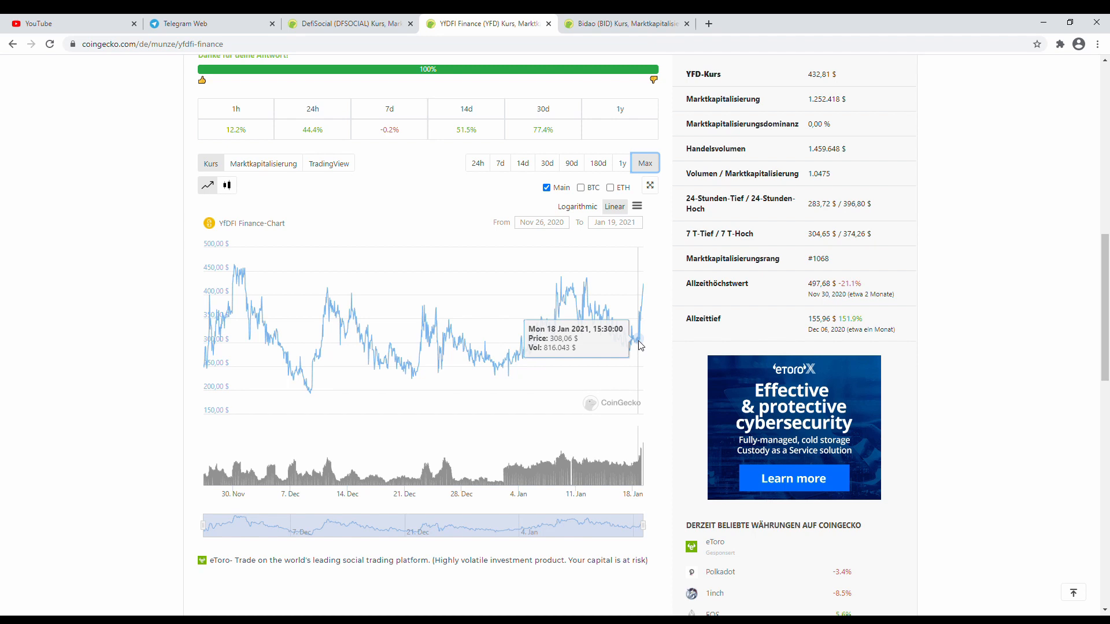
{"action": "mouse_move", "coordinate": [634, 324]}
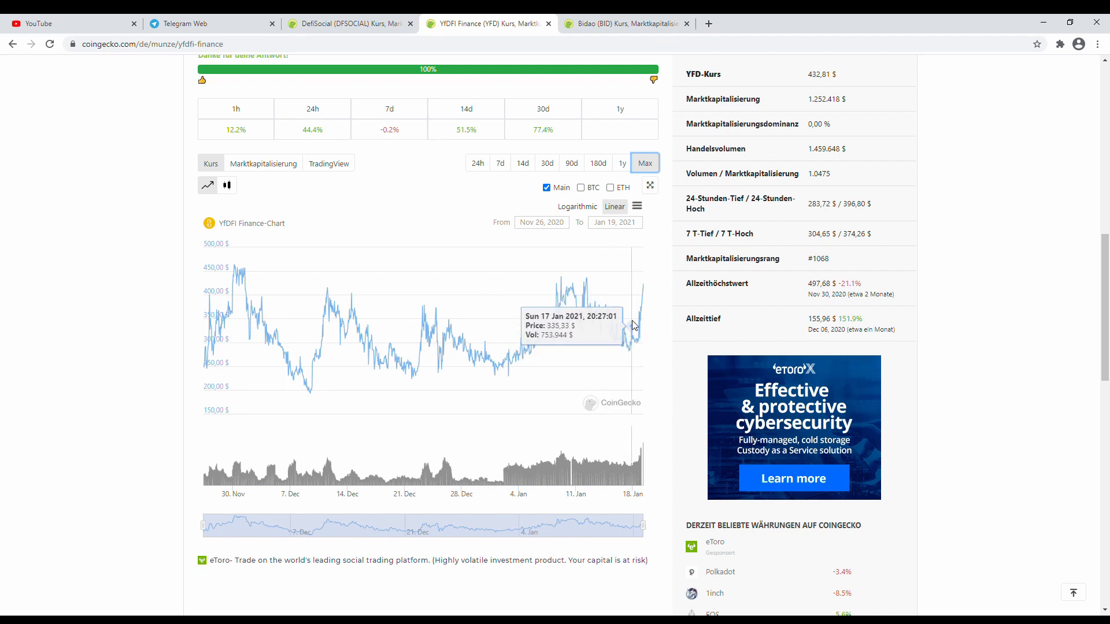
{"action": "mouse_move", "coordinate": [574, 330]}
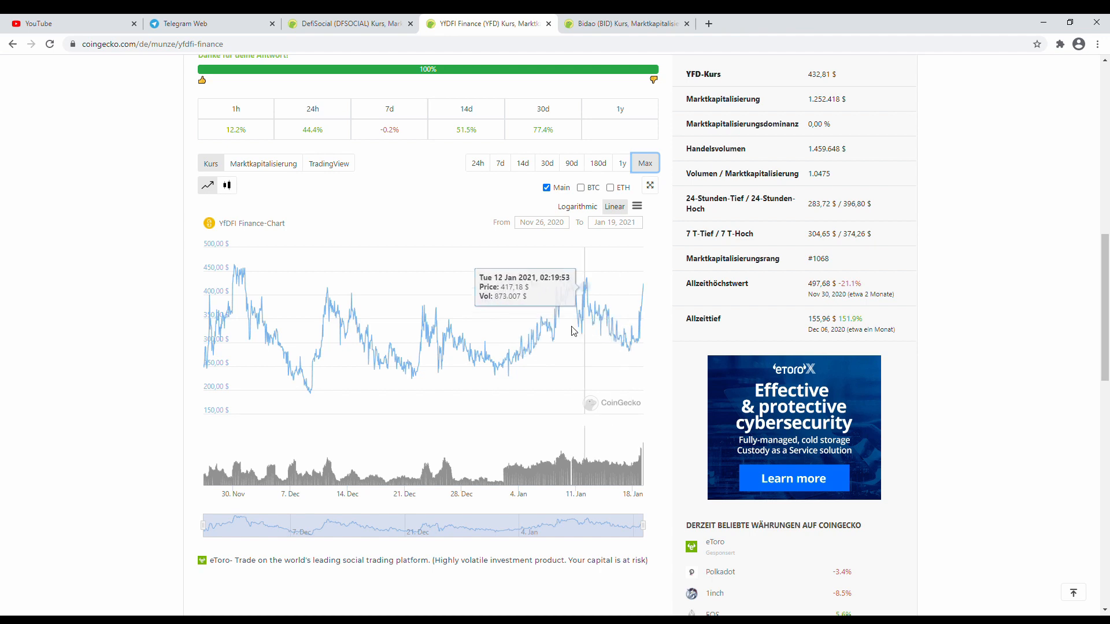
{"action": "mouse_move", "coordinate": [533, 331]}
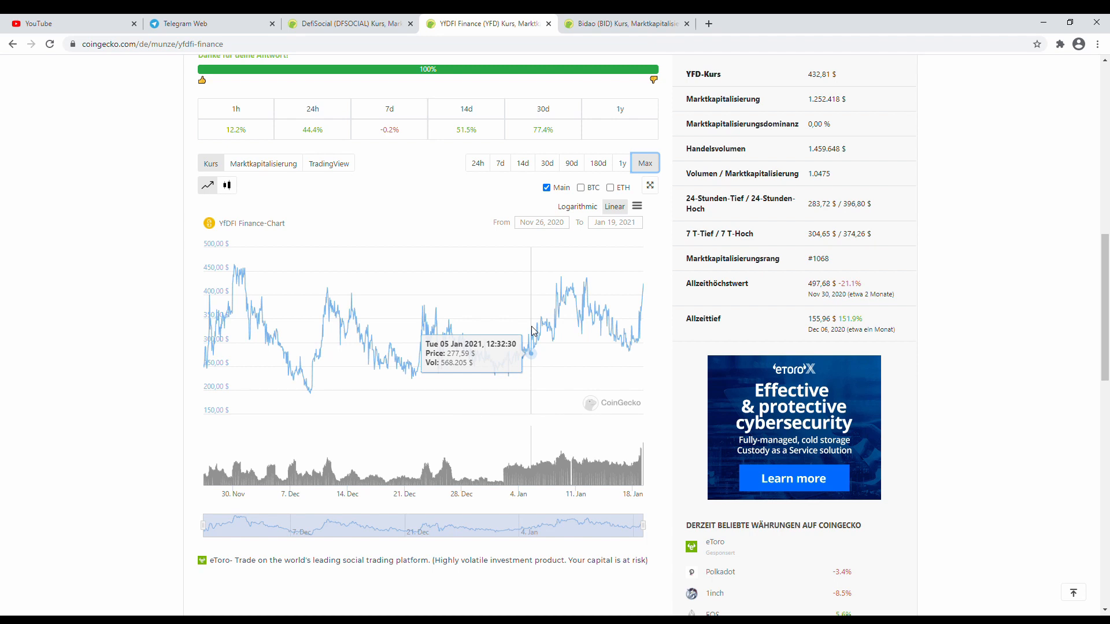
{"action": "mouse_move", "coordinate": [524, 344]}
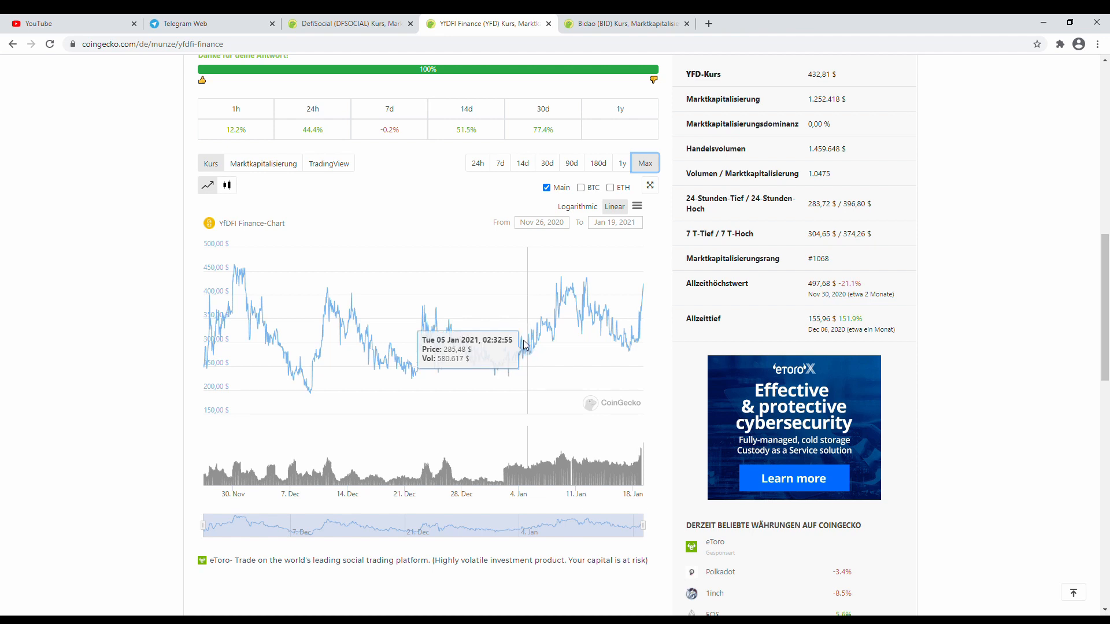
{"action": "mouse_move", "coordinate": [159, 183]}
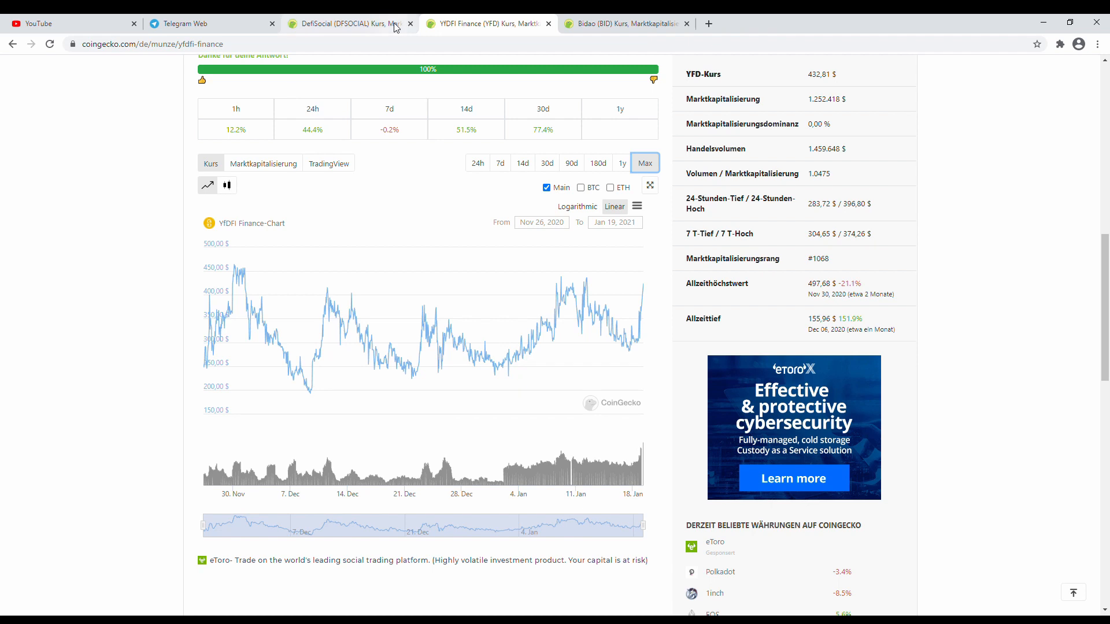
- Return to Telegram Web and search 'bidao' to open the Bidao Announcements Official channel
{"action": "left_click", "coordinate": [196, 23]}
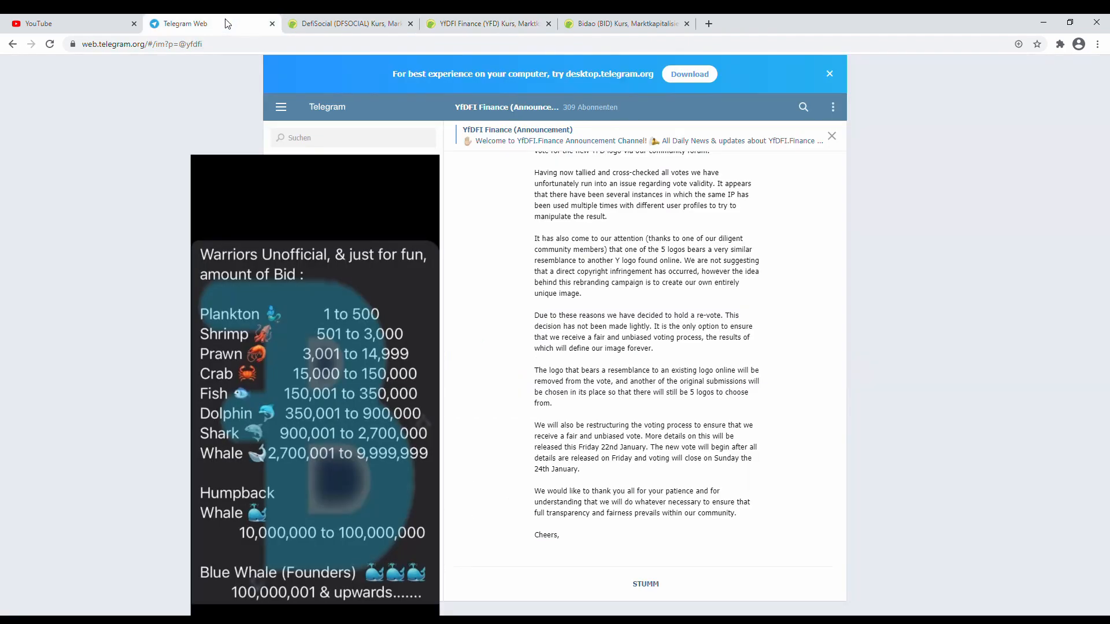
{"action": "left_click", "coordinate": [333, 137]}
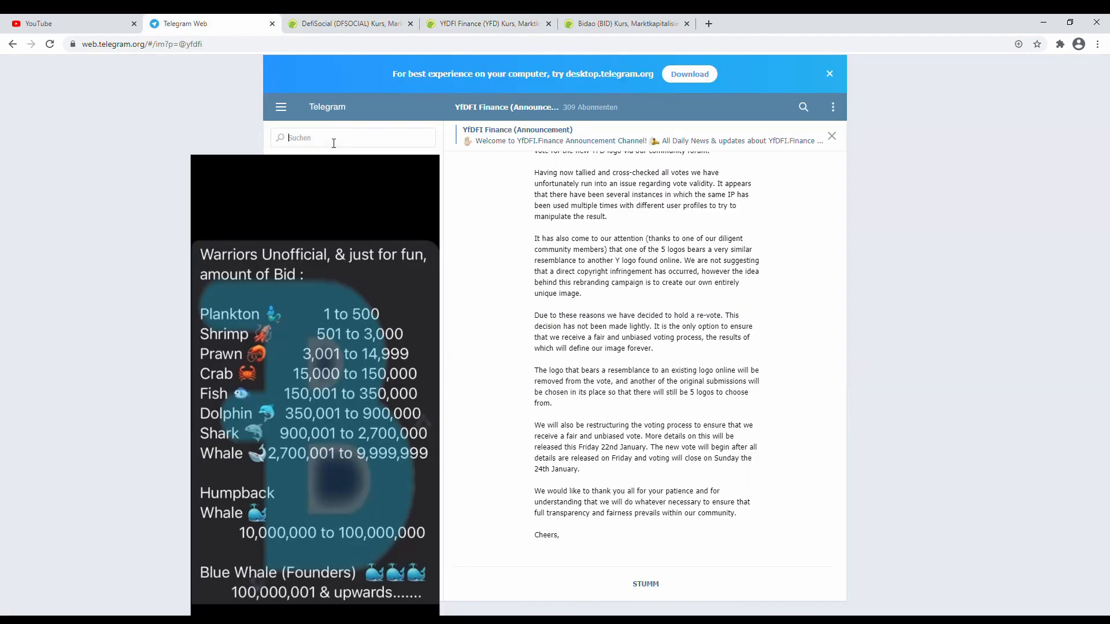
{"action": "type", "text": "bidao"}
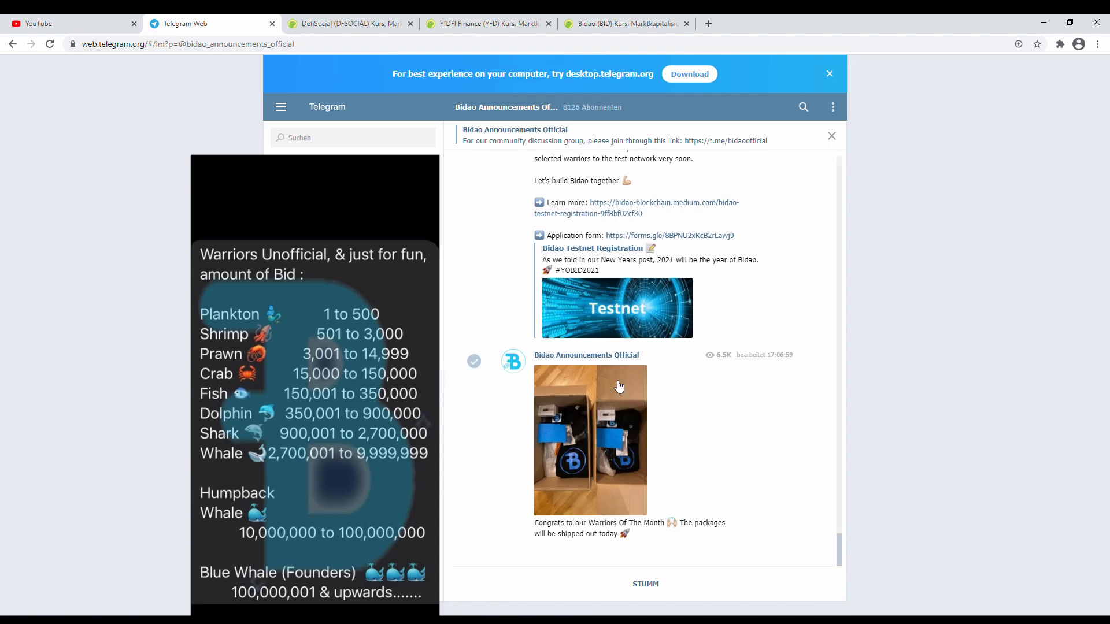
{"action": "mouse_move", "coordinate": [715, 402]}
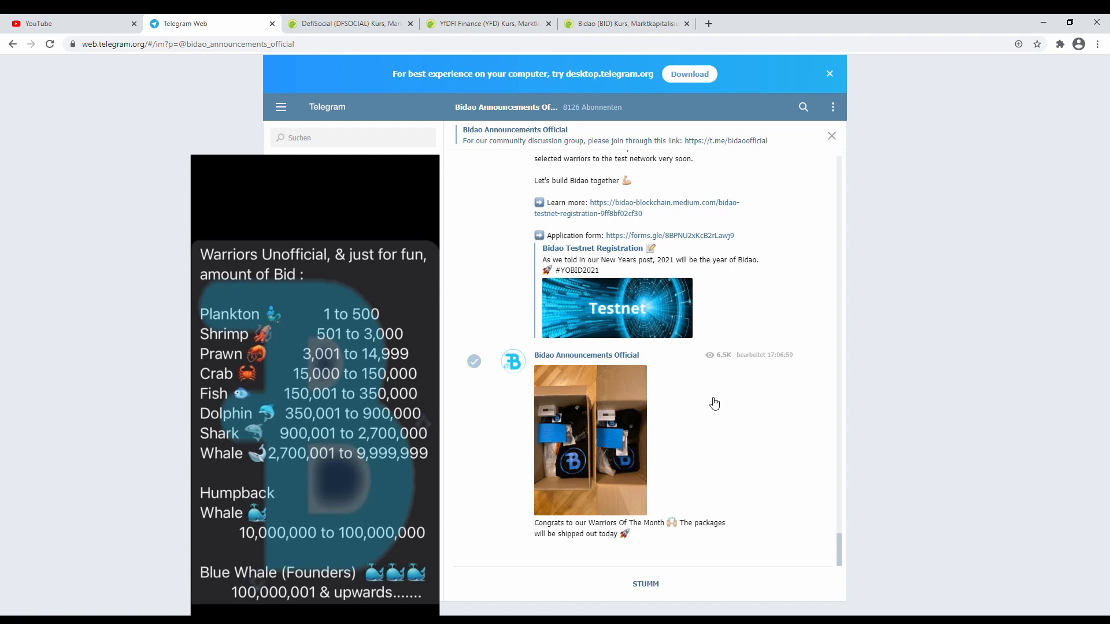
{"action": "mouse_move", "coordinate": [647, 427]}
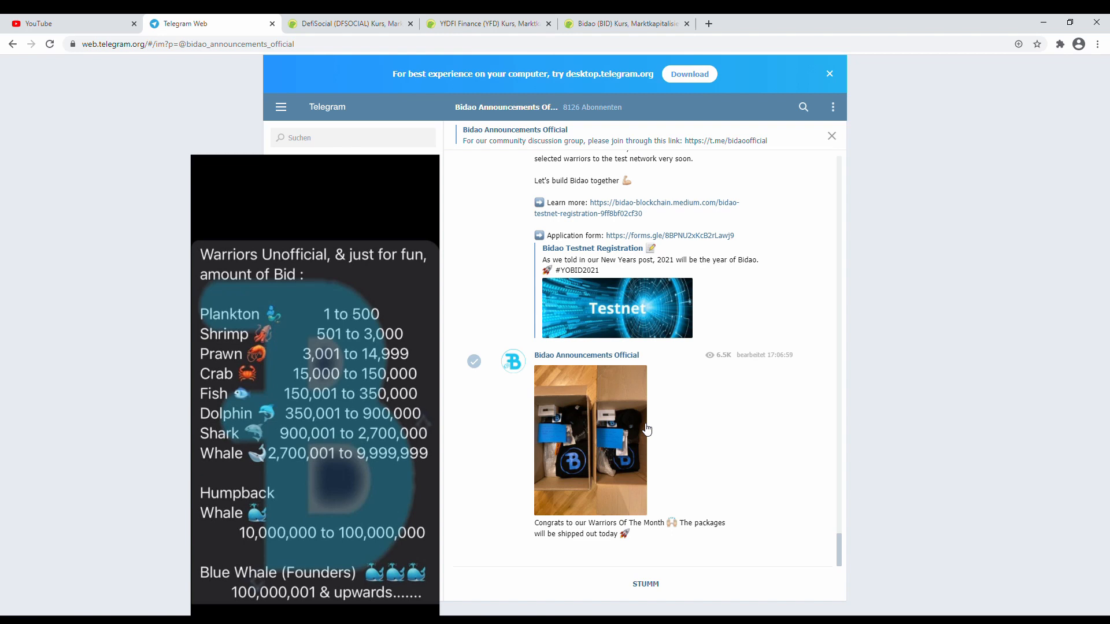
{"action": "mouse_move", "coordinate": [675, 233]}
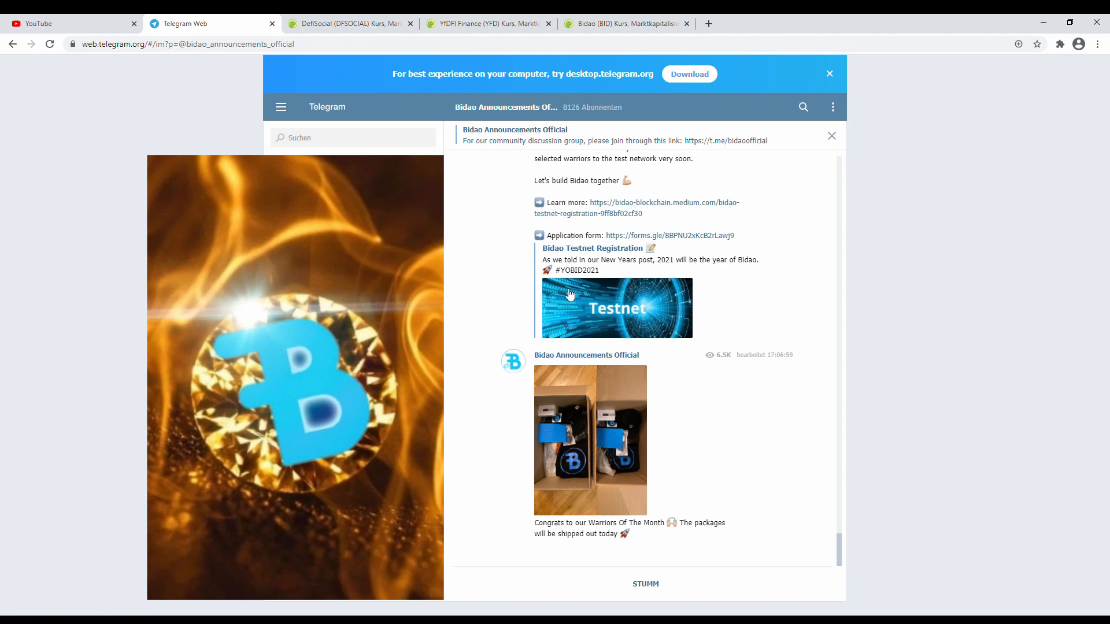
{"action": "mouse_move", "coordinate": [561, 321]}
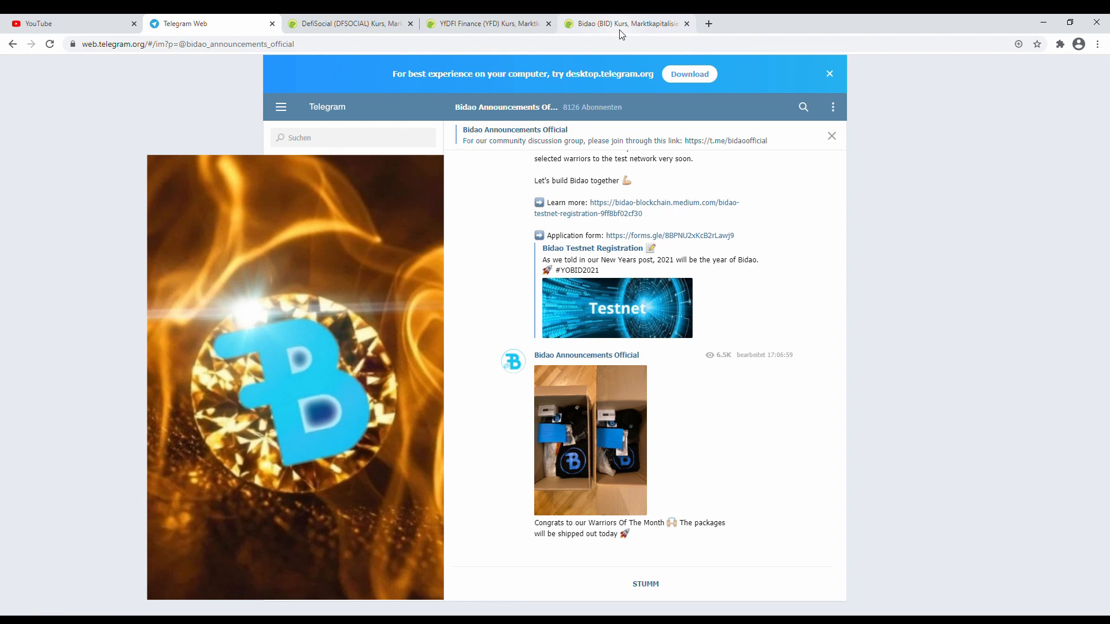
- Open the Bidao CoinGecko page, scroll to its overview and cast a thumbs-up vote
{"action": "left_click", "coordinate": [626, 23]}
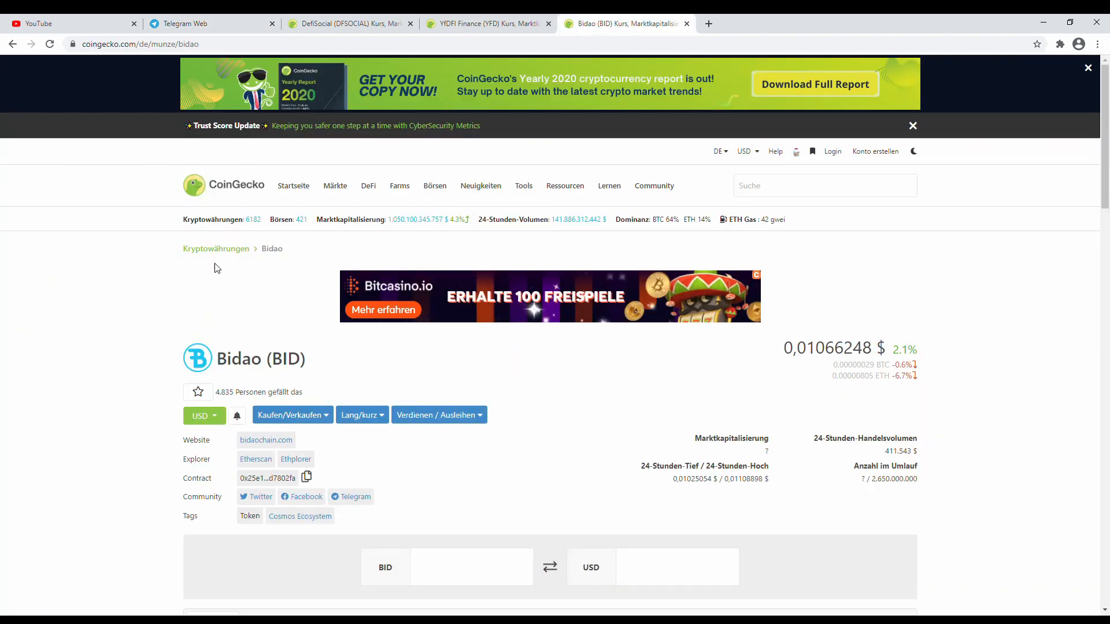
{"action": "mouse_move", "coordinate": [144, 418]}
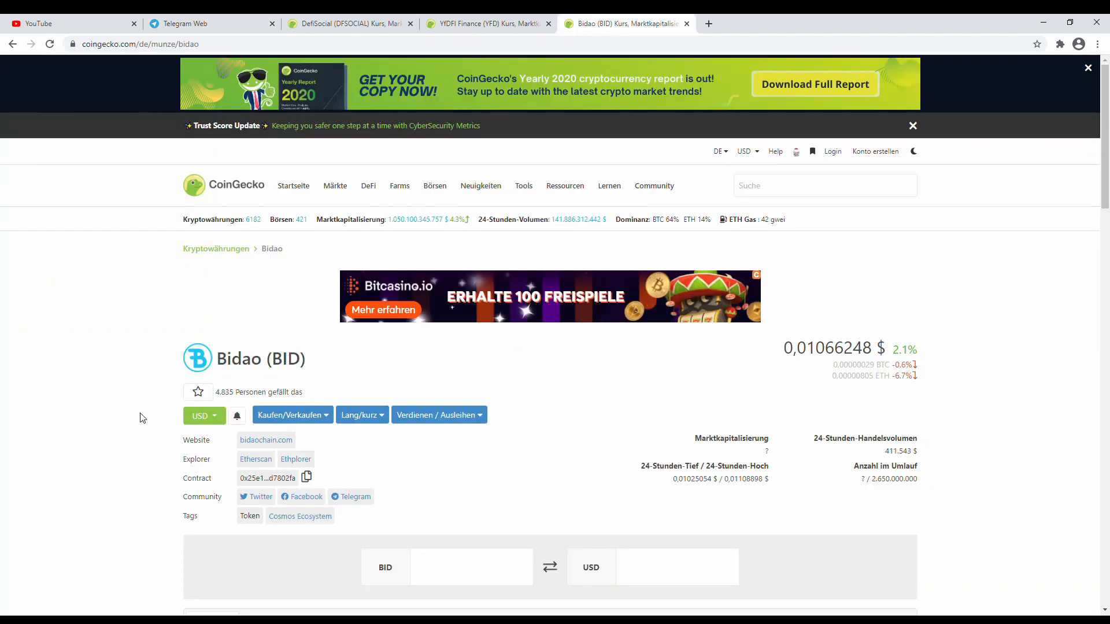
{"action": "scroll", "scroll_direction": "down", "scroll_amount": 3}
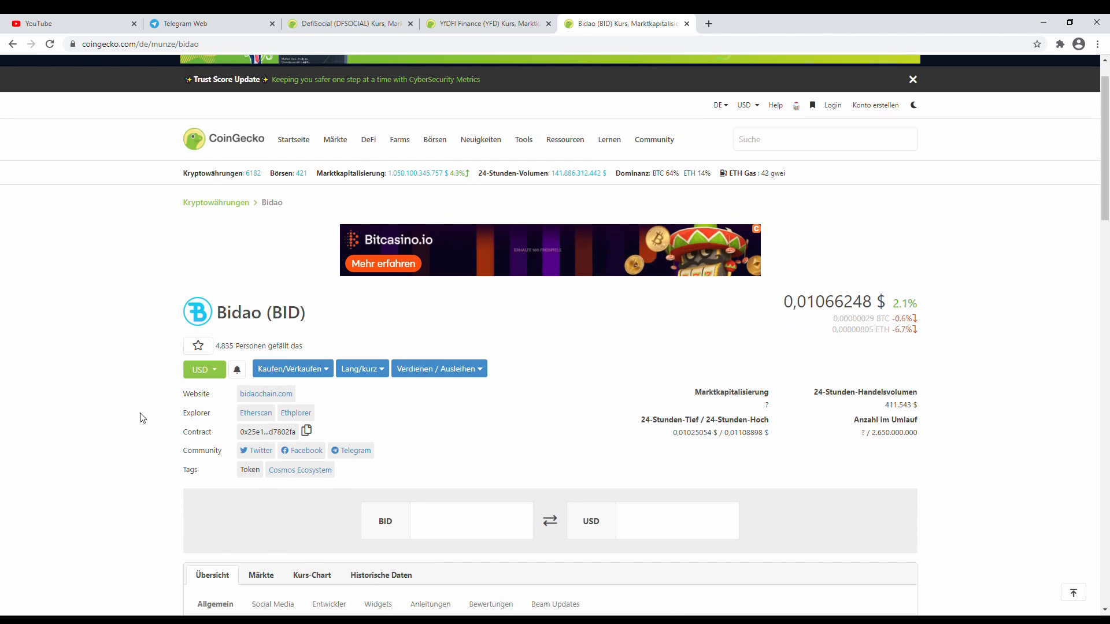
{"action": "scroll", "scroll_direction": "down", "scroll_amount": 3}
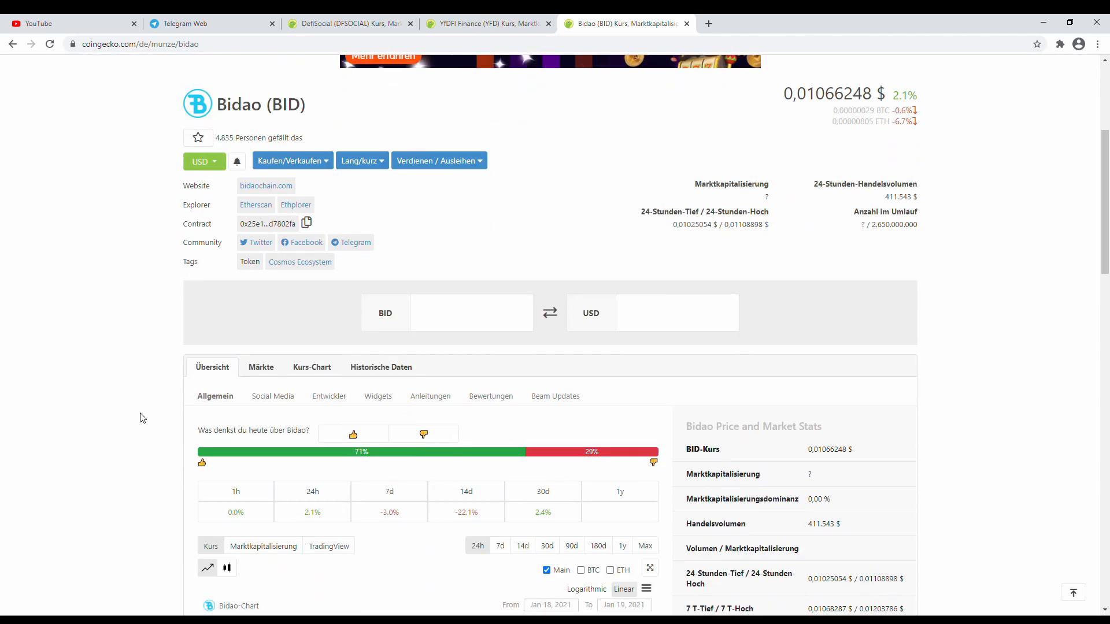
{"action": "scroll", "scroll_direction": "down", "scroll_amount": 3}
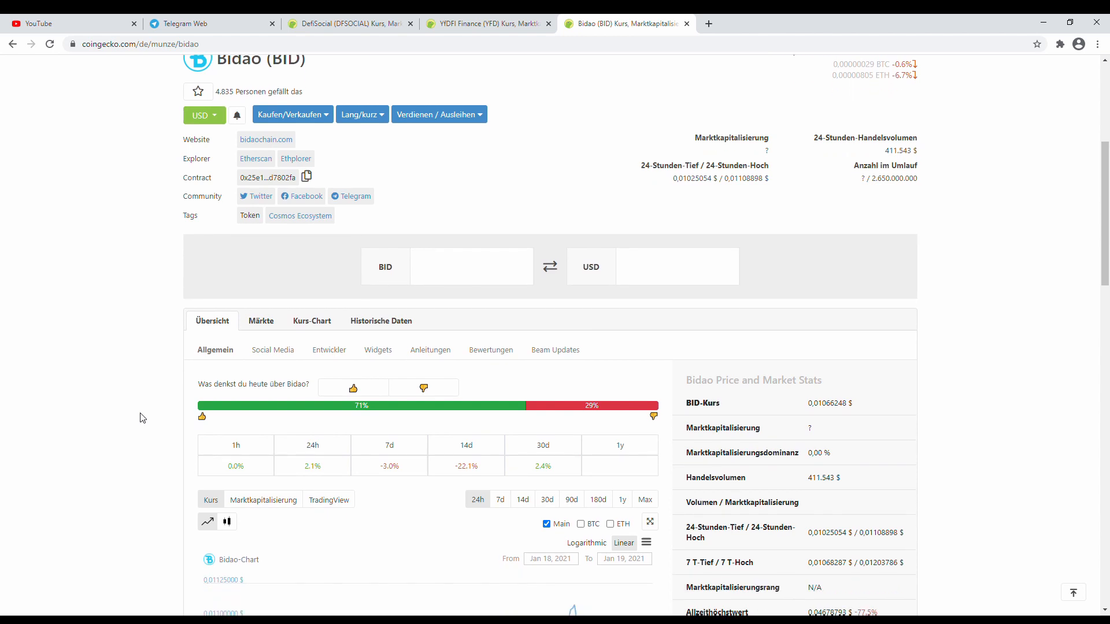
{"action": "scroll", "scroll_direction": "down", "scroll_amount": 3}
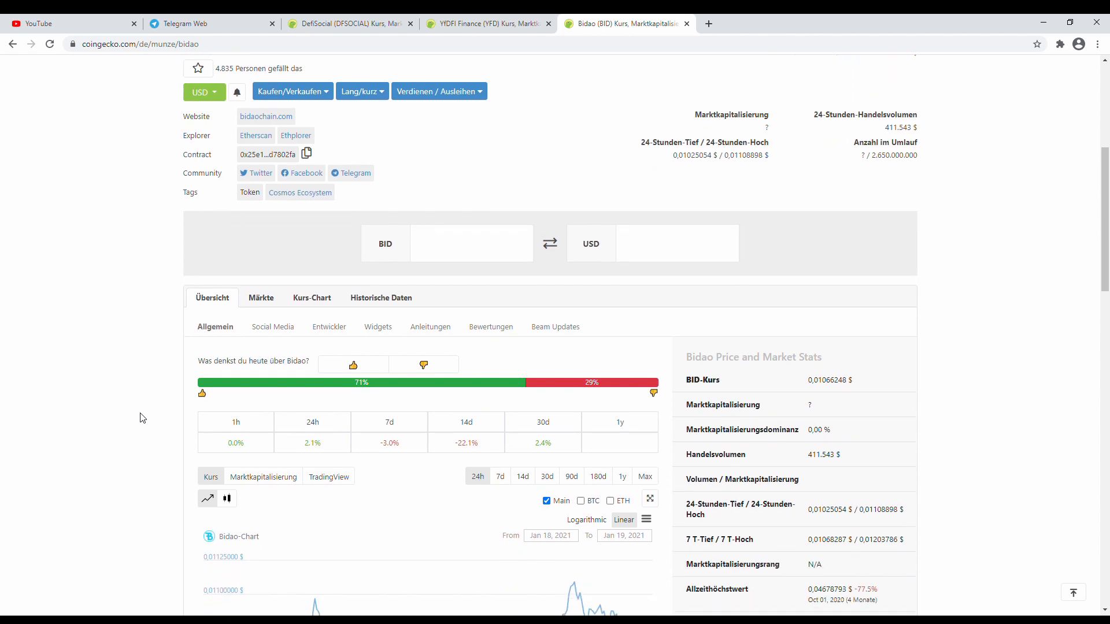
{"action": "scroll", "scroll_direction": "down", "scroll_amount": 3}
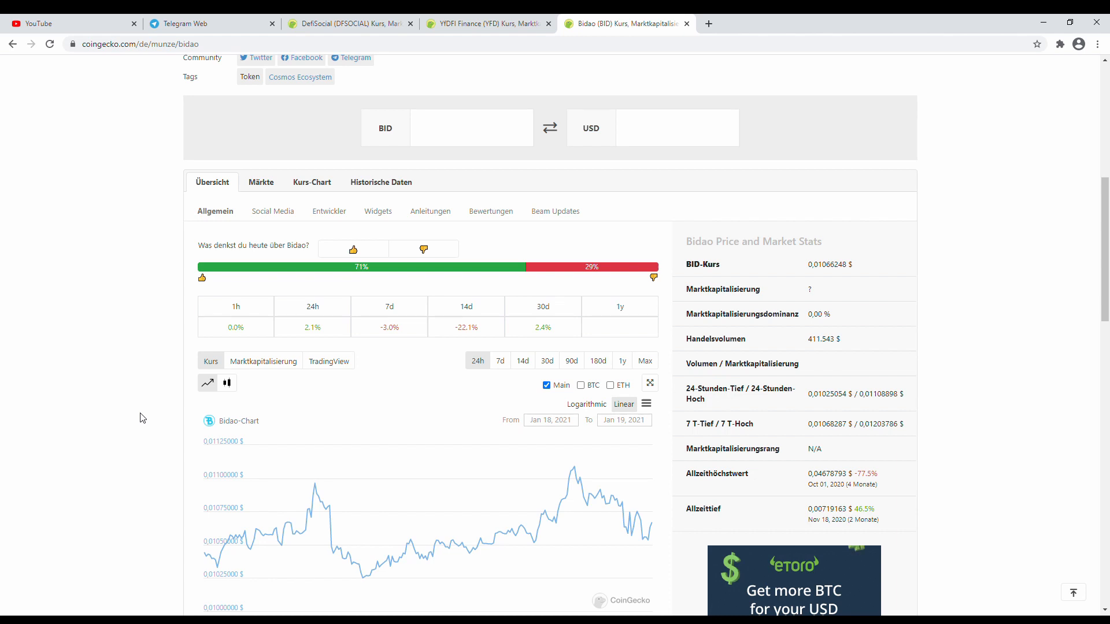
{"action": "scroll", "scroll_direction": "down", "scroll_amount": 3}
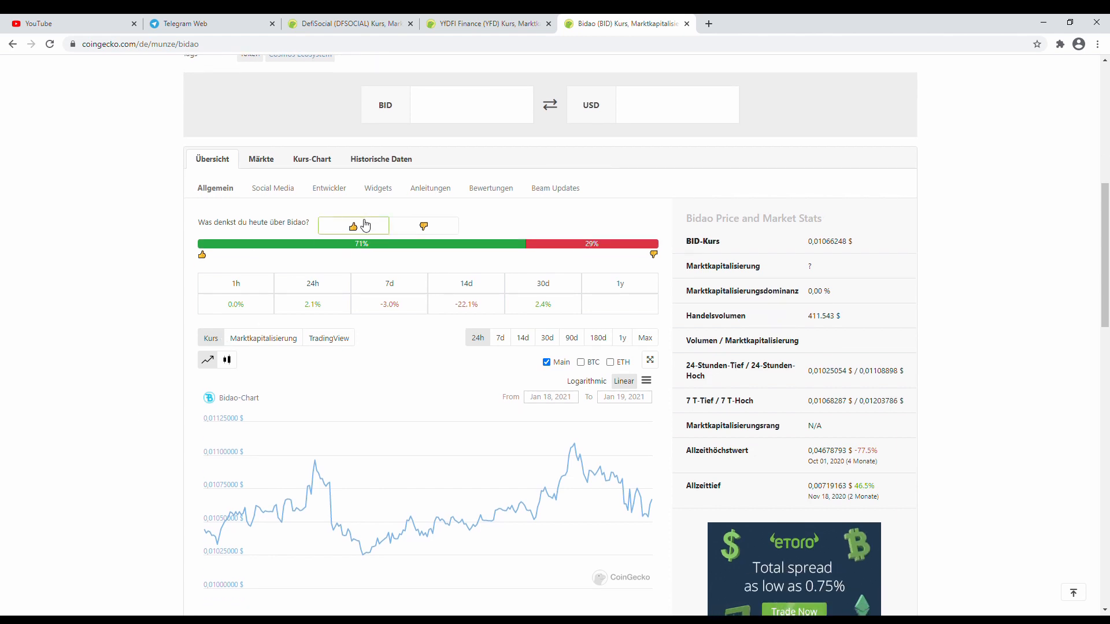
{"action": "left_click", "coordinate": [354, 225]}
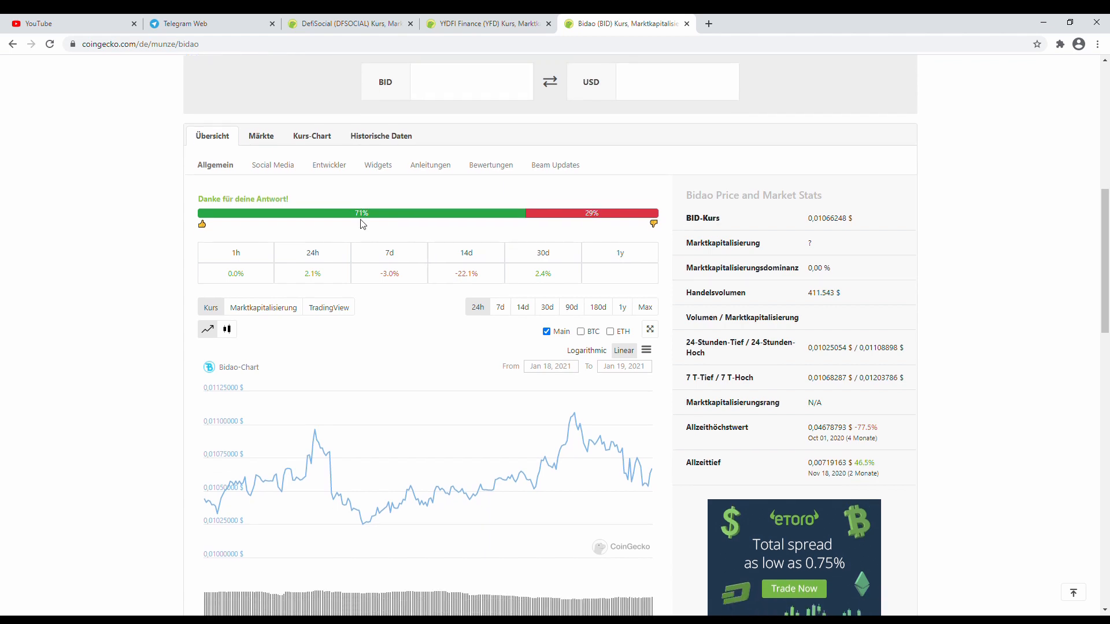
- Scroll down to Bidao's 24-hour price chart
{"action": "scroll", "scroll_direction": "down", "scroll_amount": 3}
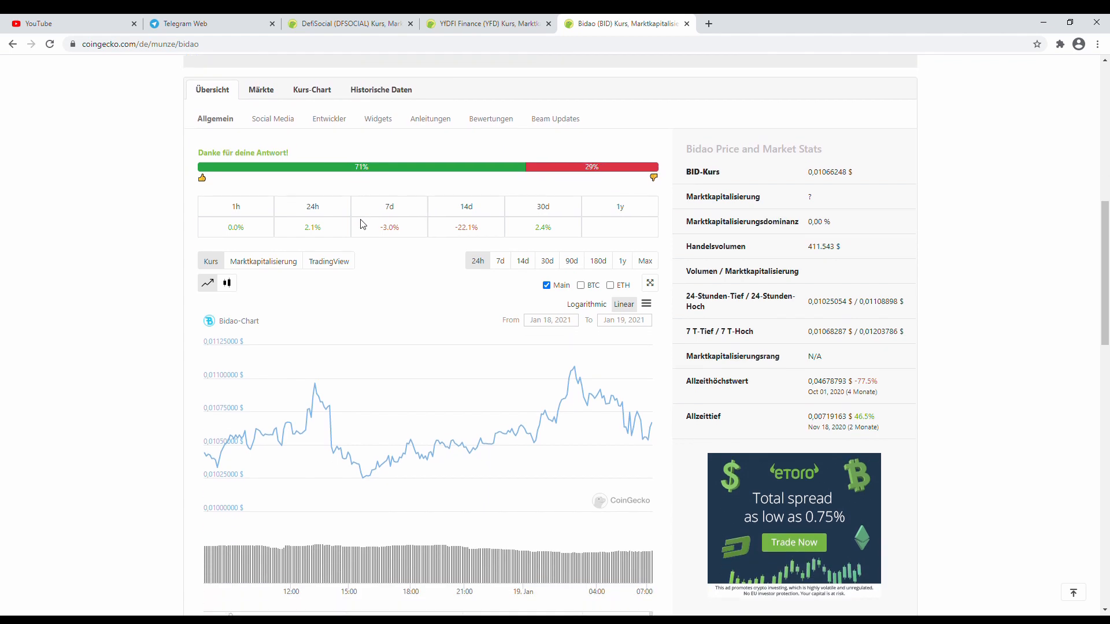
{"action": "scroll", "scroll_direction": "down", "scroll_amount": 3}
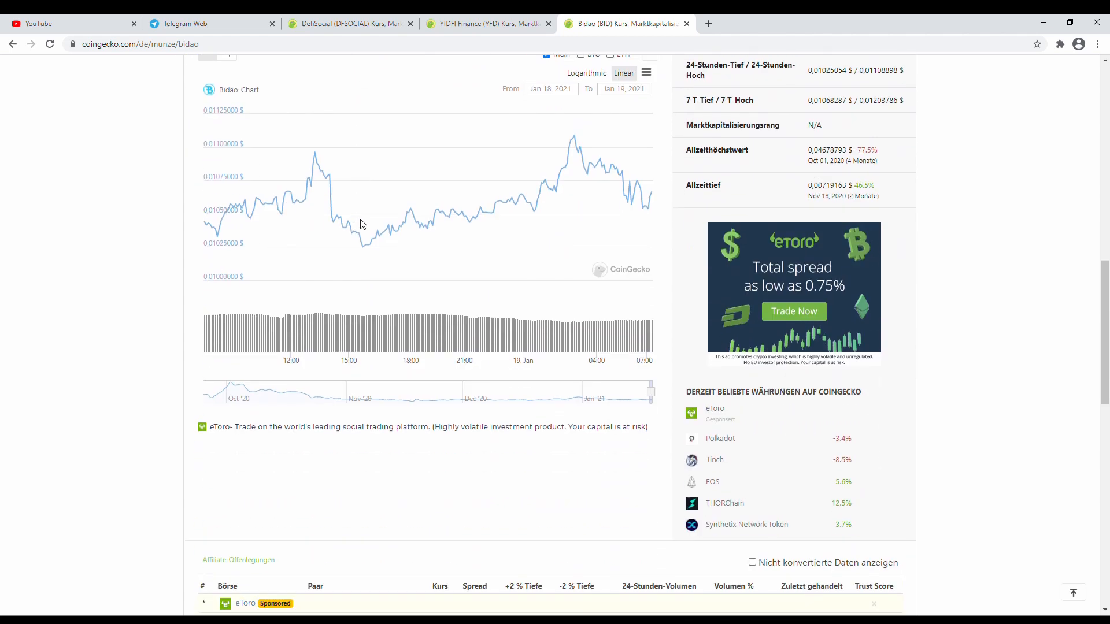
- Scroll past the chart to Bidao's markets table and the 'Über Bidao' description
{"action": "scroll", "scroll_direction": "down", "scroll_amount": 3}
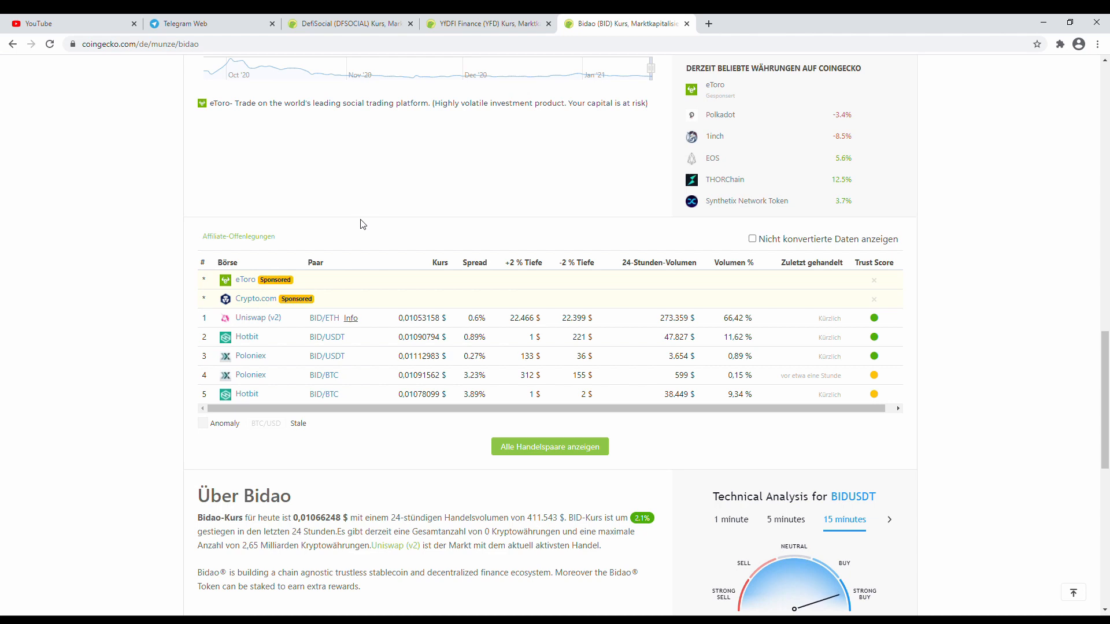
{"action": "scroll", "scroll_direction": "down", "scroll_amount": 3}
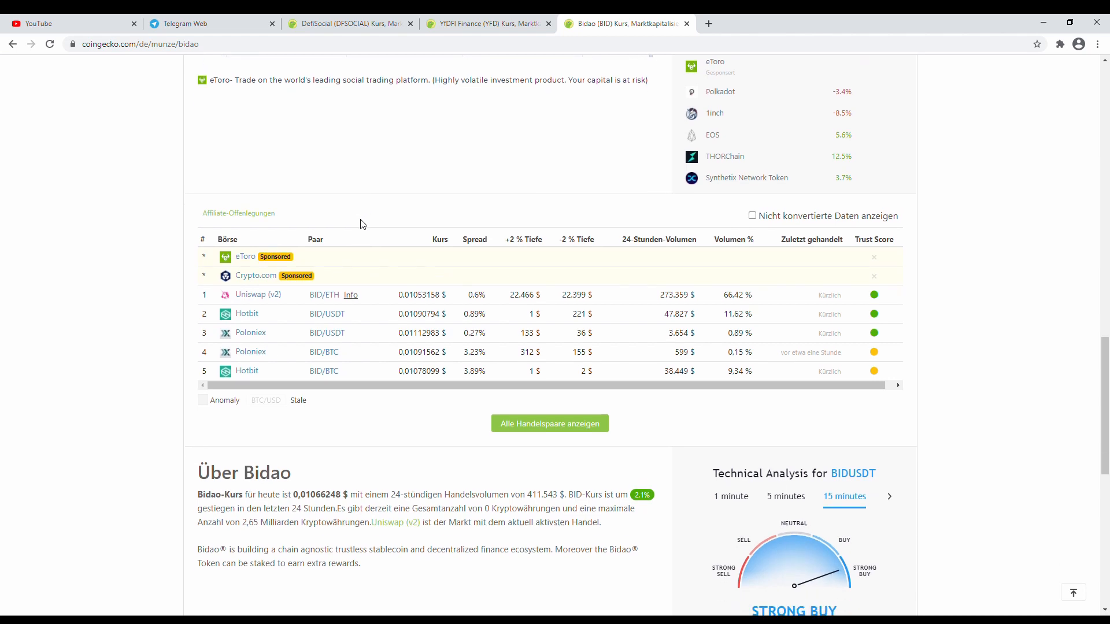
{"action": "scroll", "scroll_direction": "down", "scroll_amount": 3}
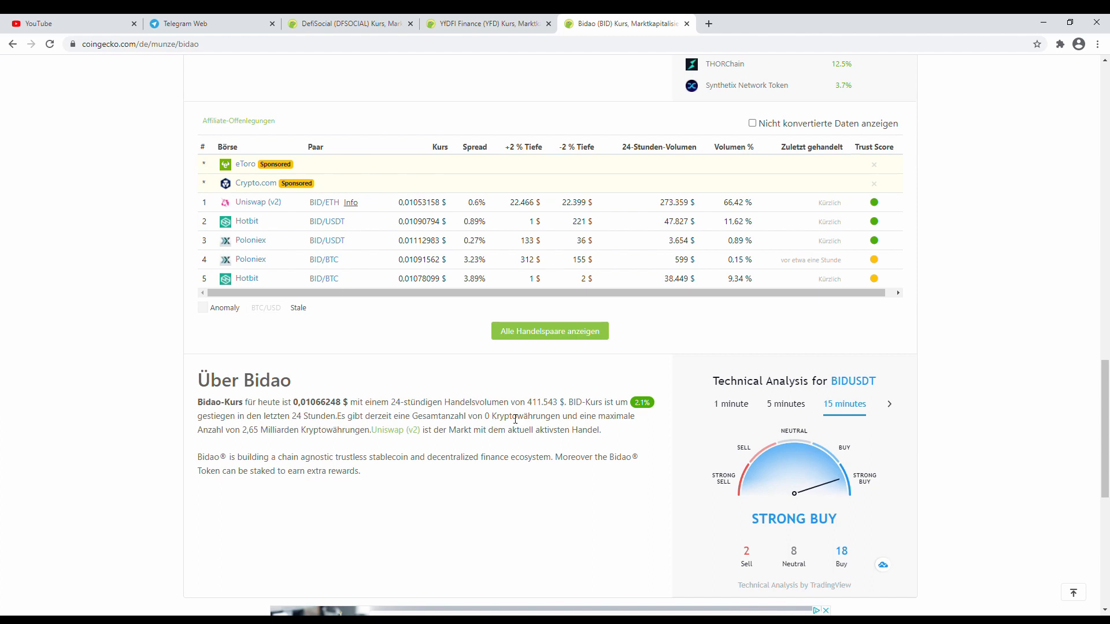
{"action": "mouse_move", "coordinate": [515, 399]}
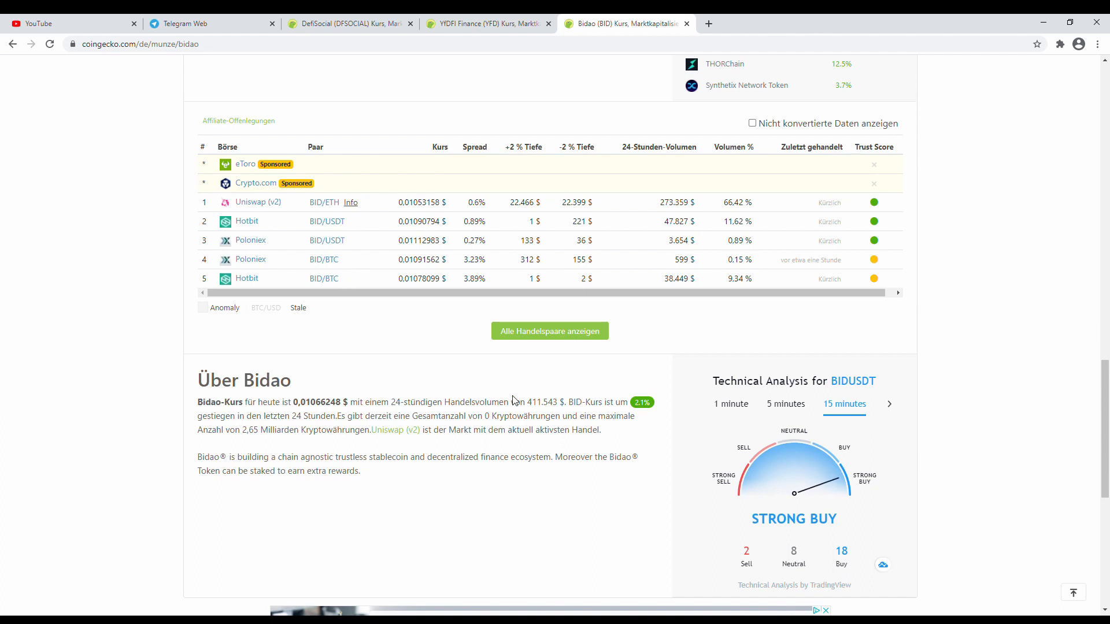
{"action": "mouse_move", "coordinate": [407, 402]}
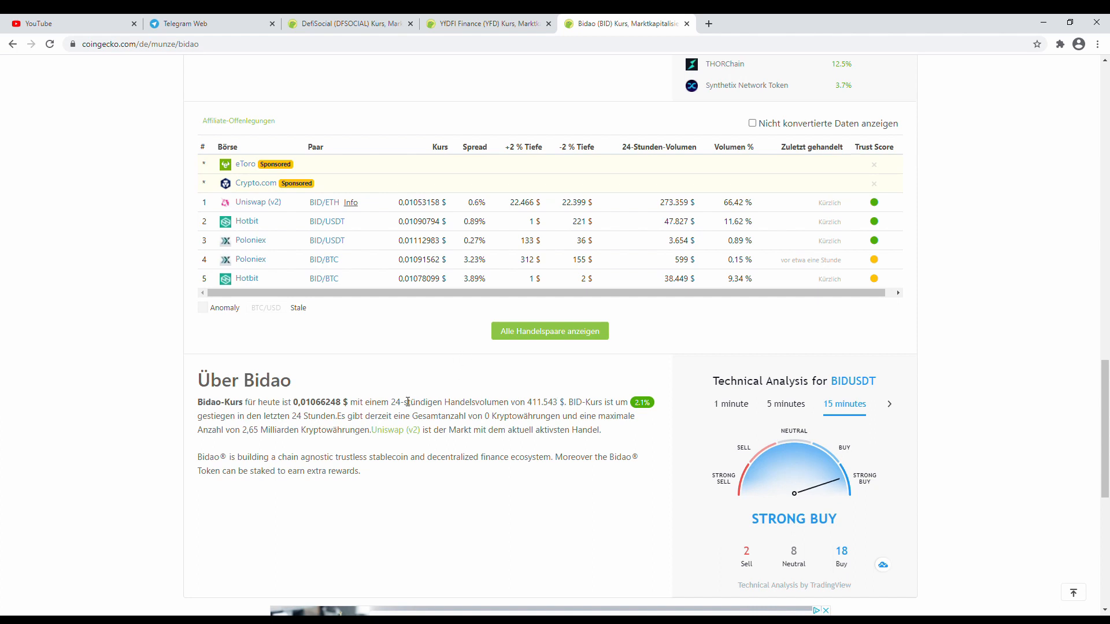
{"action": "mouse_move", "coordinate": [564, 420]}
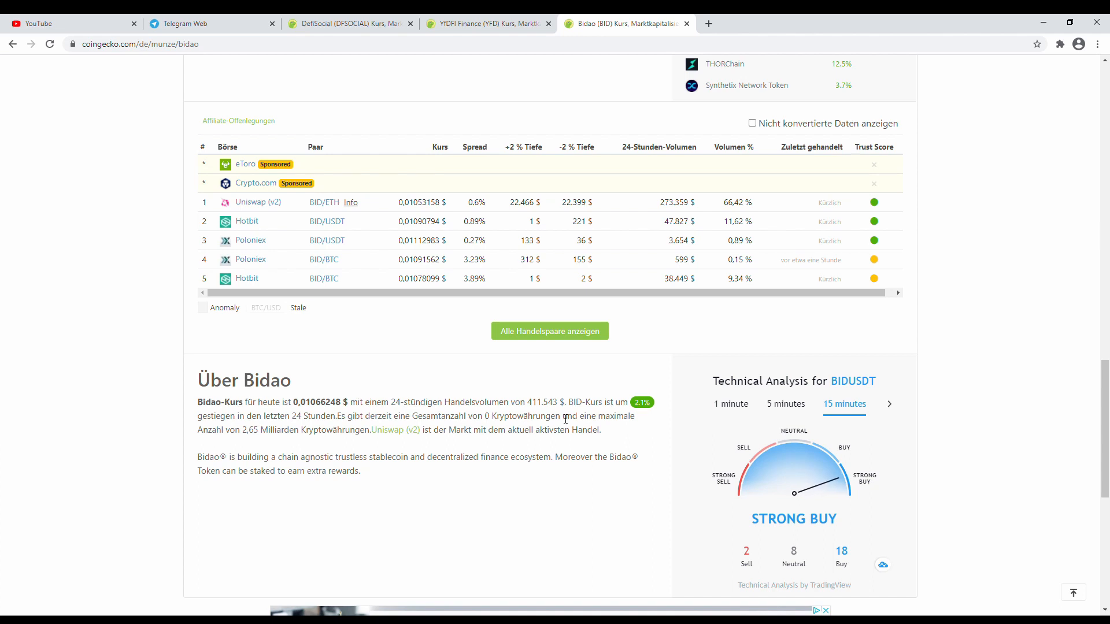
{"action": "mouse_move", "coordinate": [109, 259]}
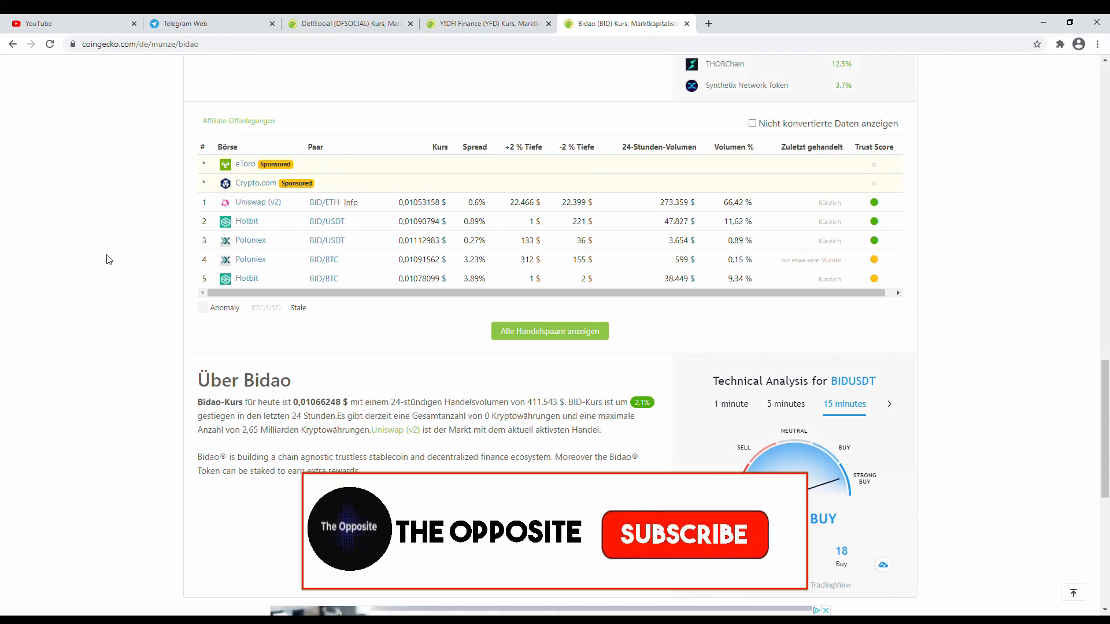
{"action": "left_click", "coordinate": [684, 535]}
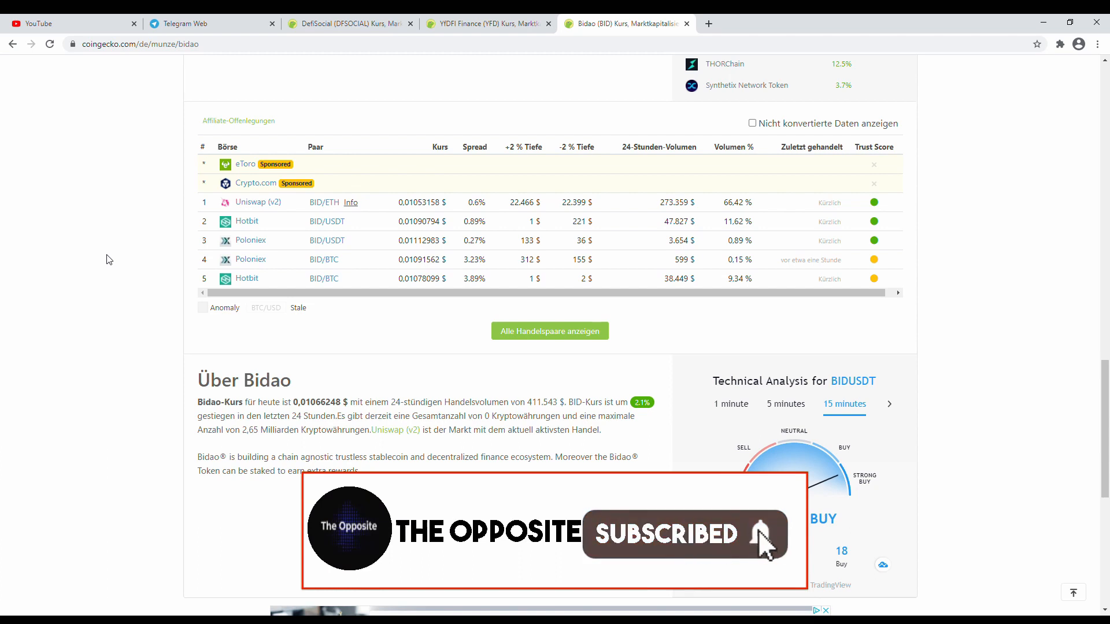